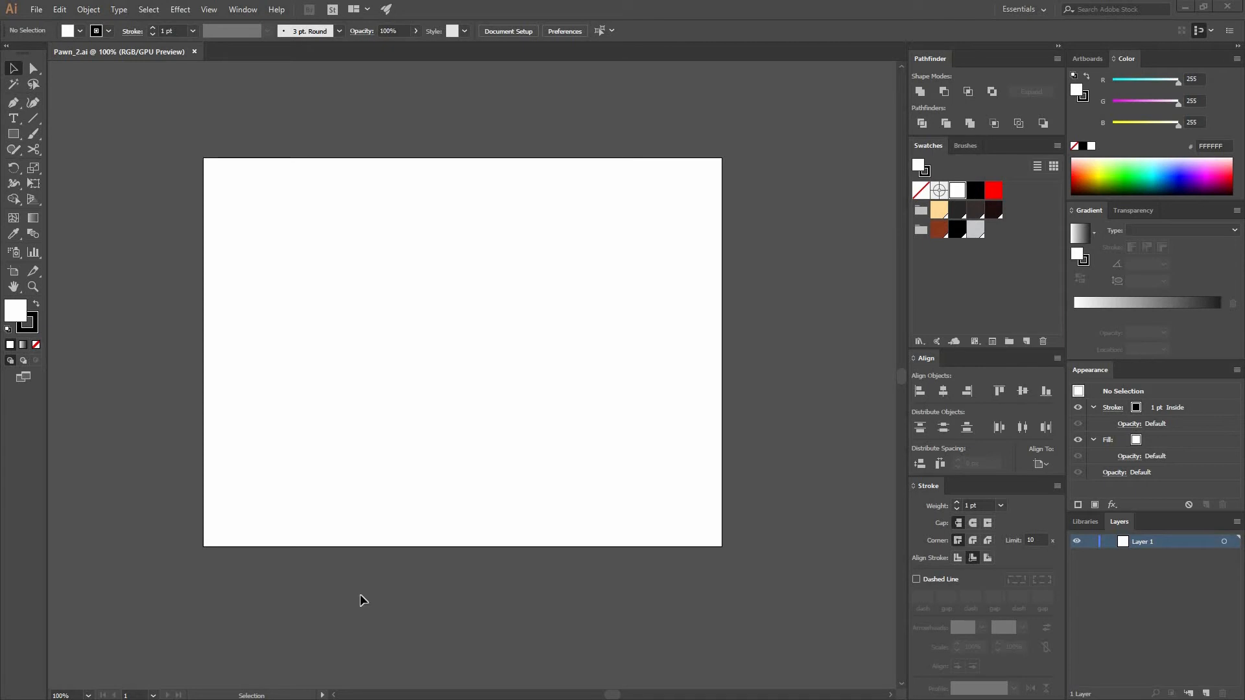
{"action": "mouse_move", "coordinate": [37, 18]}
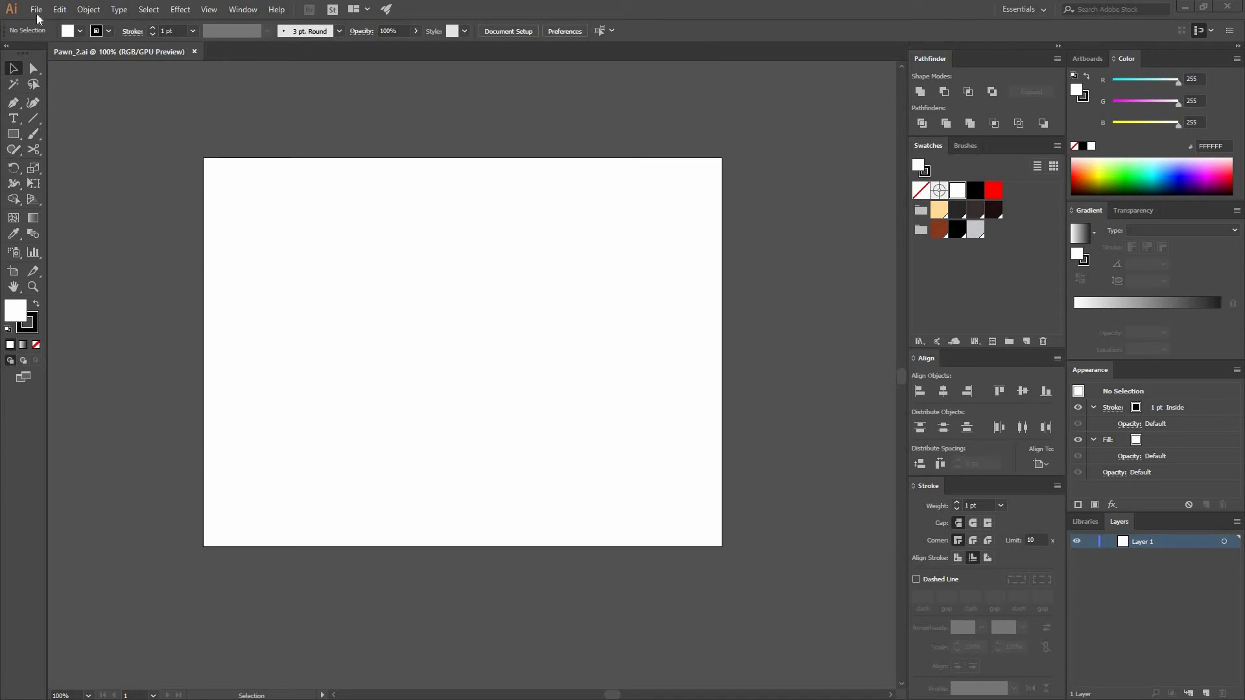
Step: Create a new document for the pawn artwork
{"action": "left_click", "coordinate": [36, 9]}
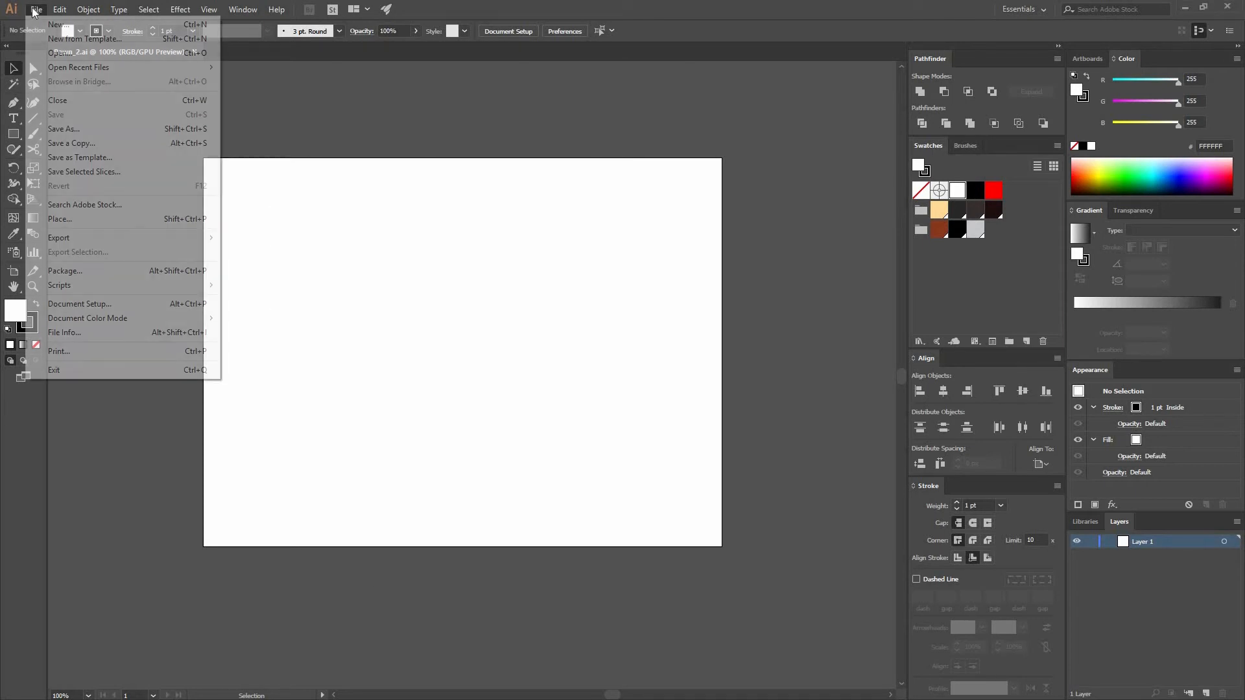
{"action": "left_click", "coordinate": [59, 25]}
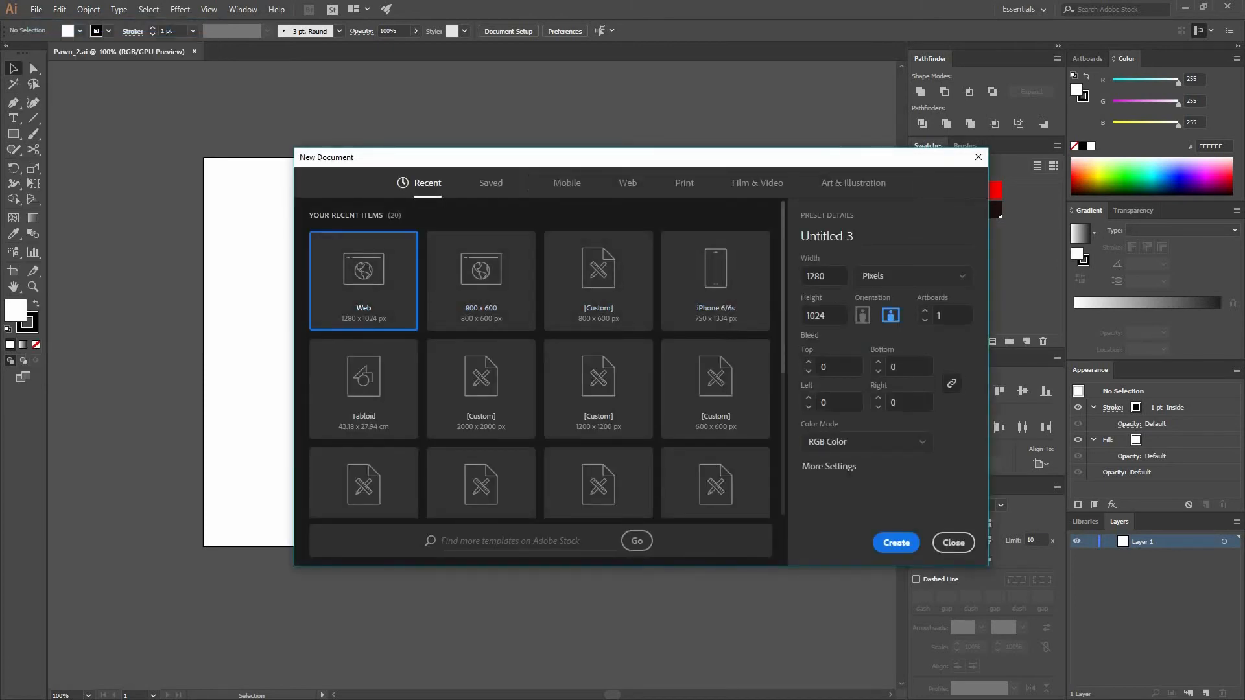
{"action": "mouse_move", "coordinate": [908, 202]}
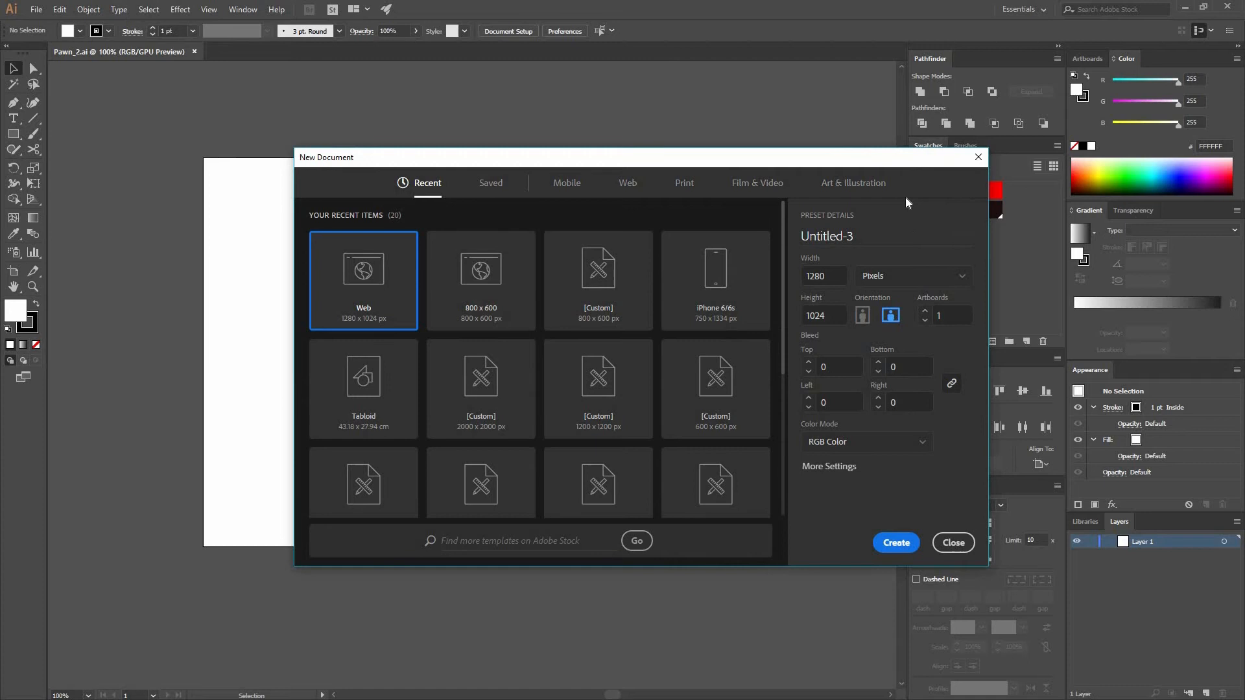
{"action": "mouse_move", "coordinate": [480, 294]}
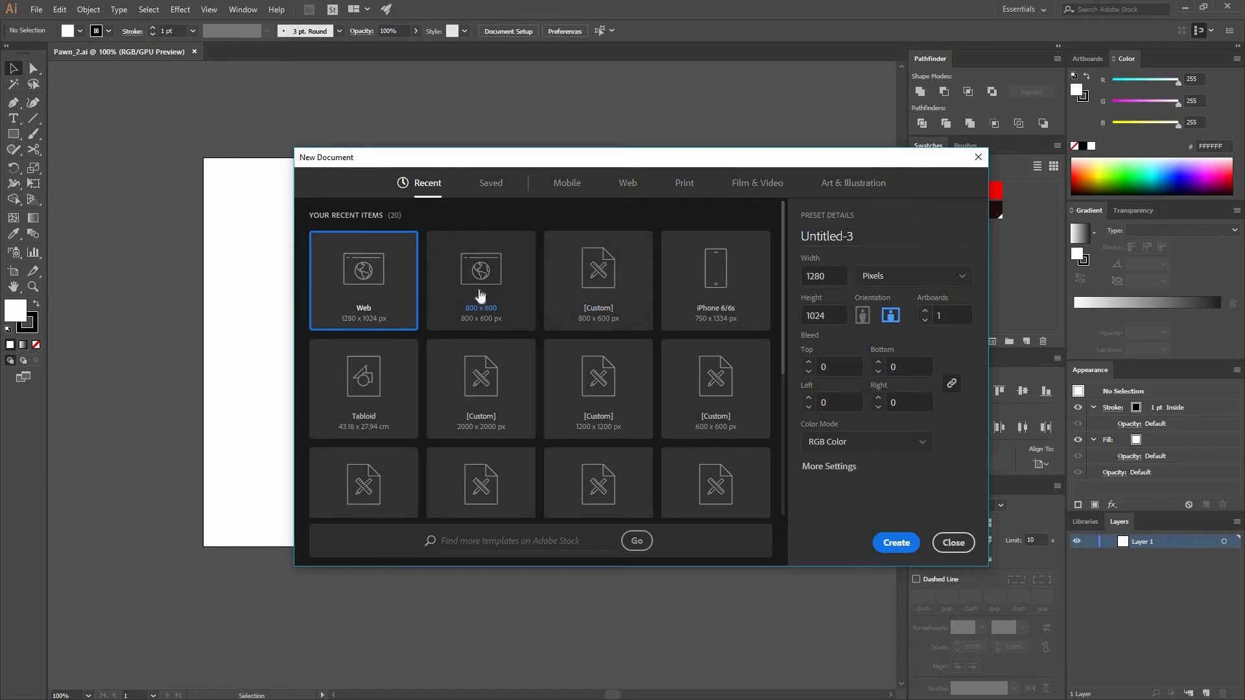
{"action": "left_click", "coordinate": [479, 280]}
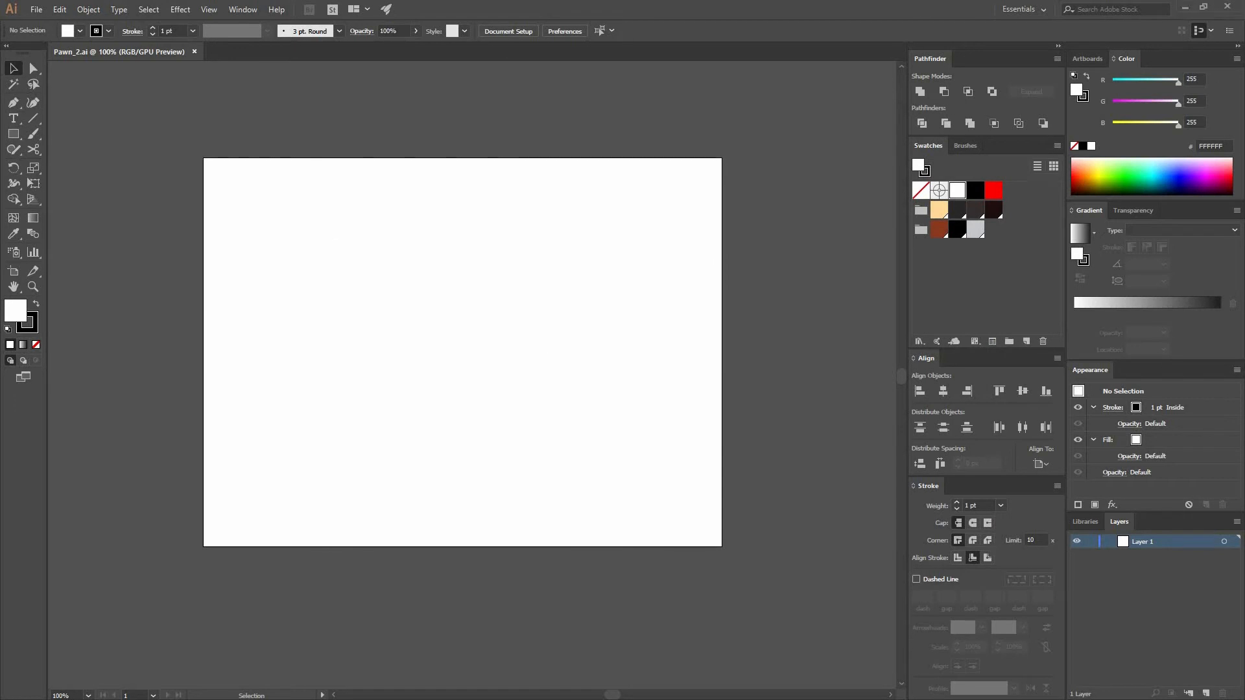
{"action": "mouse_move", "coordinate": [408, 340]}
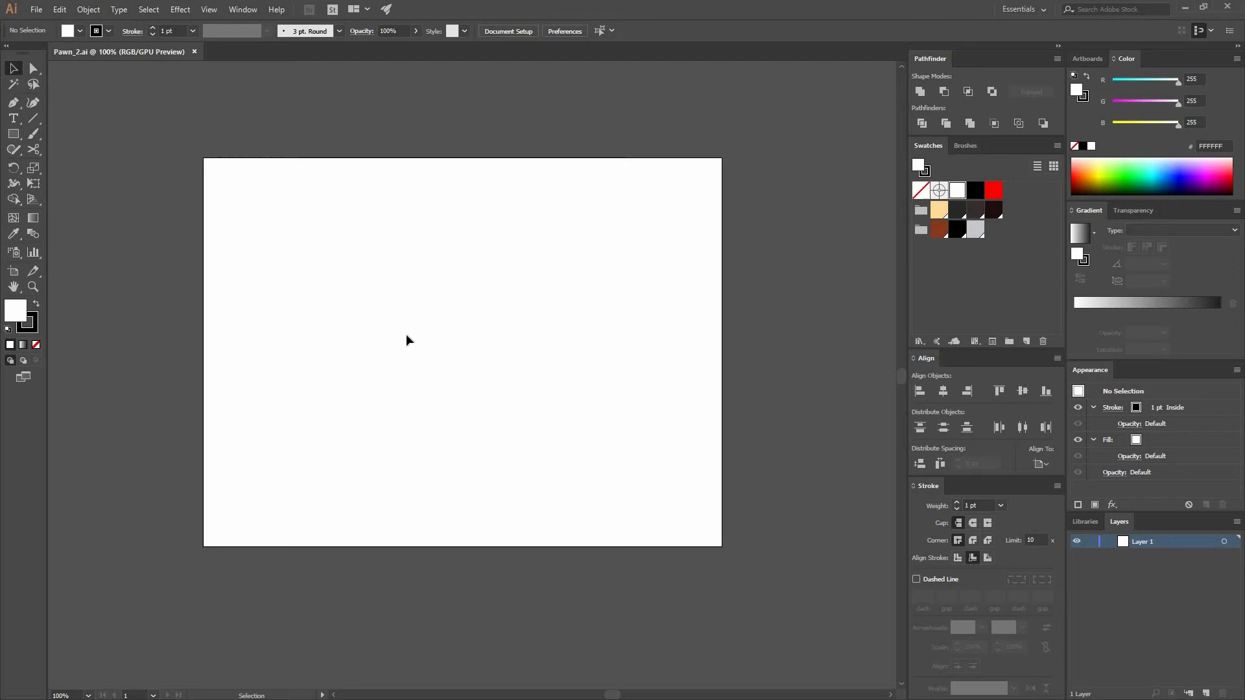
{"action": "mouse_move", "coordinate": [13, 142]}
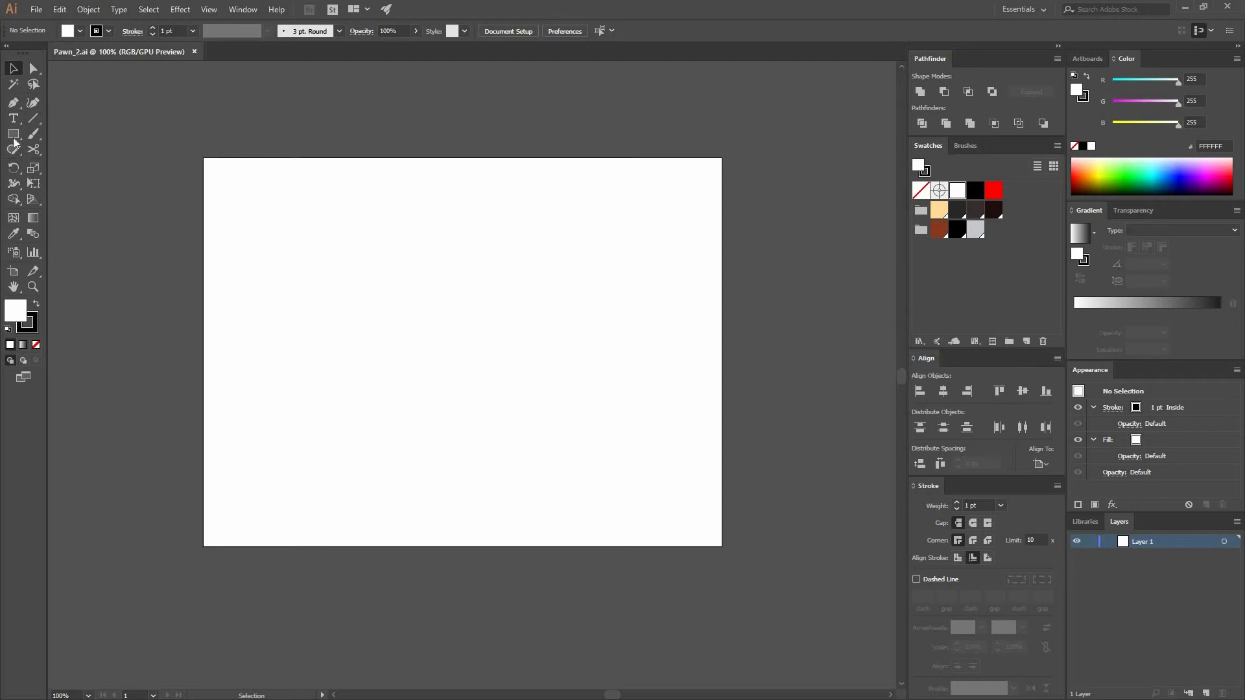
{"action": "mouse_move", "coordinate": [13, 134]}
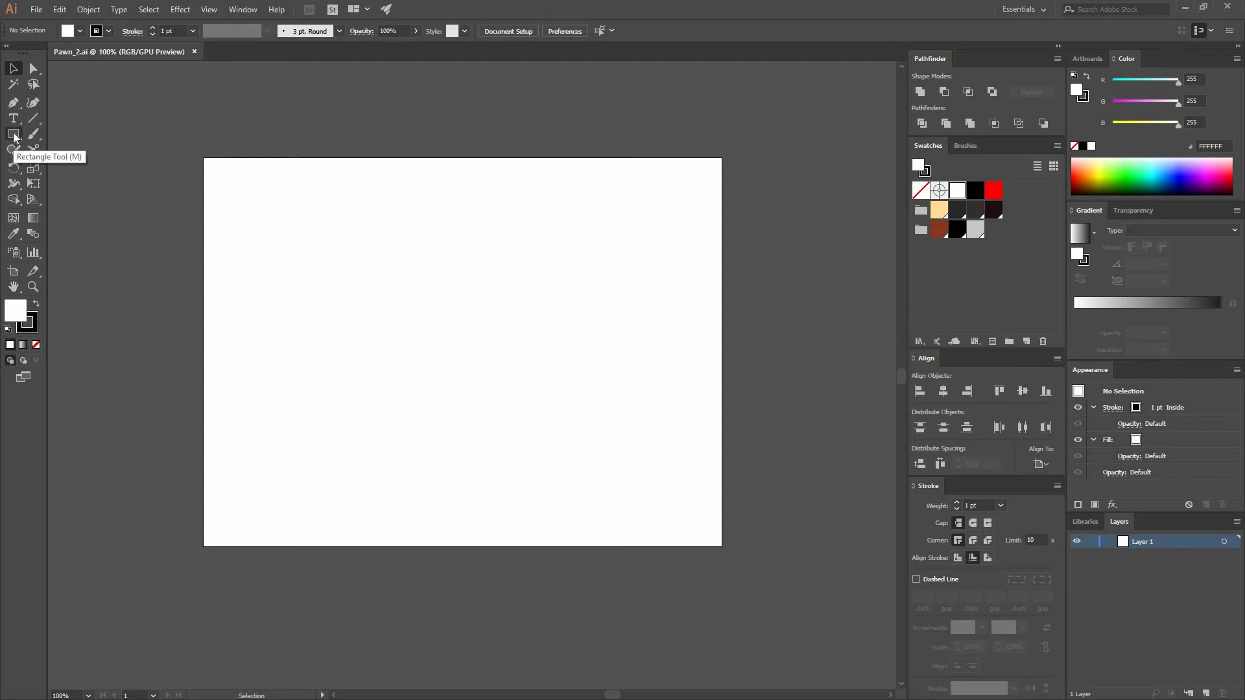
Step: Draw an 83 x 83 px circle for the pawn's head
{"action": "left_click", "coordinate": [14, 135]}
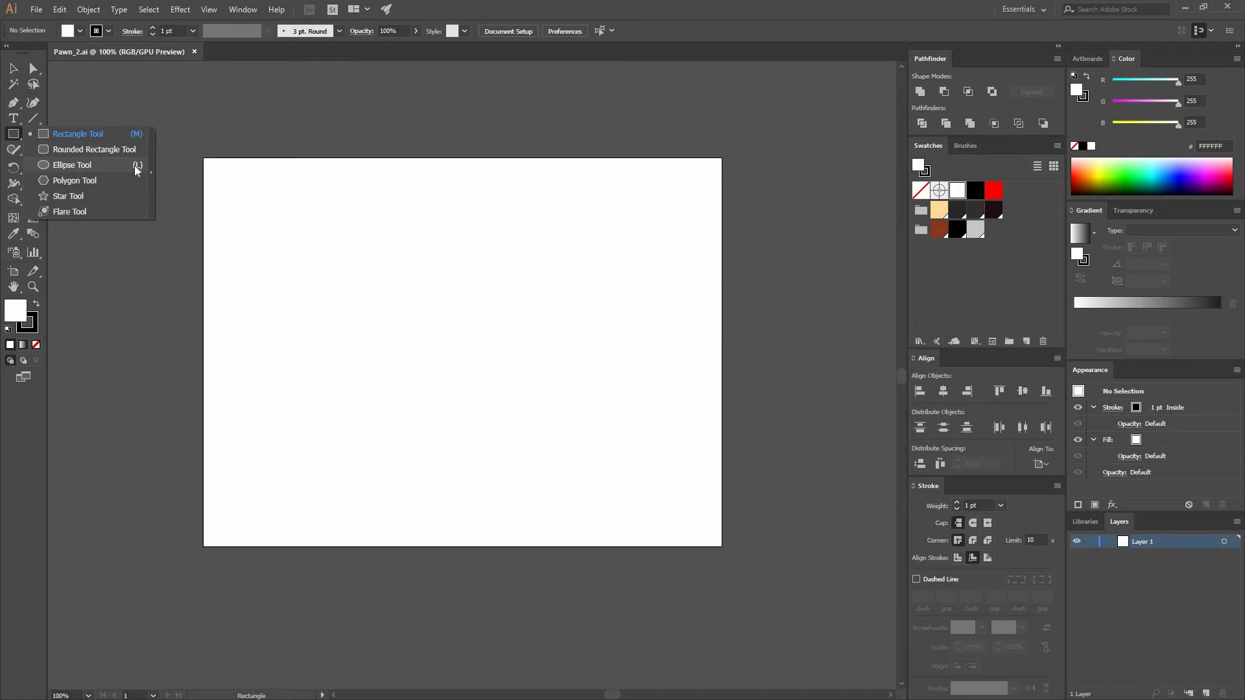
{"action": "left_click", "coordinate": [72, 164]}
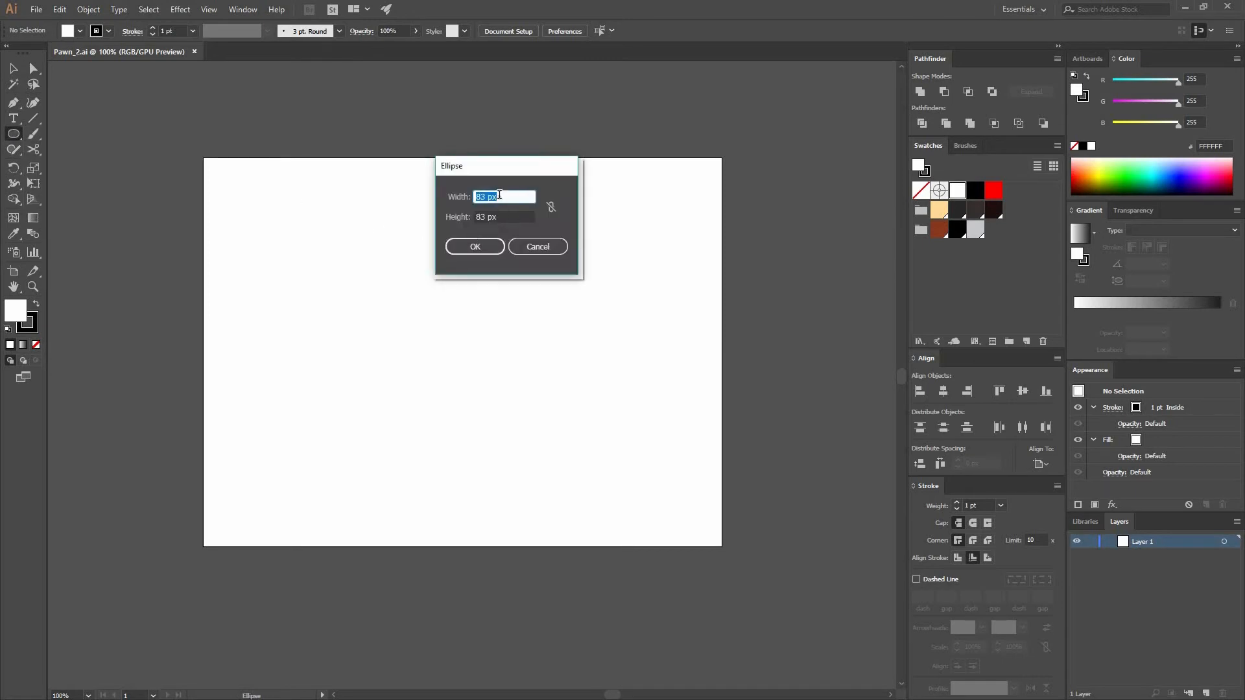
{"action": "left_click", "coordinate": [474, 246]}
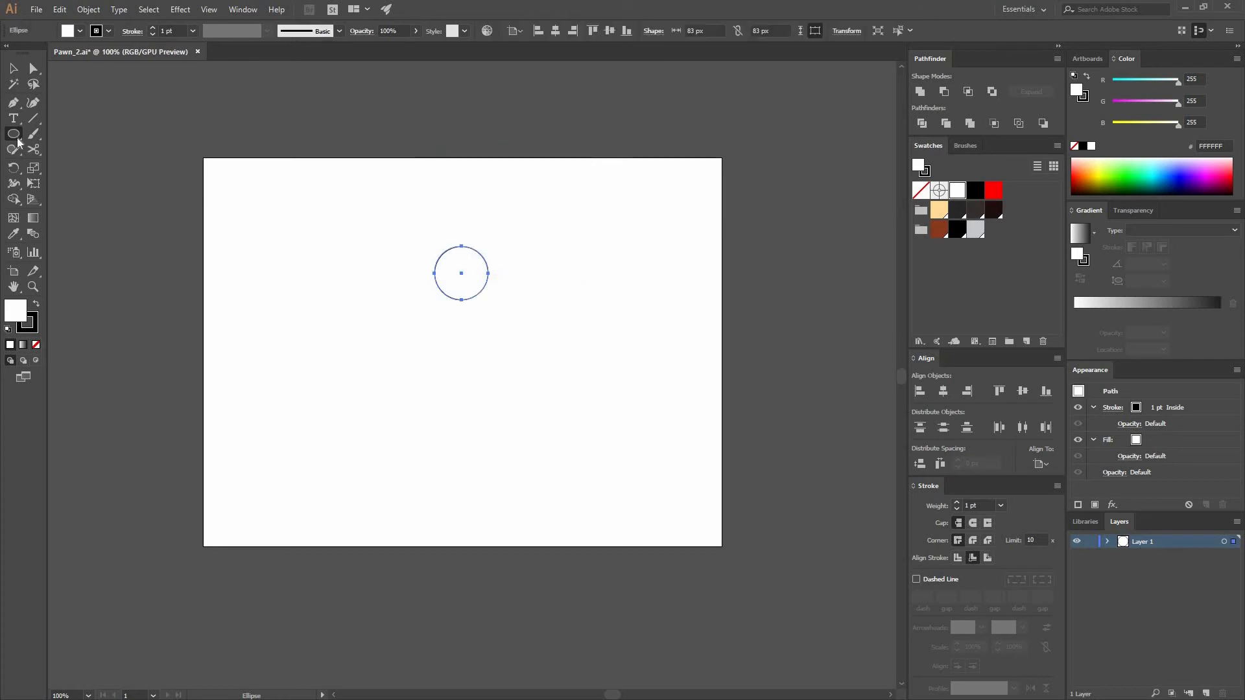
Step: Add an 80 x 30 px rectangle below the circle with rounded ends, and zoom in
{"action": "left_click", "coordinate": [14, 134]}
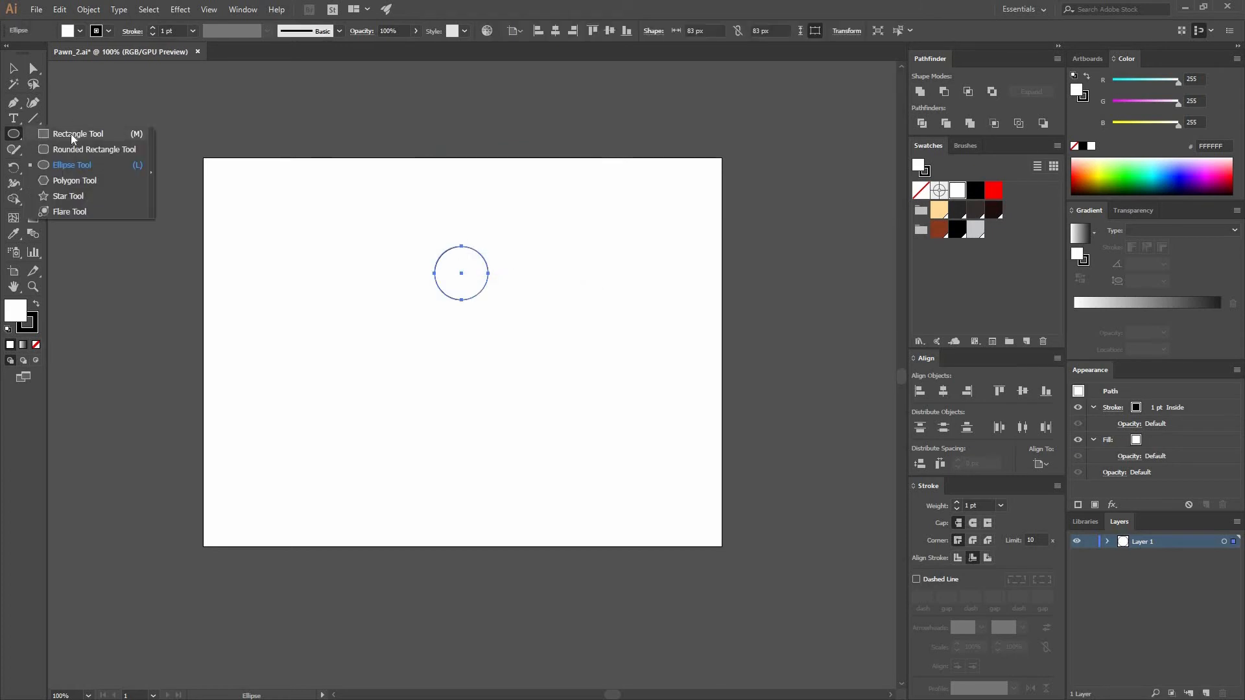
{"action": "left_click", "coordinate": [77, 134]}
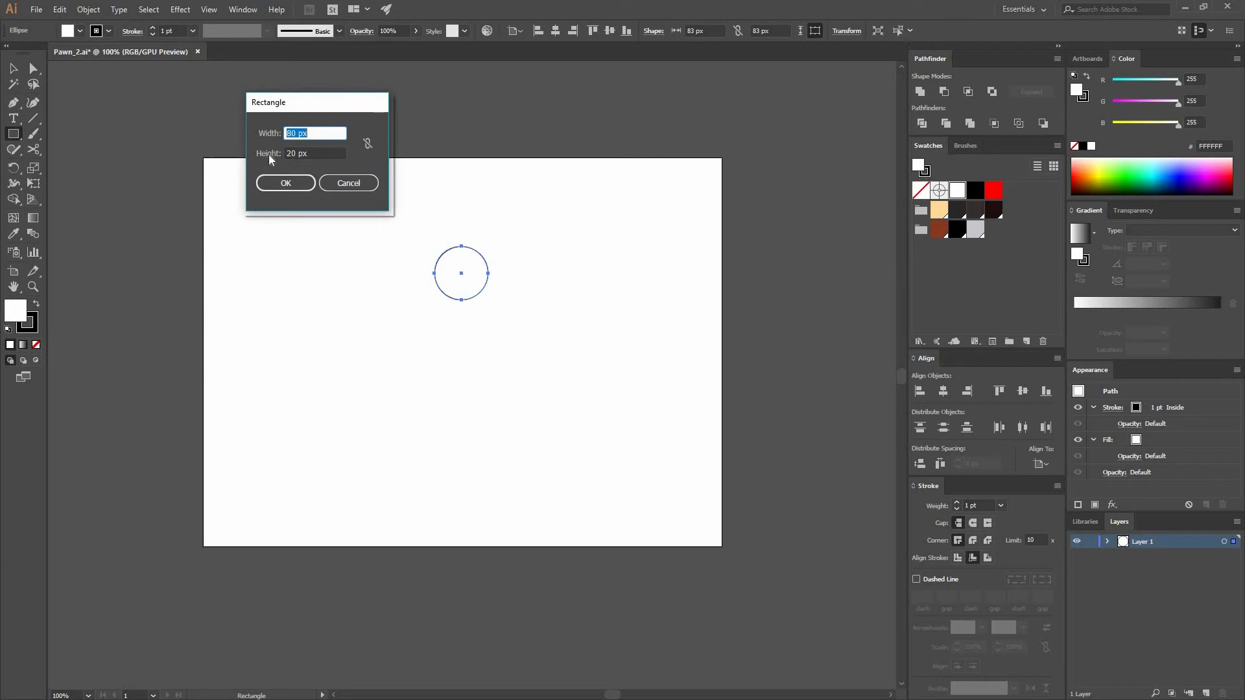
{"action": "left_click", "coordinate": [315, 153]}
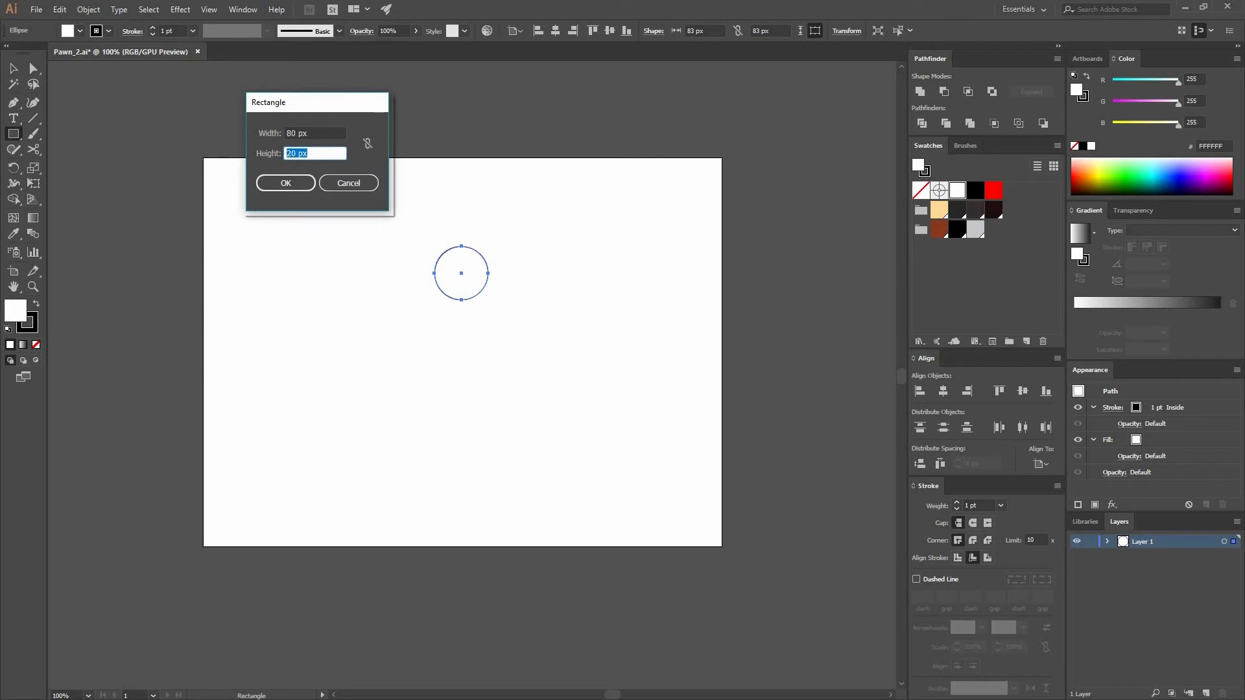
{"action": "left_click", "coordinate": [285, 183]}
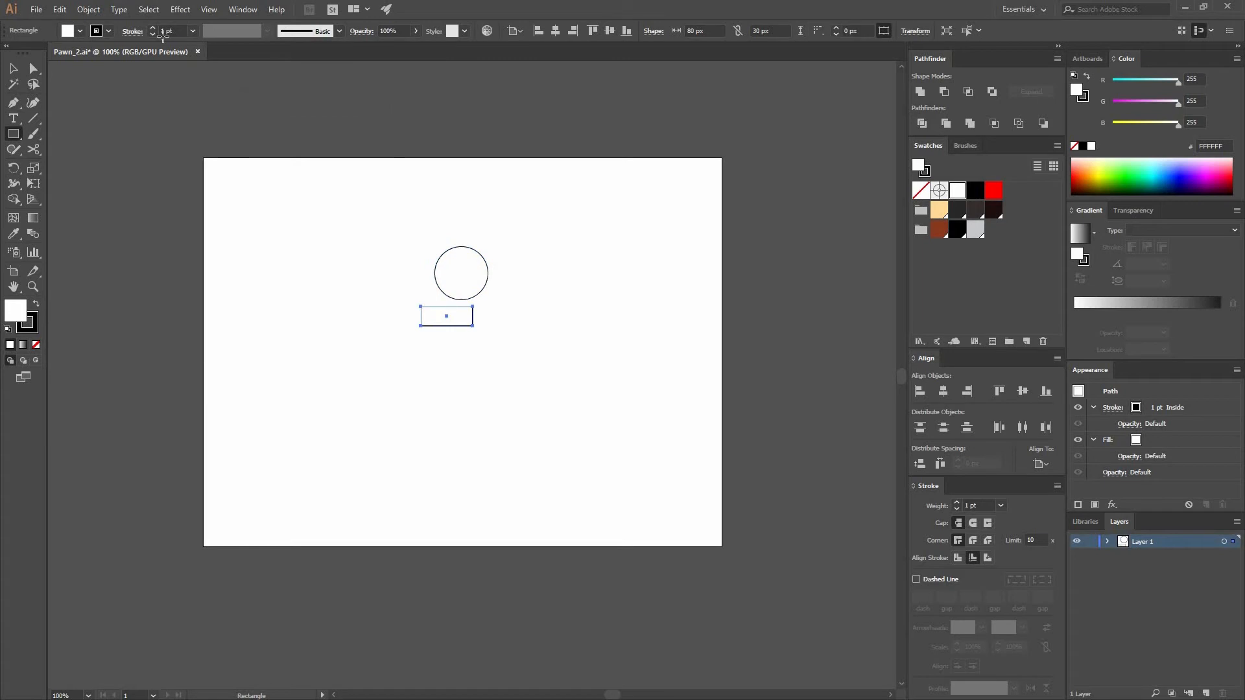
{"action": "left_click", "coordinate": [12, 68]}
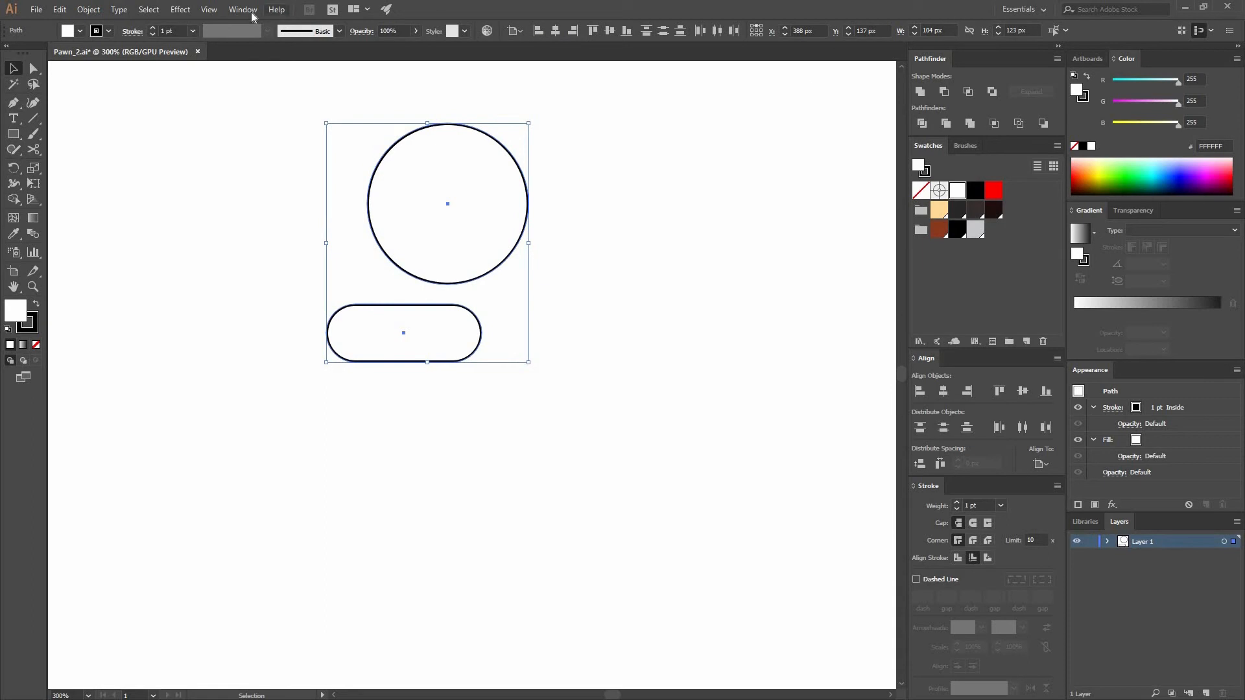
Step: Center the rounded bar under the circle, touching its bottom, then deselect
{"action": "left_click", "coordinate": [242, 9]}
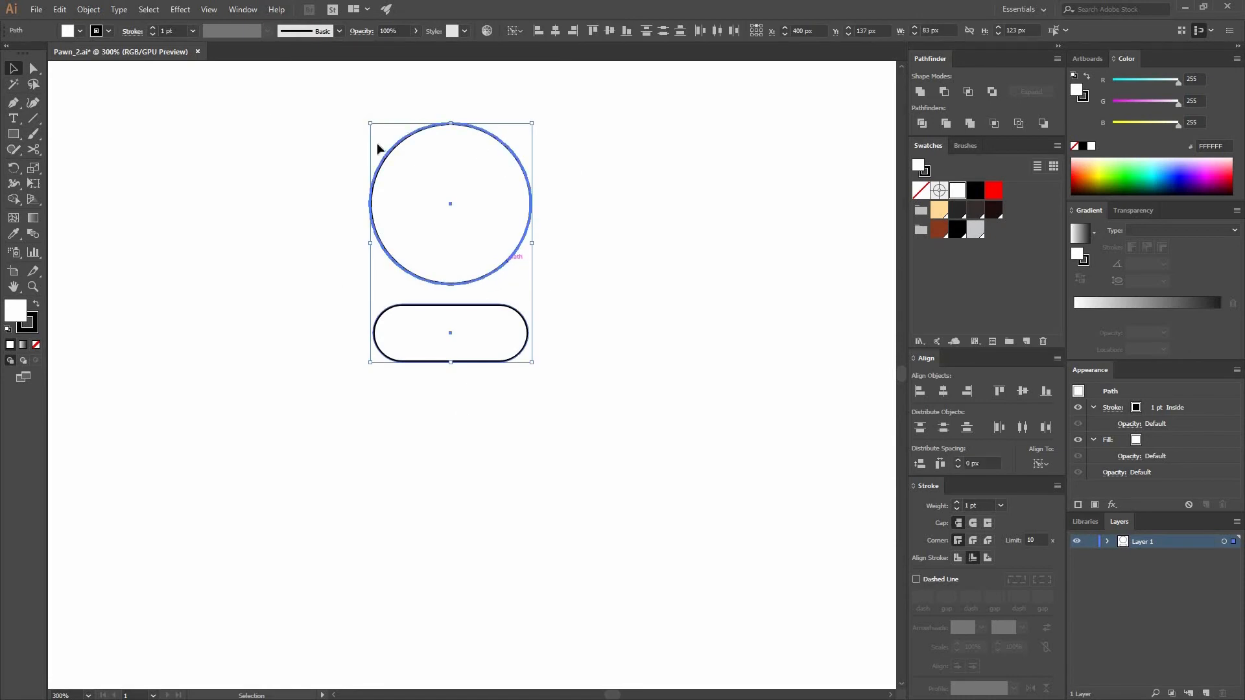
{"action": "mouse_move", "coordinate": [514, 262]}
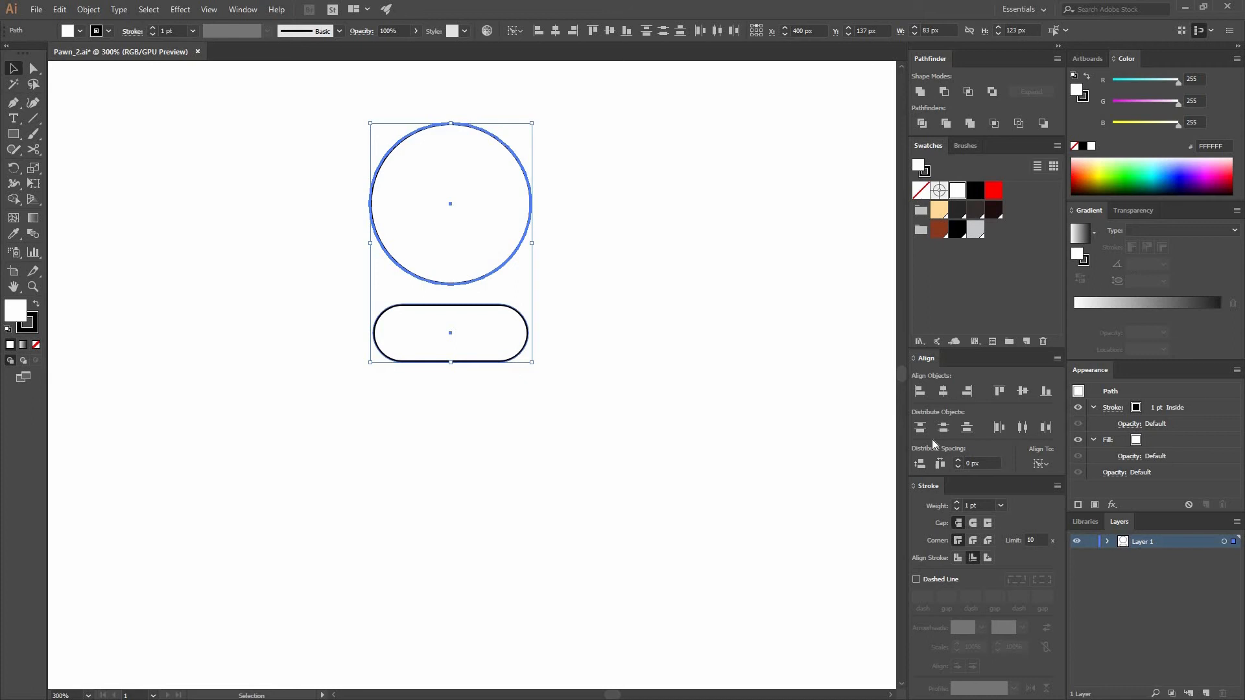
{"action": "mouse_move", "coordinate": [984, 473]}
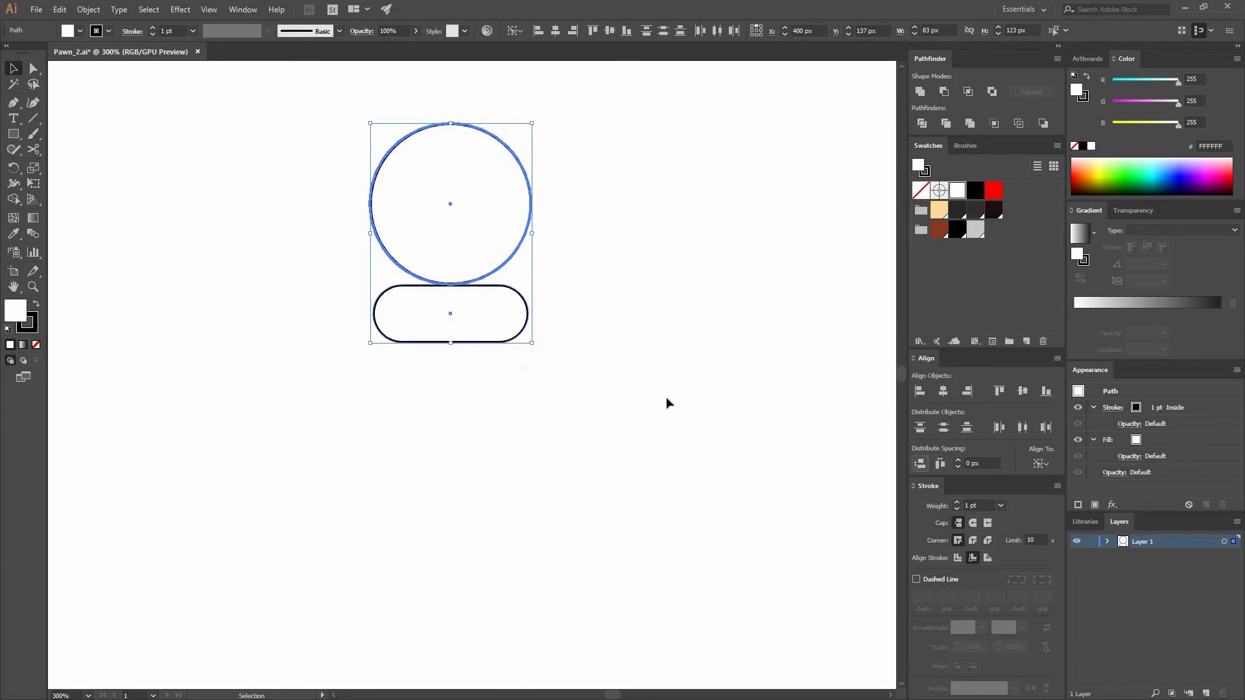
{"action": "left_click", "coordinate": [667, 403]}
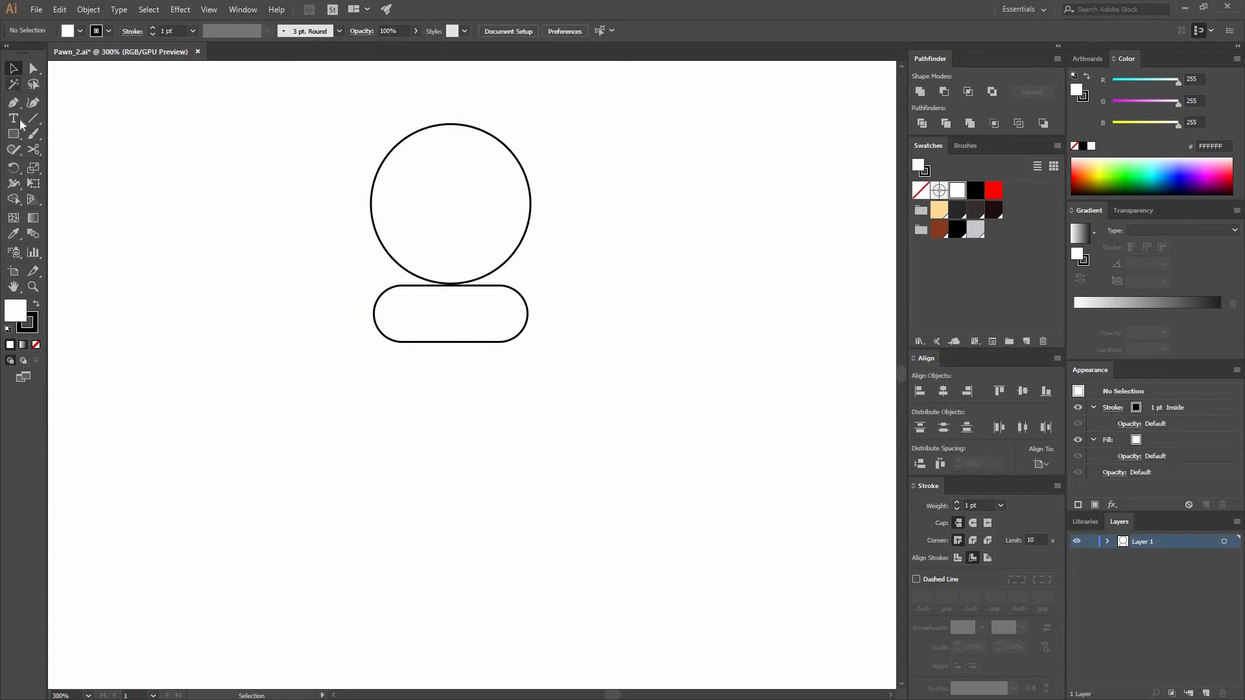
{"action": "mouse_move", "coordinate": [14, 102]}
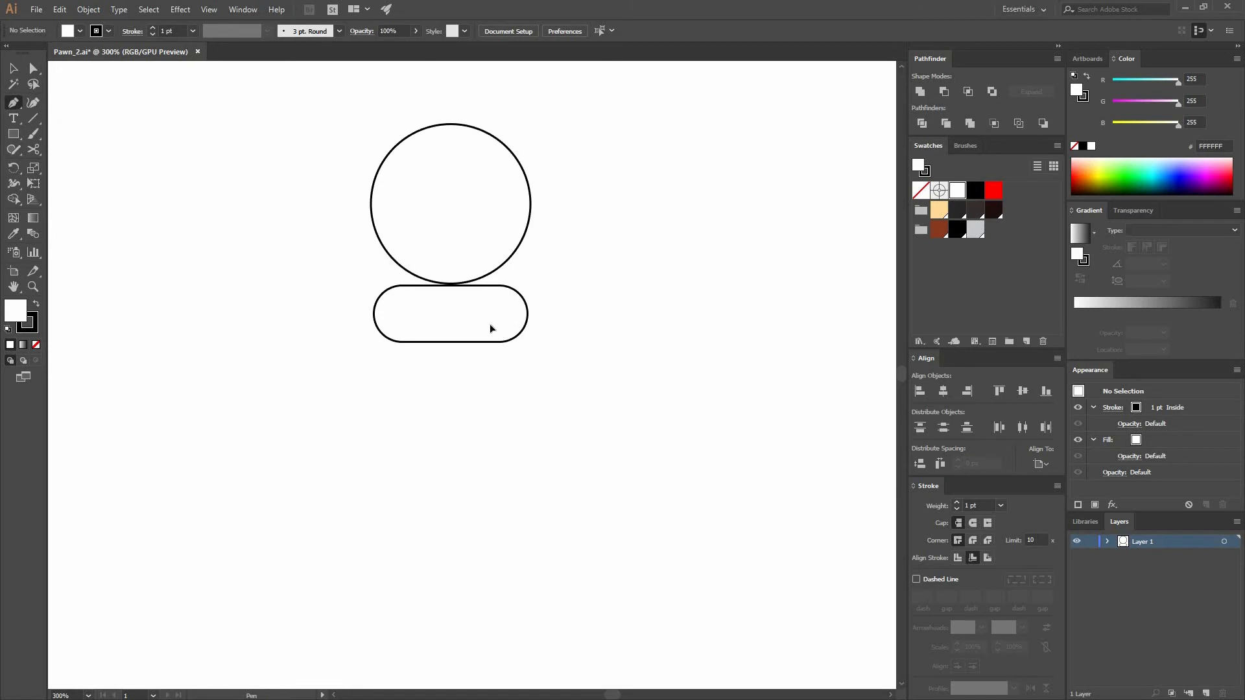
Step: Pen the right-side profile from the bar to a flat base, no fill, with smoothed bulges
{"action": "left_click_drag", "start_coordinate": [490, 326], "coordinate": [516, 463]}
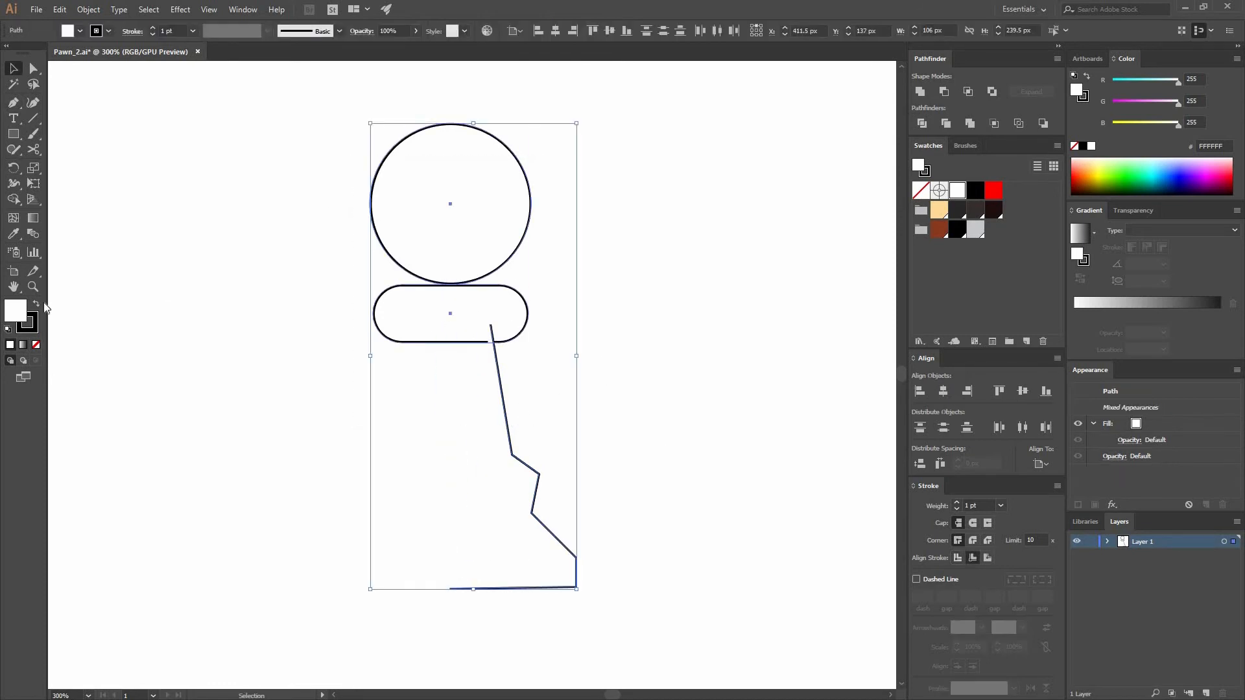
{"action": "left_click", "coordinate": [635, 385]}
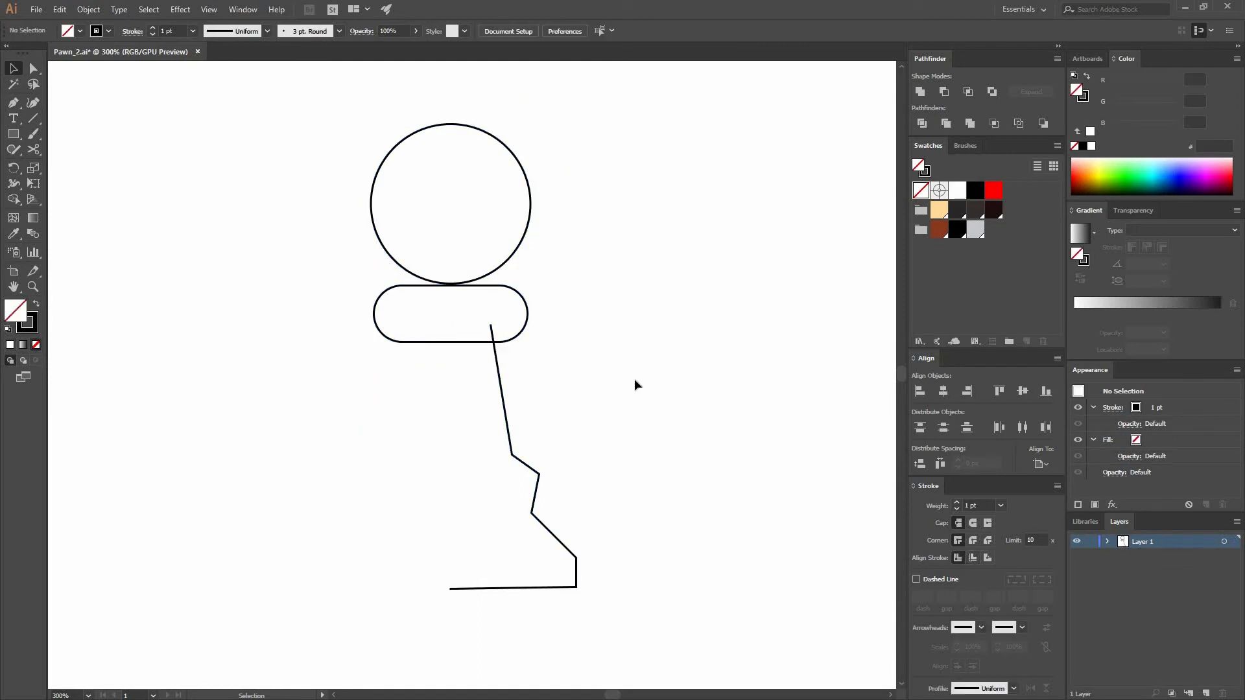
{"action": "left_click", "coordinate": [33, 69]}
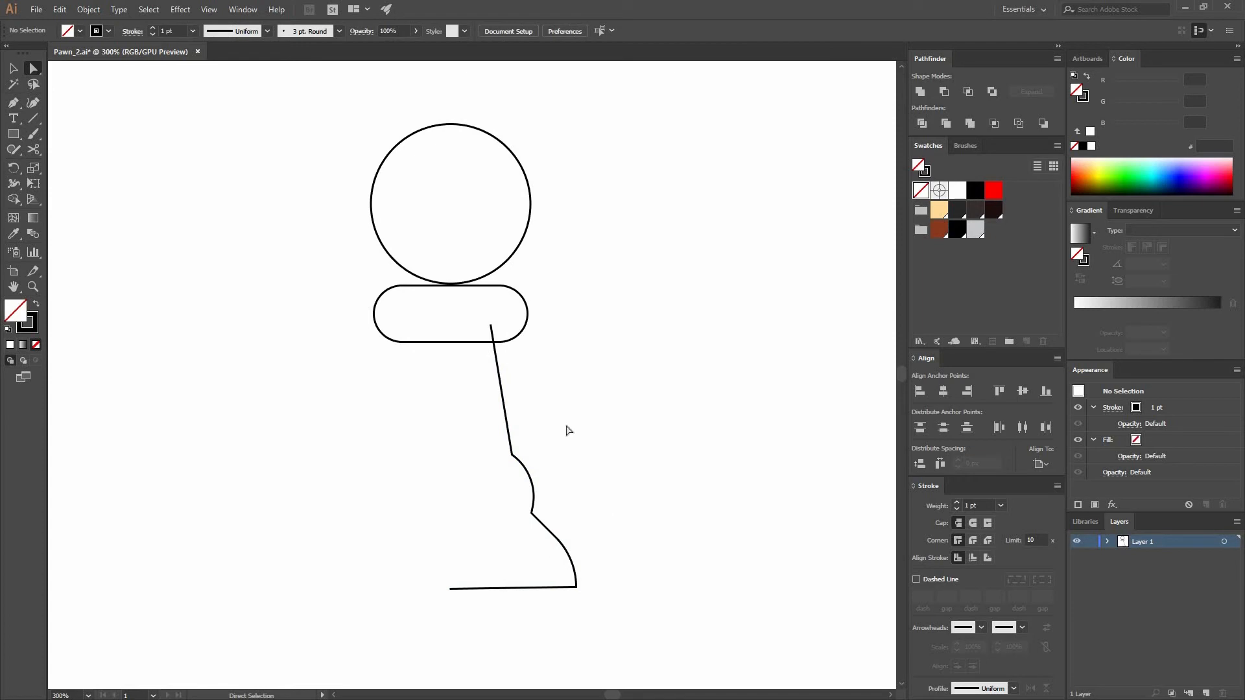
{"action": "left_click", "coordinate": [14, 70]}
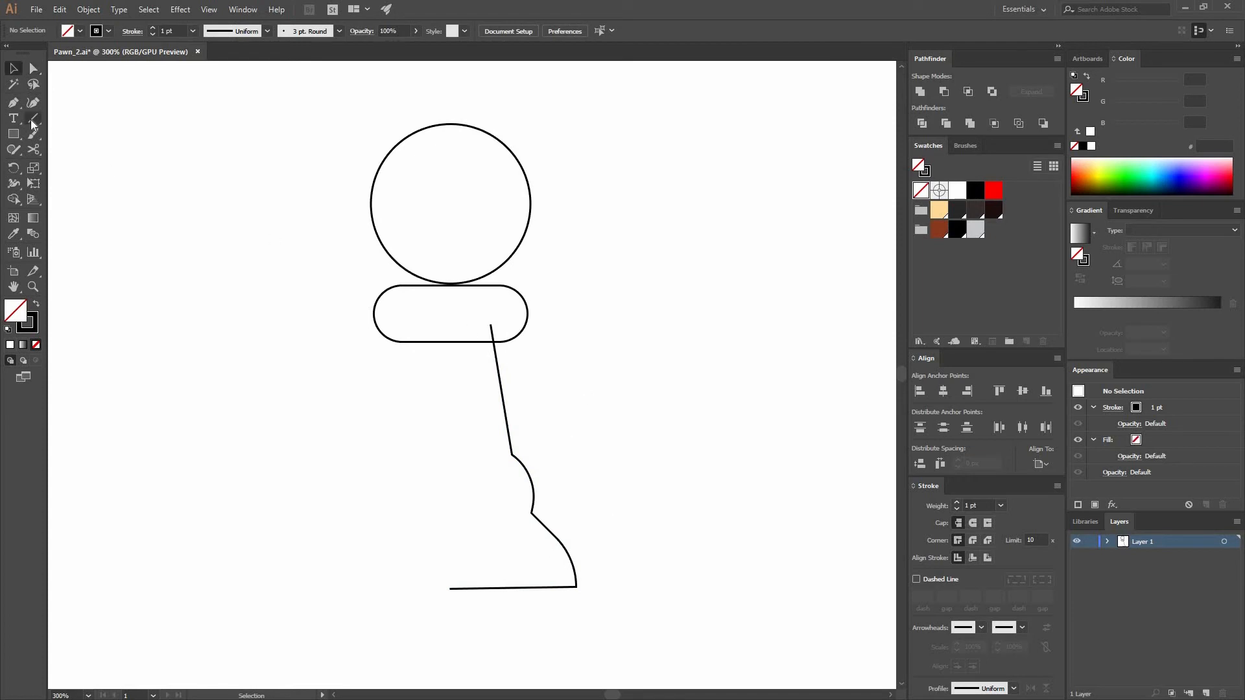
Step: Add a vertical centre line, scissor the circle and bar, and delete their left halves
{"action": "left_click", "coordinate": [33, 133]}
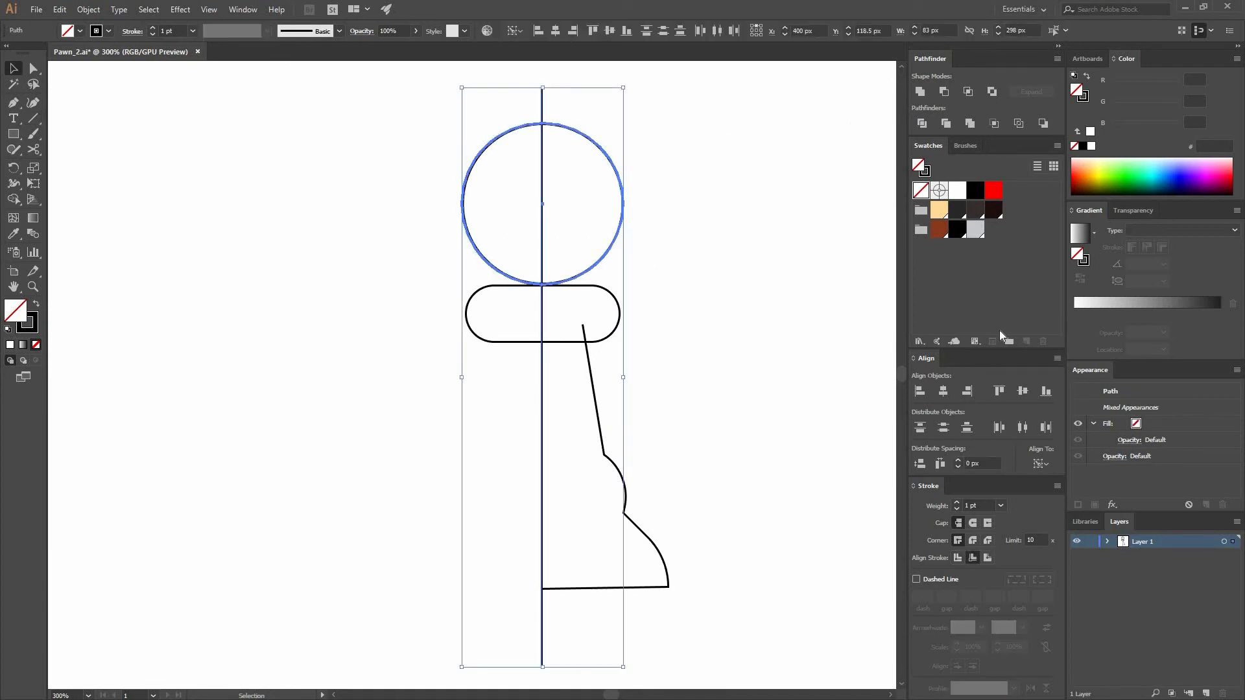
{"action": "mouse_move", "coordinate": [667, 395]}
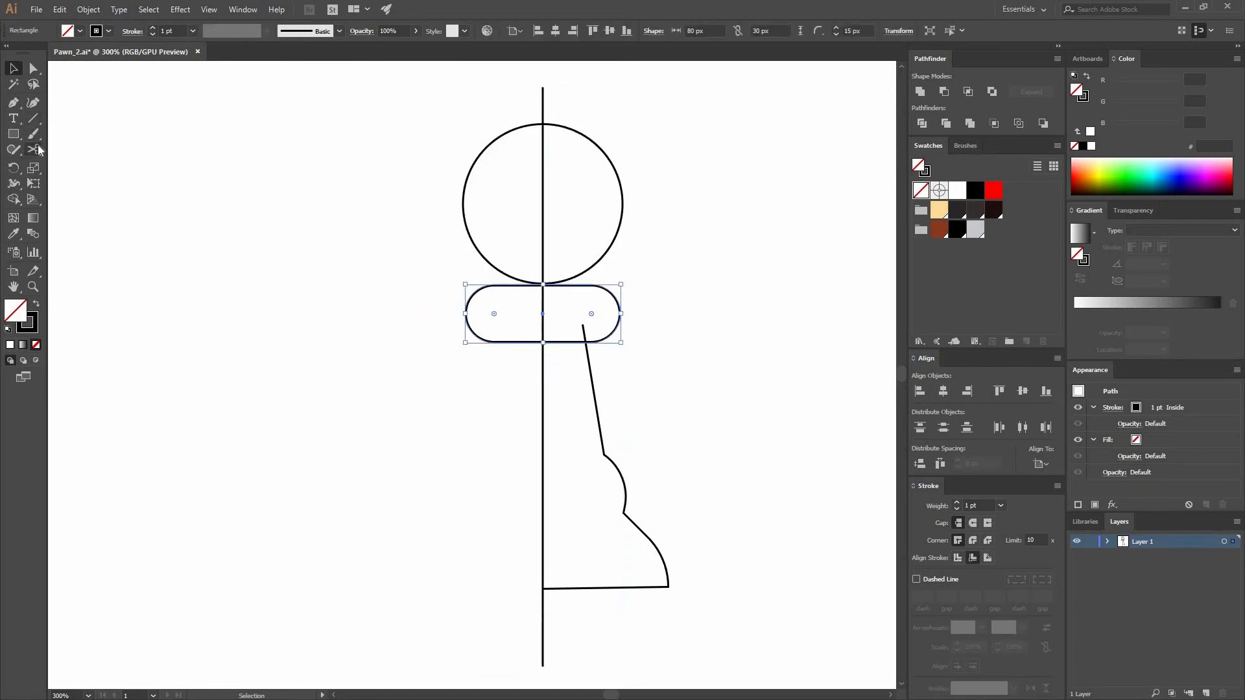
{"action": "left_click", "coordinate": [35, 150]}
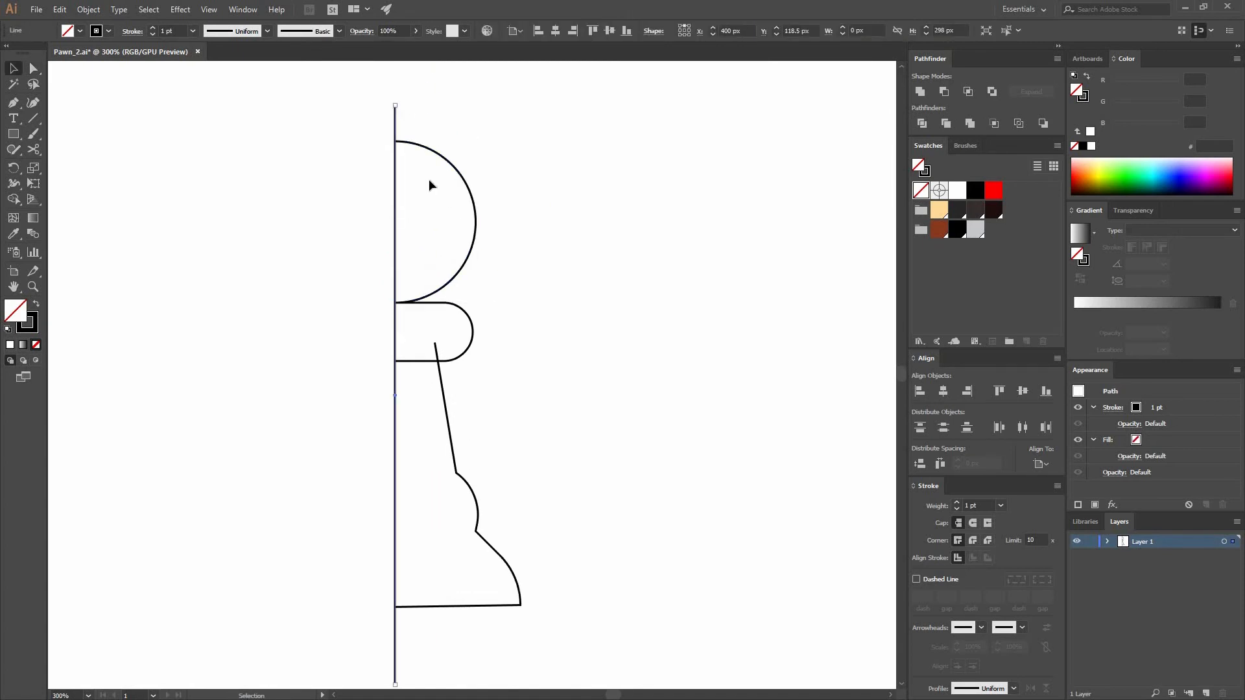
{"action": "left_click", "coordinate": [532, 333]}
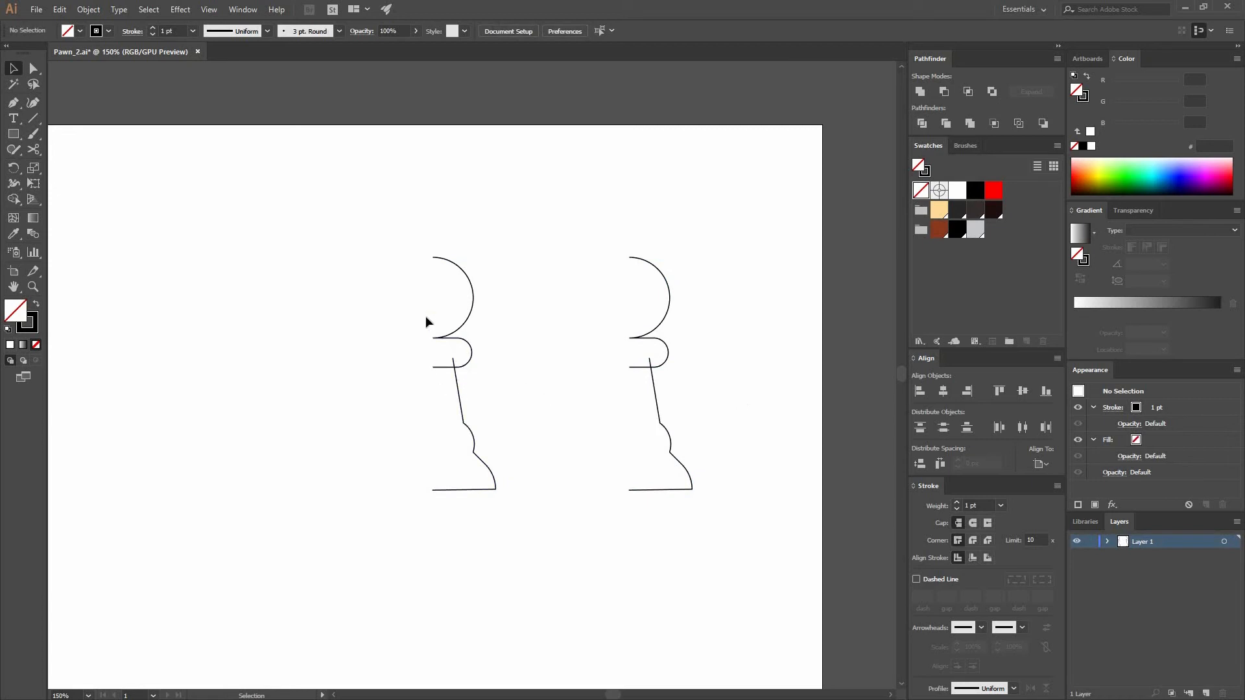
Step: Select the left half-pawn profile, give it a tan stroke, and show the 3D effects
{"action": "left_click", "coordinate": [460, 317]}
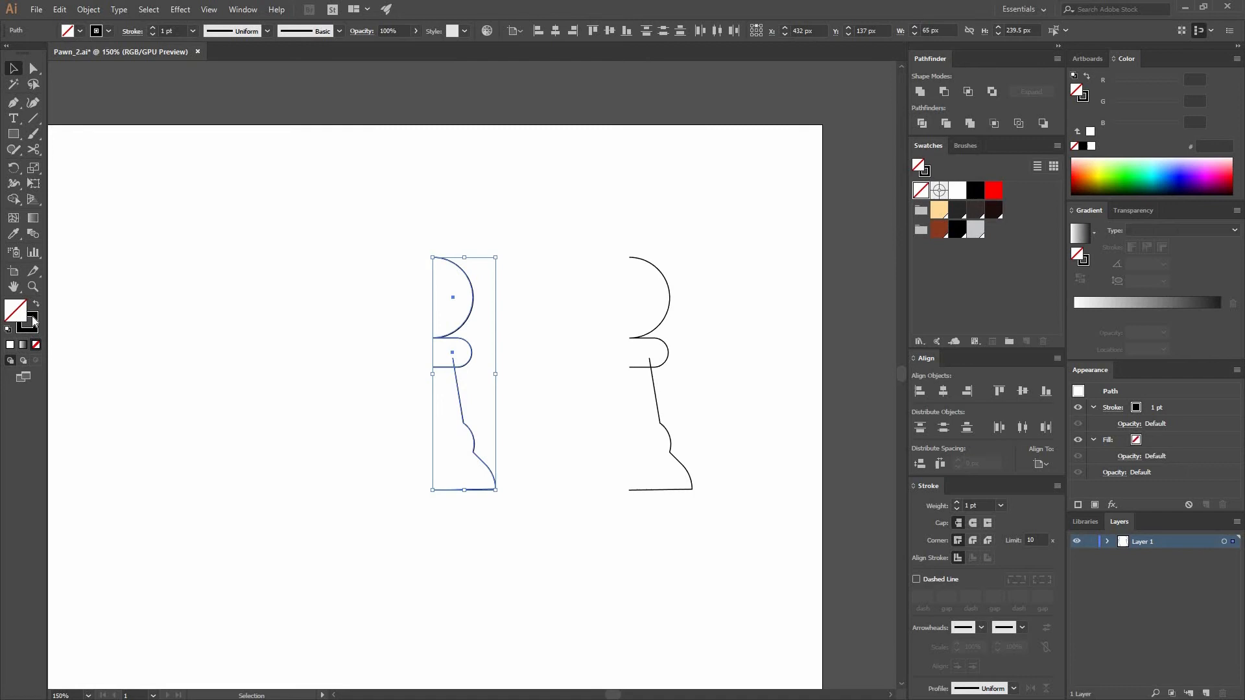
{"action": "left_click", "coordinate": [938, 209]}
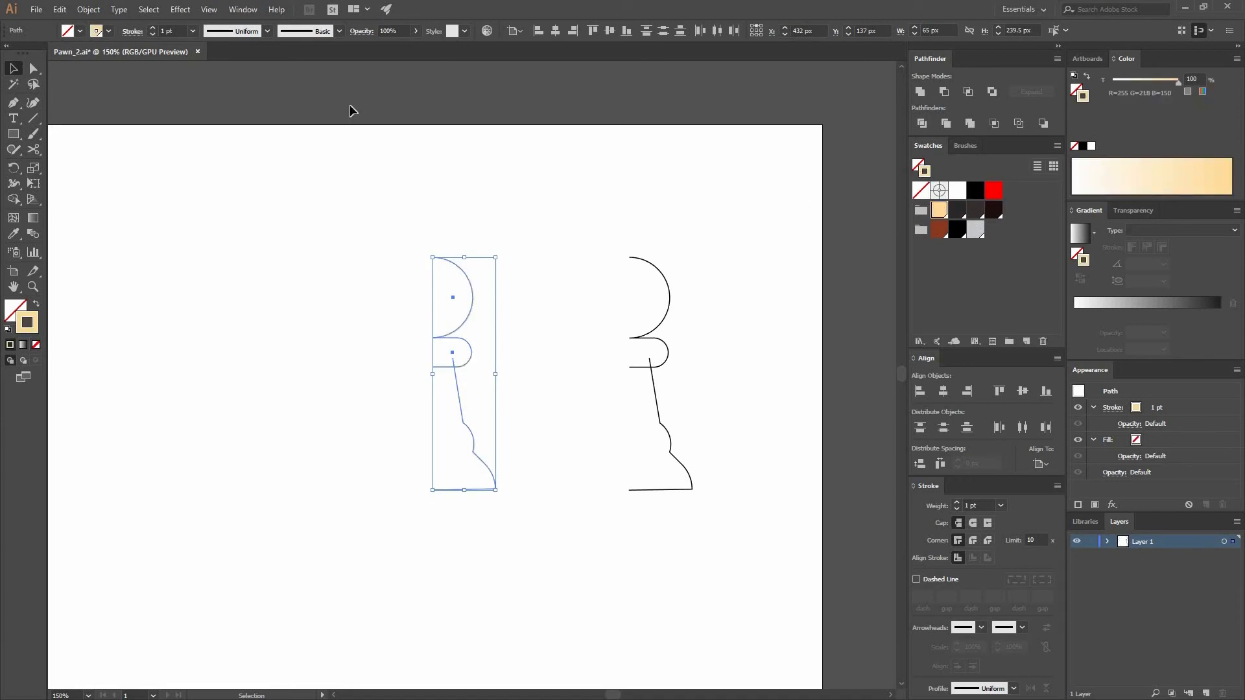
{"action": "left_click", "coordinate": [179, 8]}
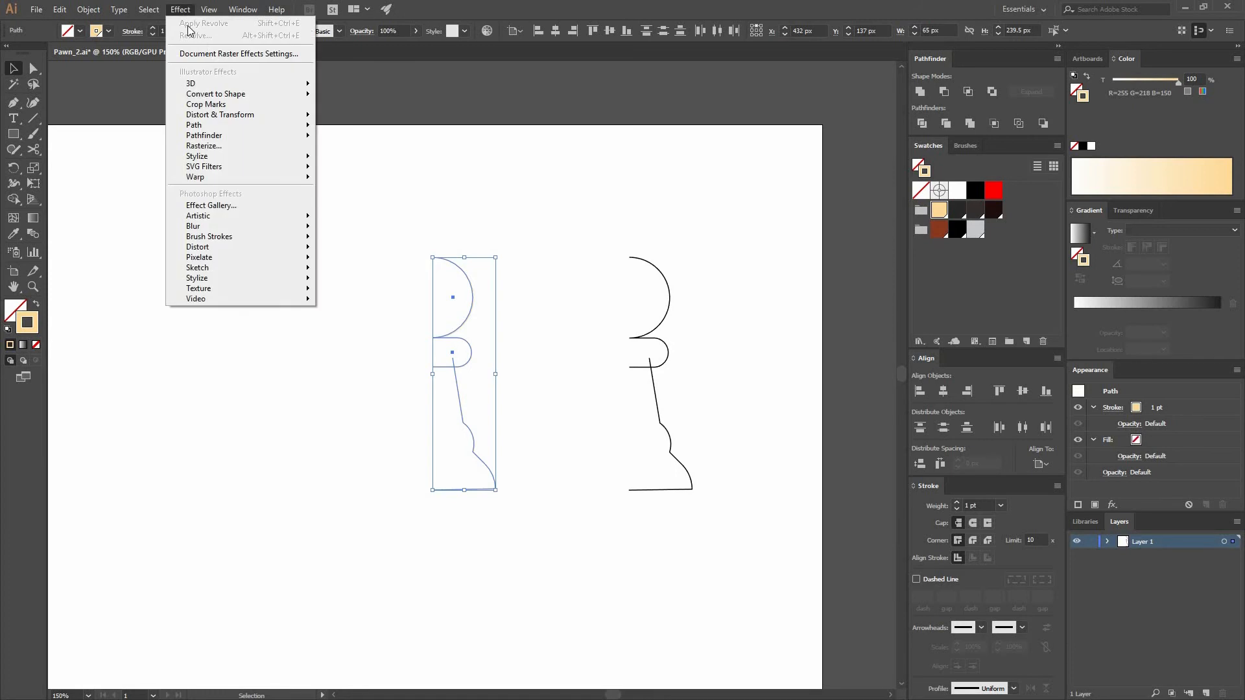
{"action": "mouse_move", "coordinate": [191, 83]}
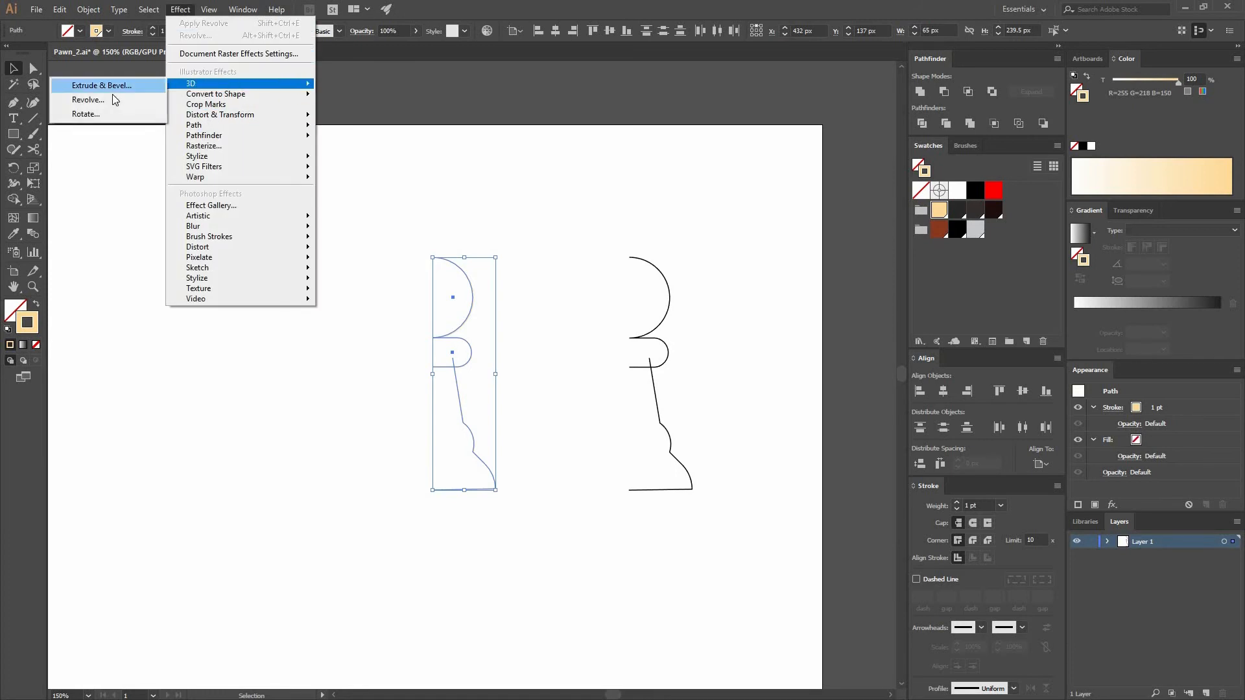
{"action": "mouse_move", "coordinate": [96, 114]}
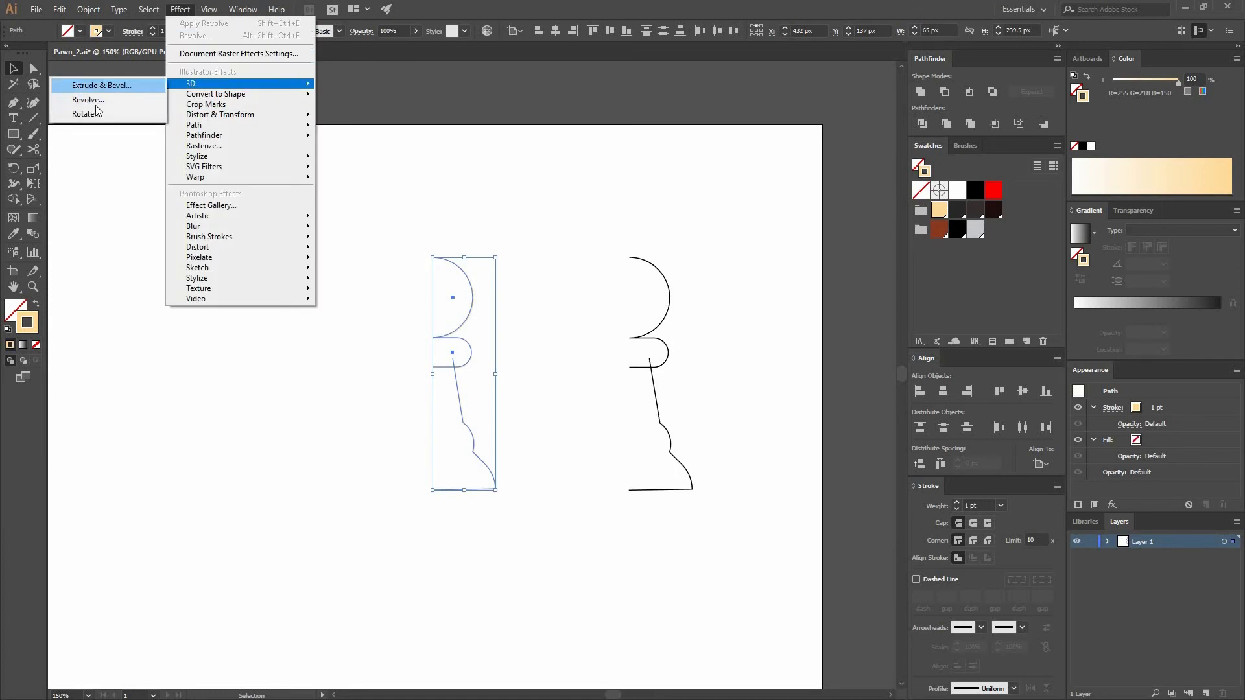
Step: Revolve the profile with Preview on, viewed from the Isometric Right position
{"action": "left_click", "coordinate": [87, 100]}
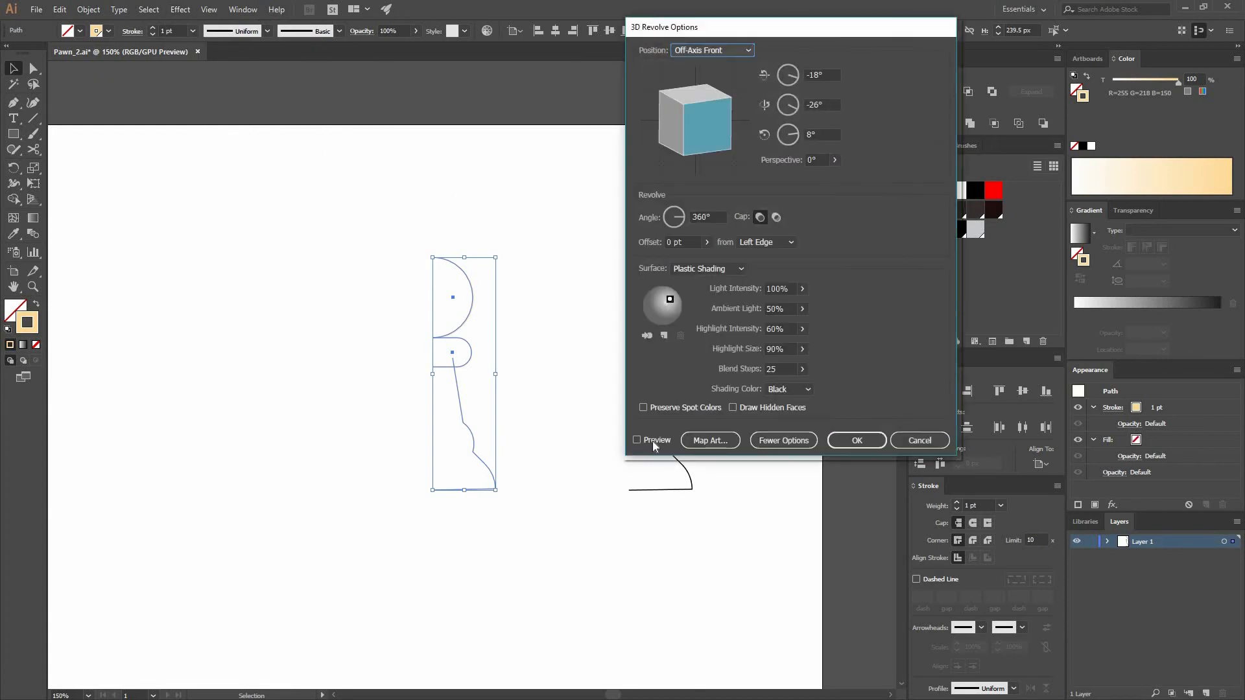
{"action": "left_click", "coordinate": [637, 440]}
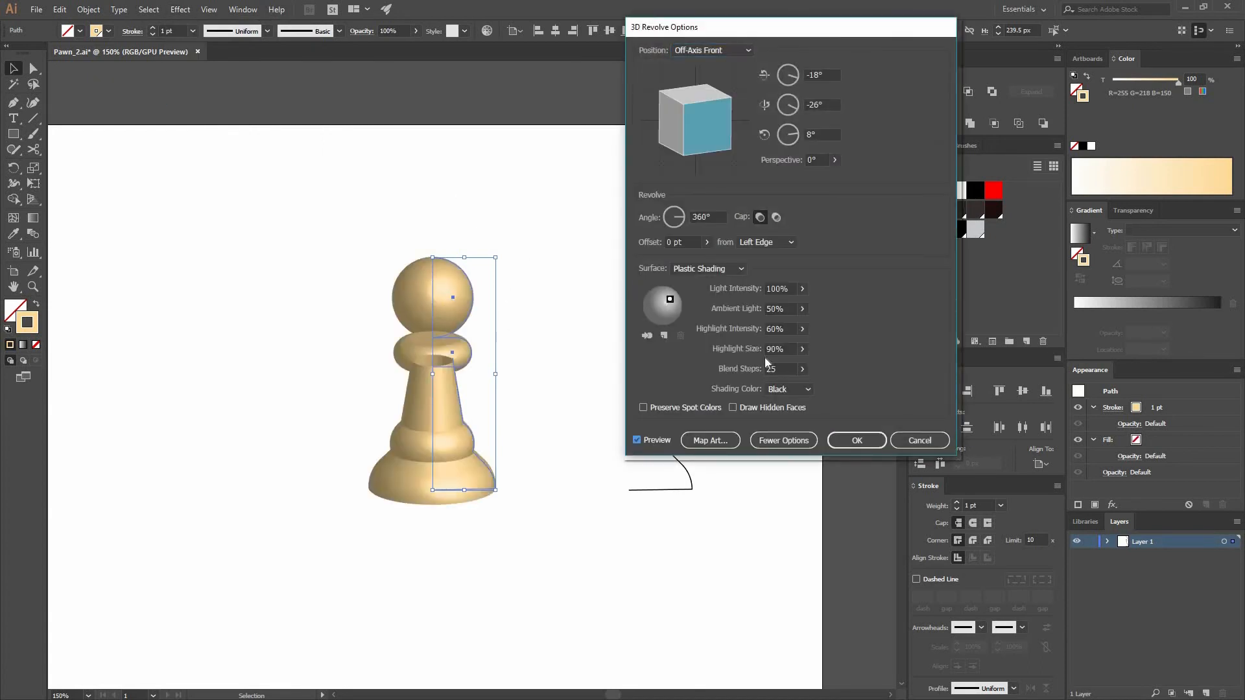
{"action": "left_click", "coordinate": [783, 439]}
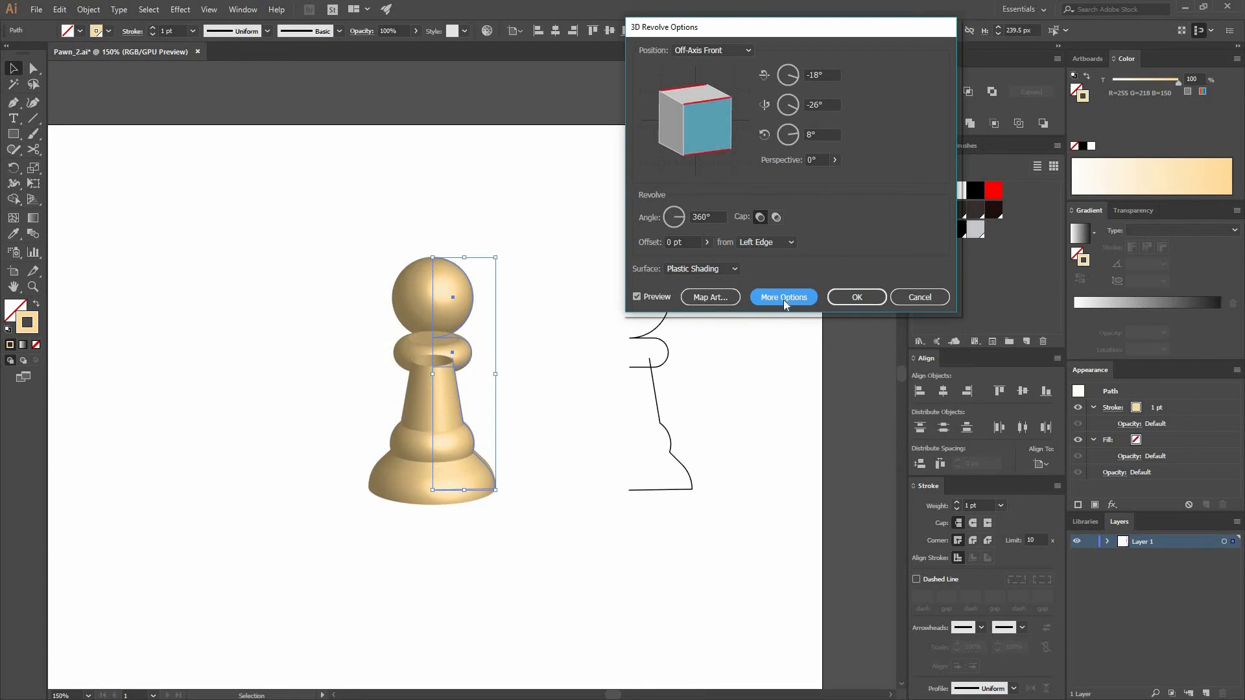
{"action": "left_click", "coordinate": [781, 296]}
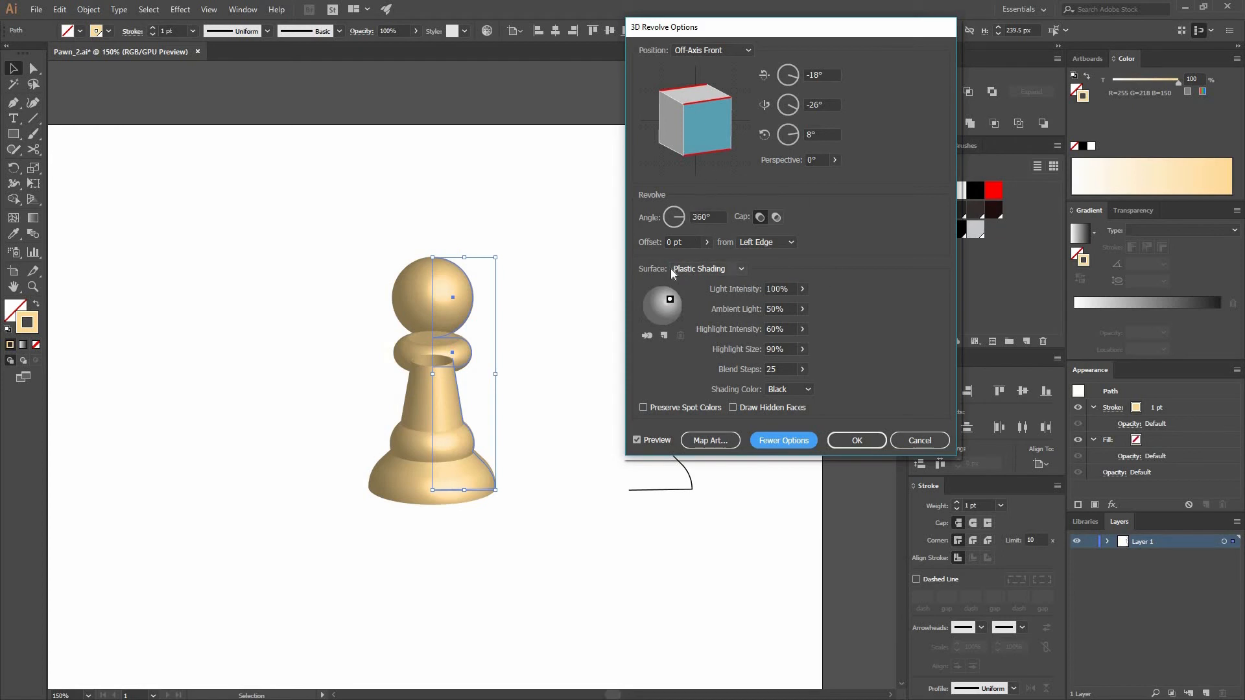
{"action": "left_click", "coordinate": [710, 50]}
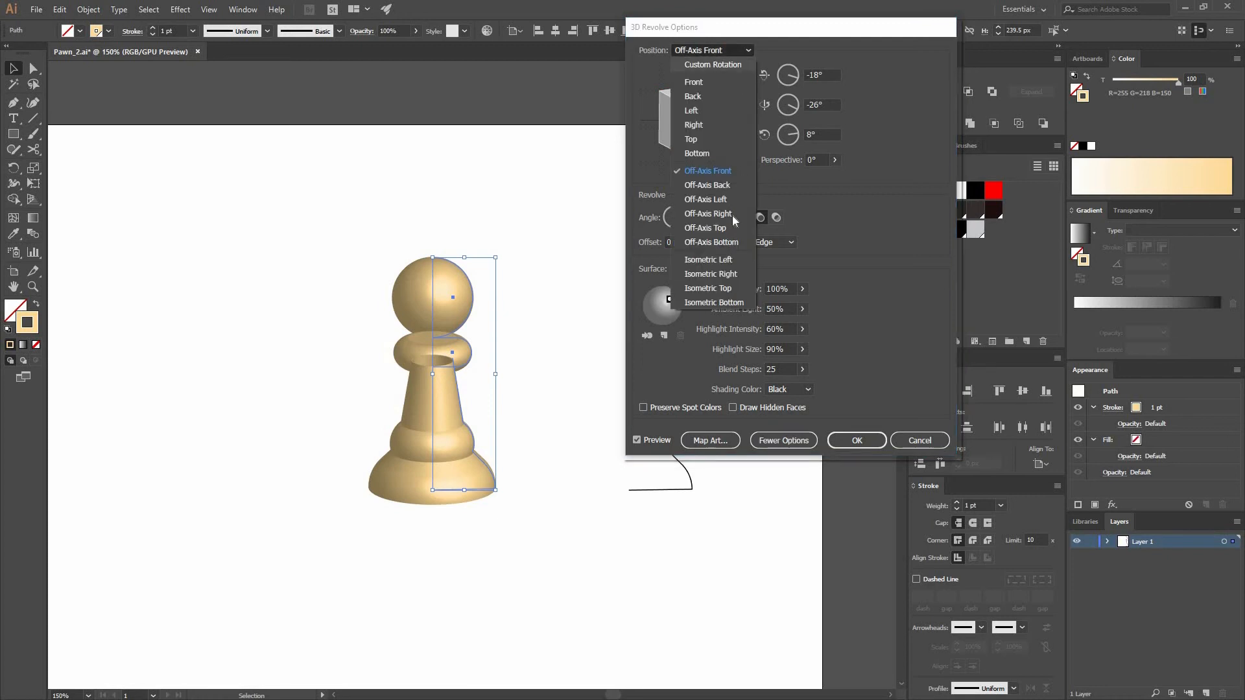
{"action": "left_click", "coordinate": [706, 171]}
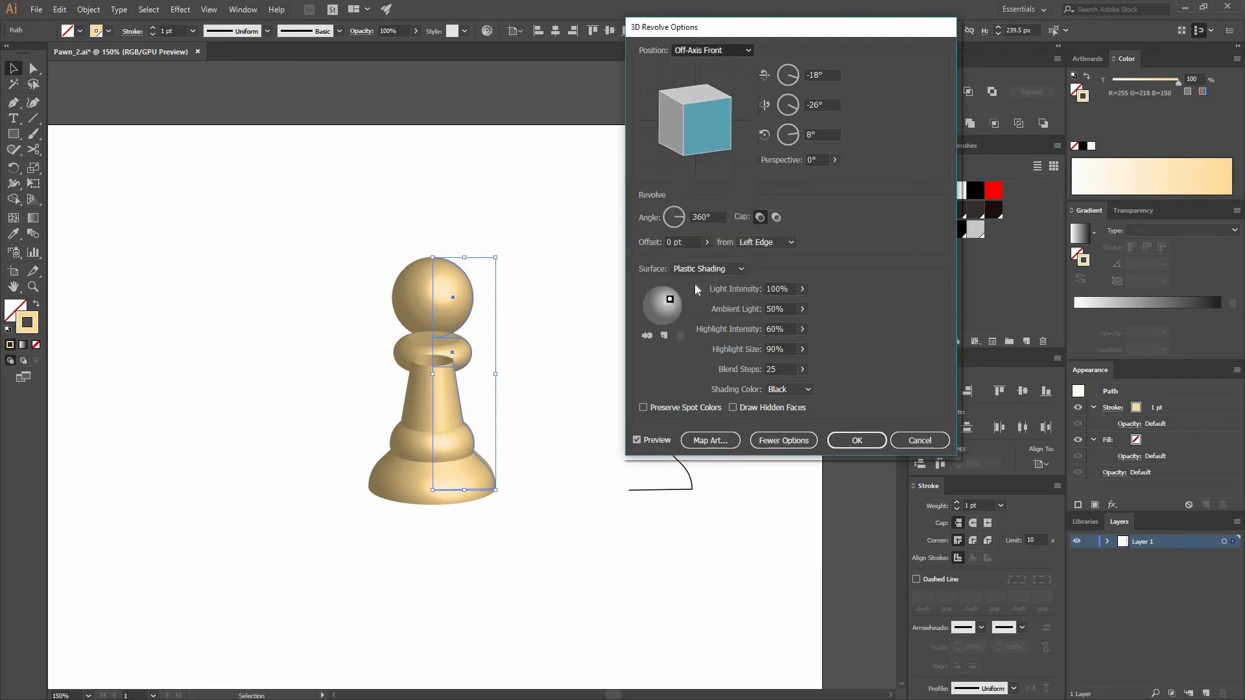
{"action": "left_click", "coordinate": [711, 50]}
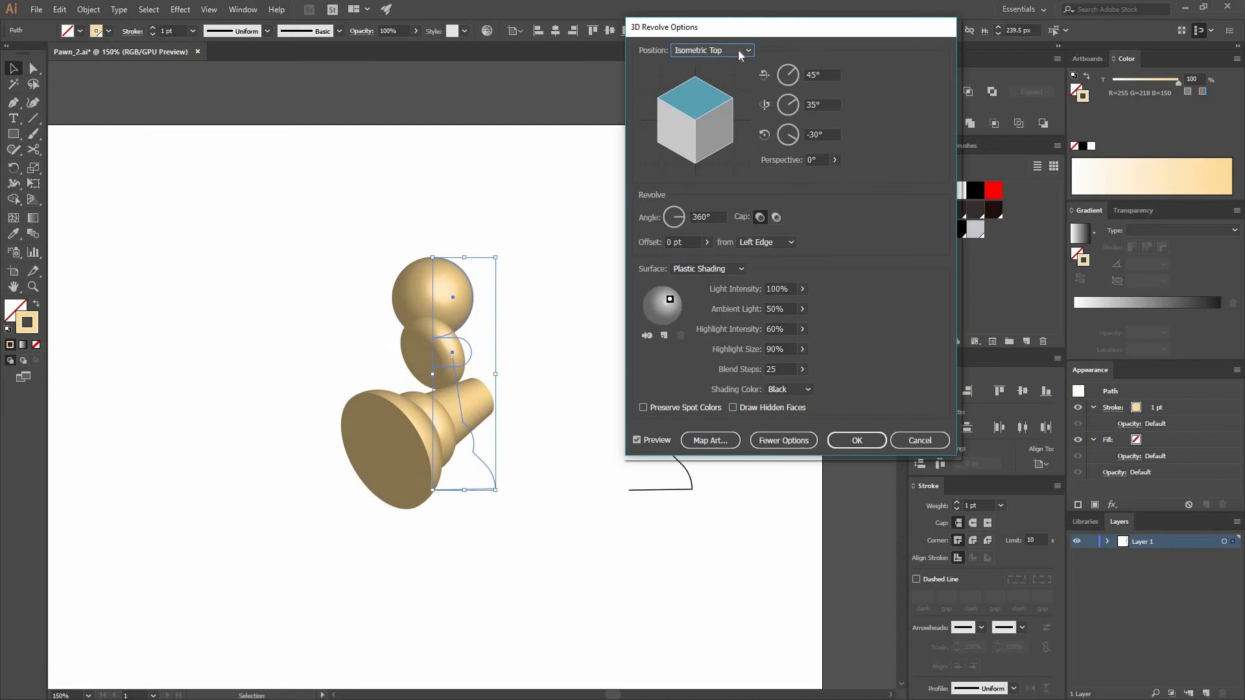
{"action": "left_click", "coordinate": [746, 50]}
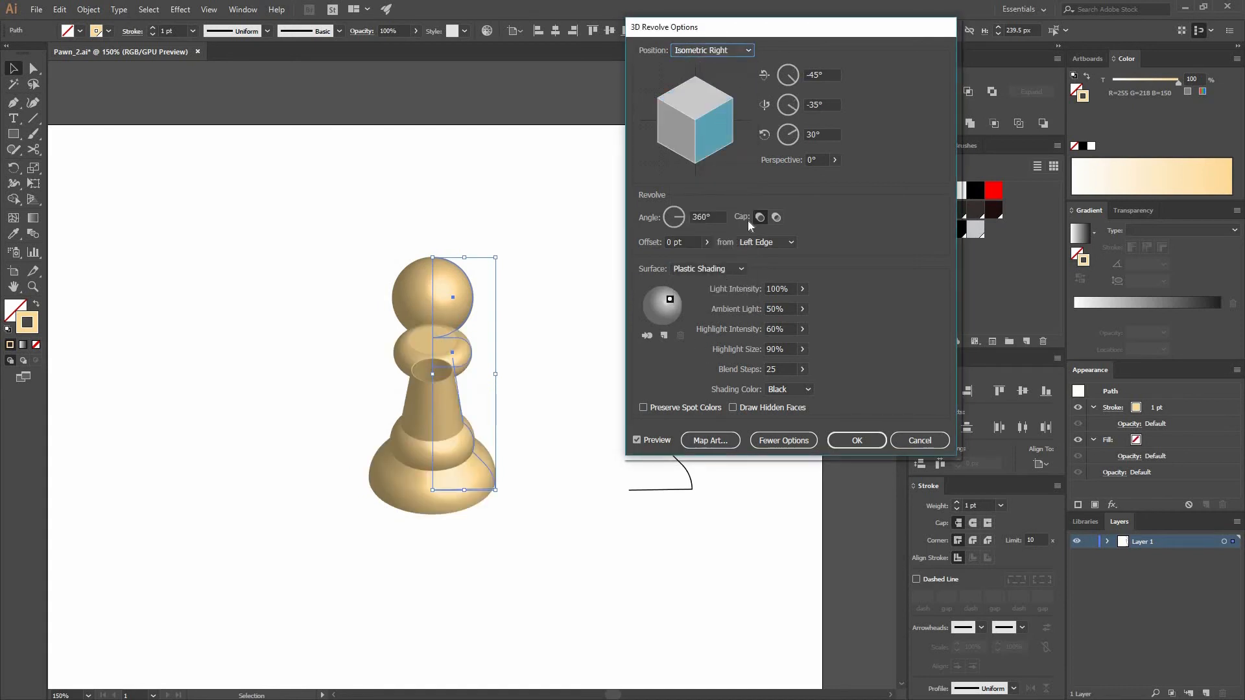
{"action": "mouse_move", "coordinate": [856, 50]}
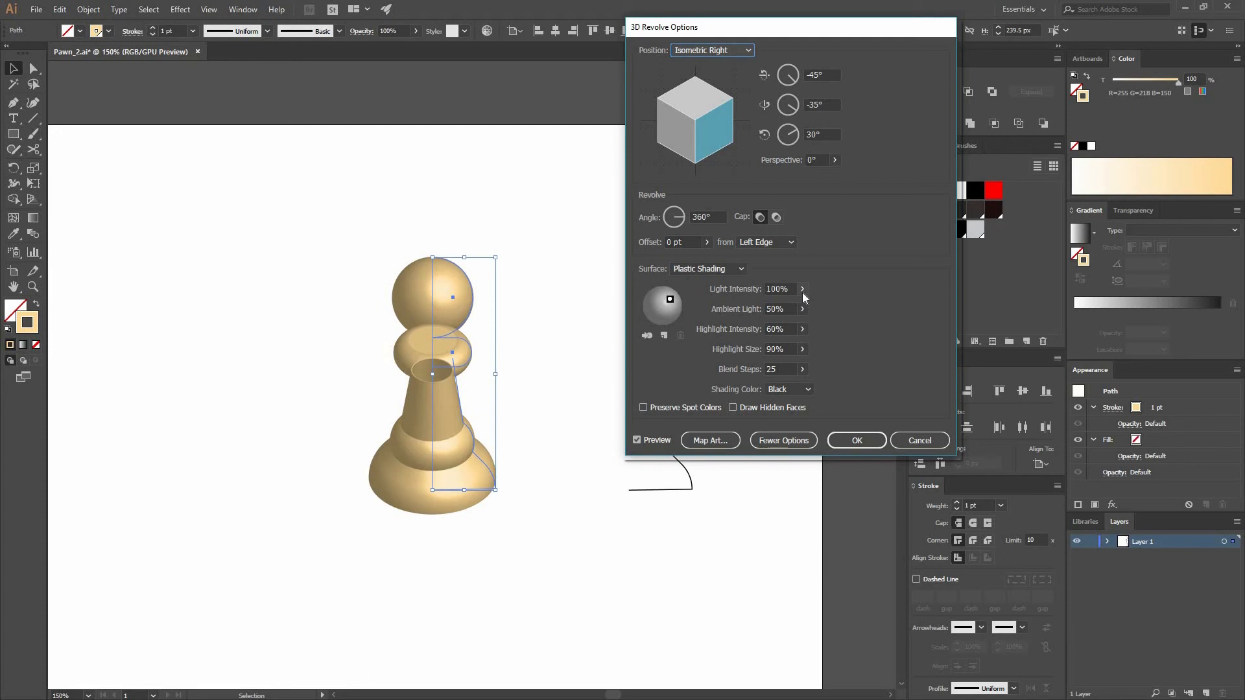
{"action": "mouse_move", "coordinate": [796, 248]}
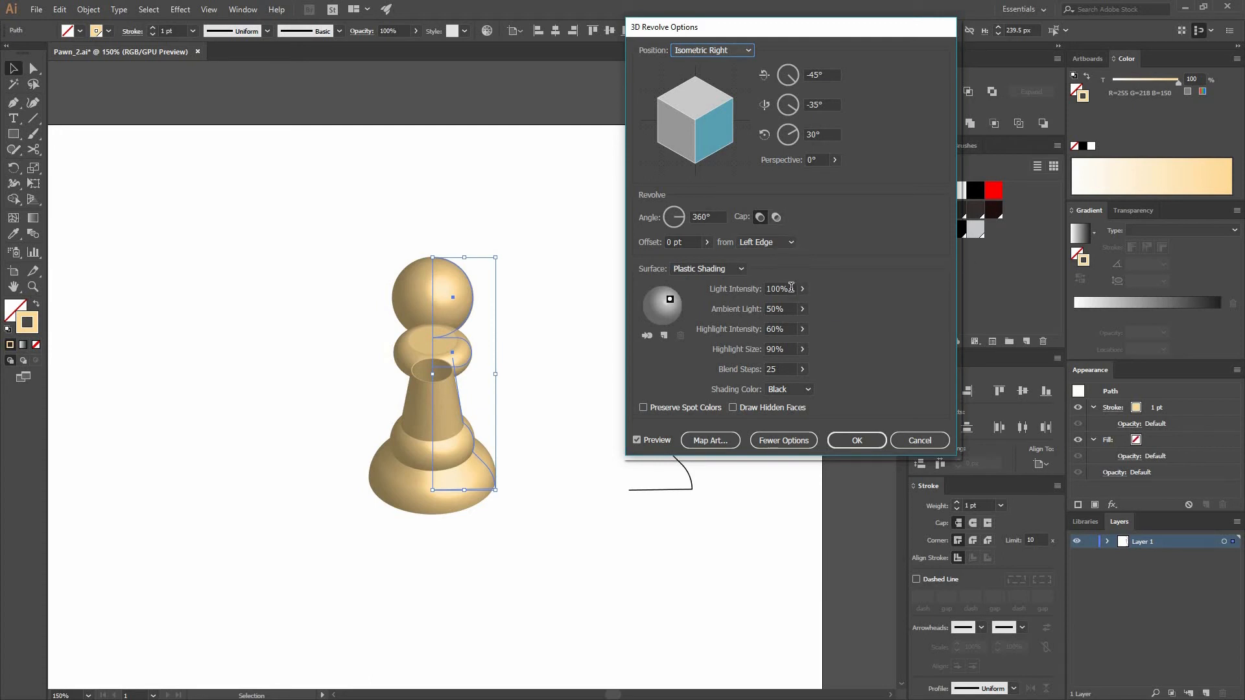
Step: Set highlight size 100%, blend steps 90, and a custom brown shading colour, then apply
{"action": "type", "text": "80"}
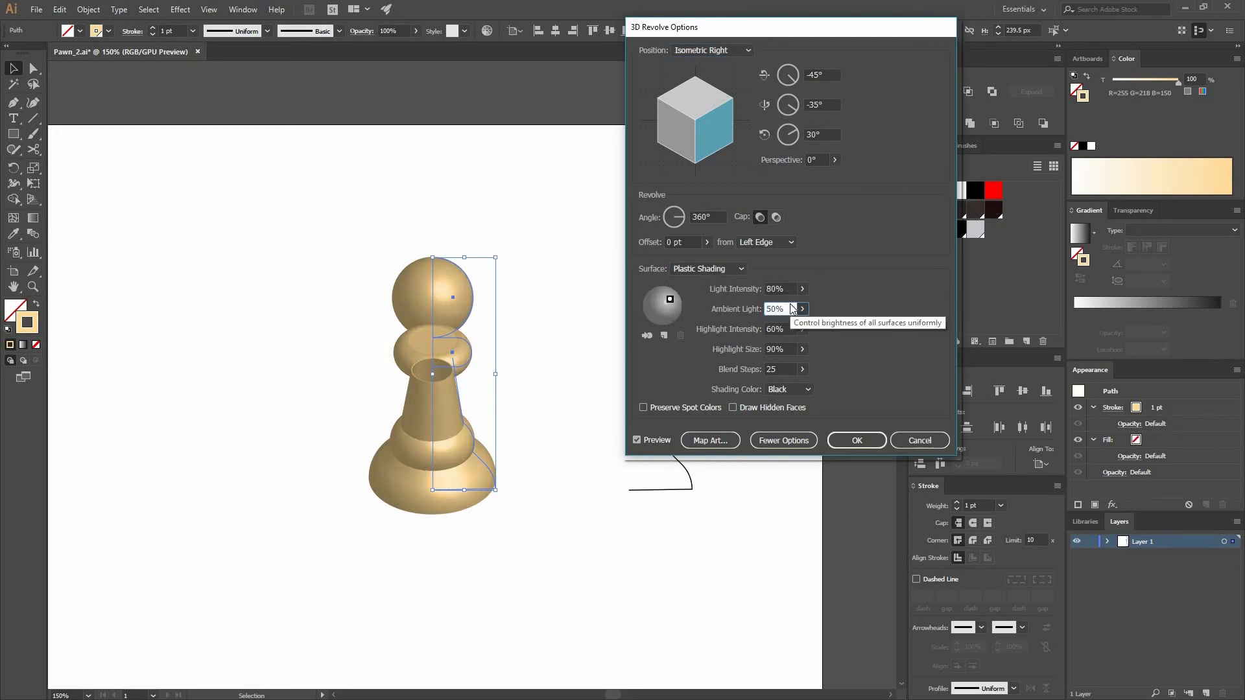
{"action": "left_click", "coordinate": [776, 350]}
{"action": "type", "text": "100"}
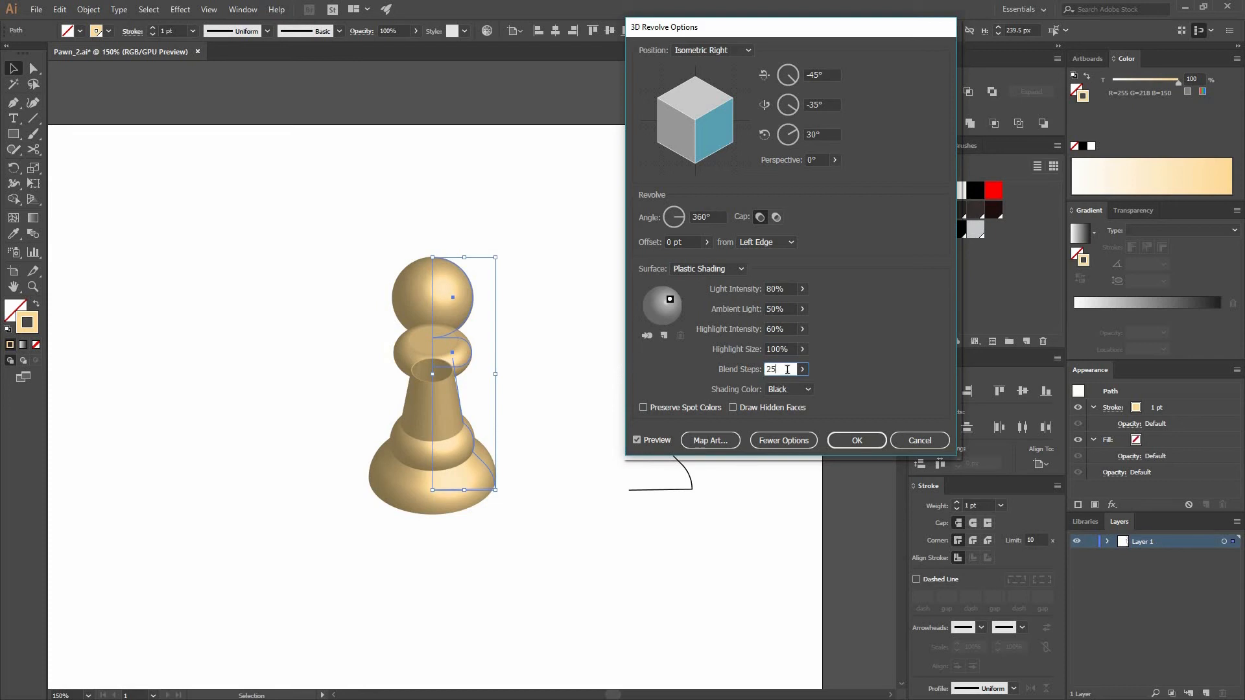
{"action": "triple_click", "coordinate": [777, 369]}
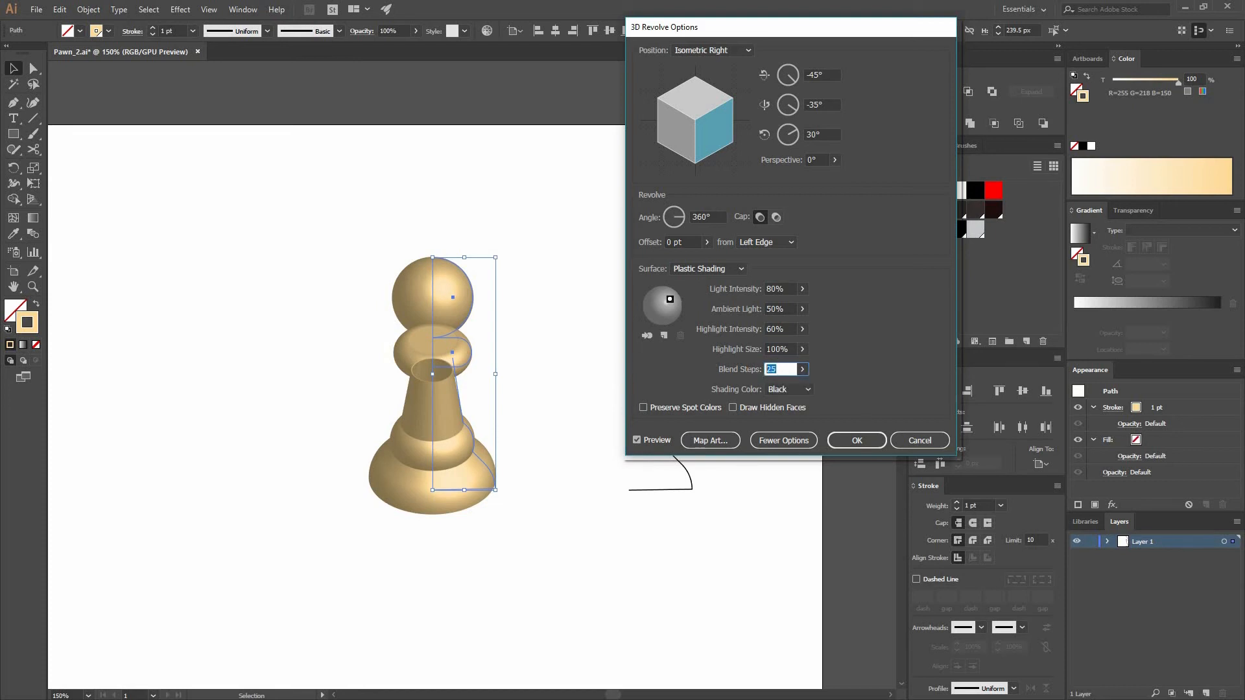
{"action": "type", "text": "90"}
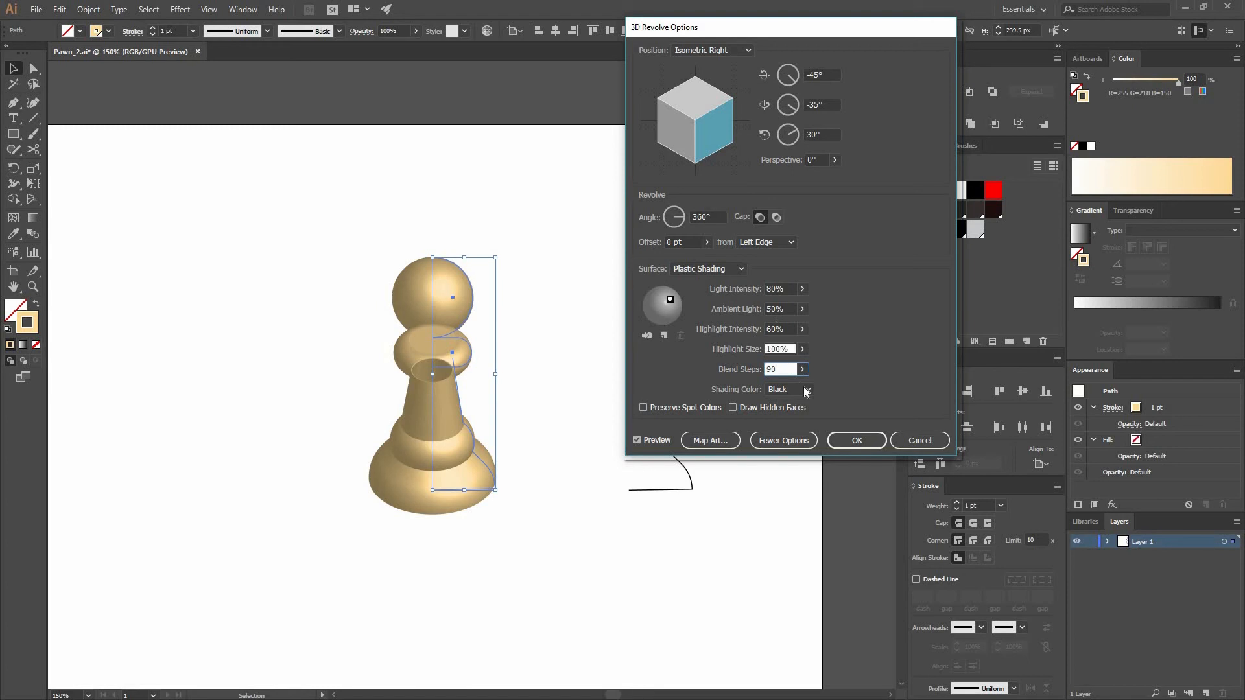
{"action": "left_click", "coordinate": [806, 389]}
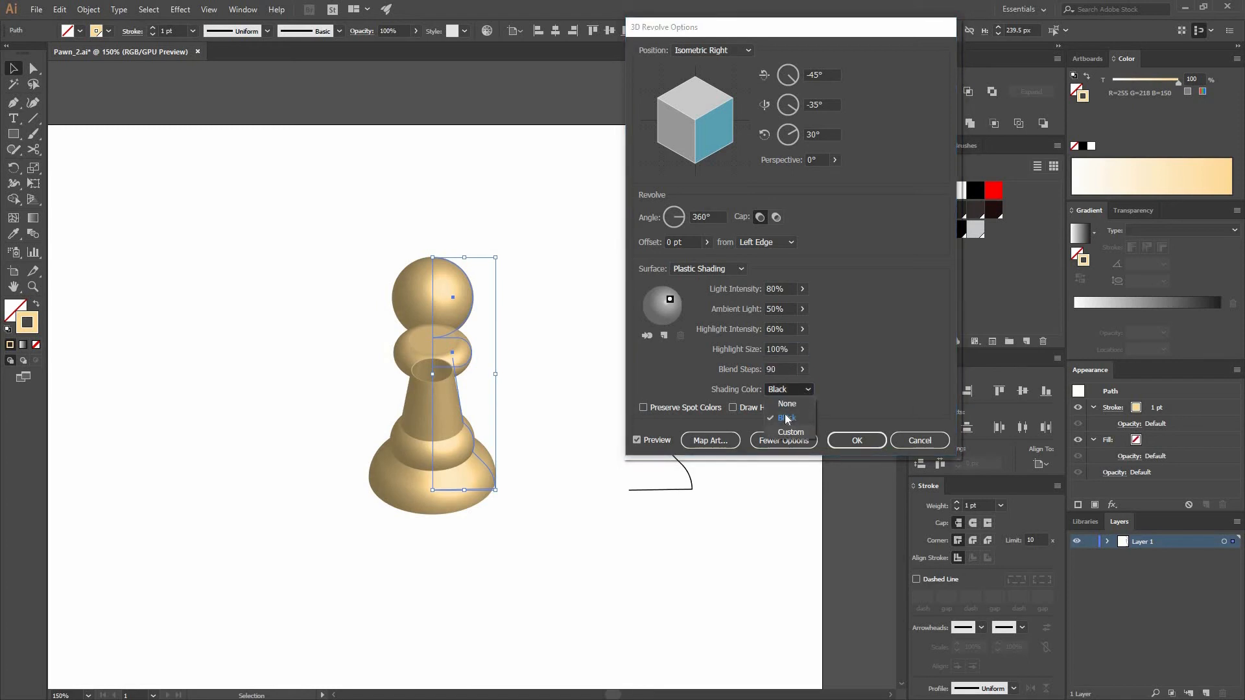
{"action": "left_click", "coordinate": [791, 432]}
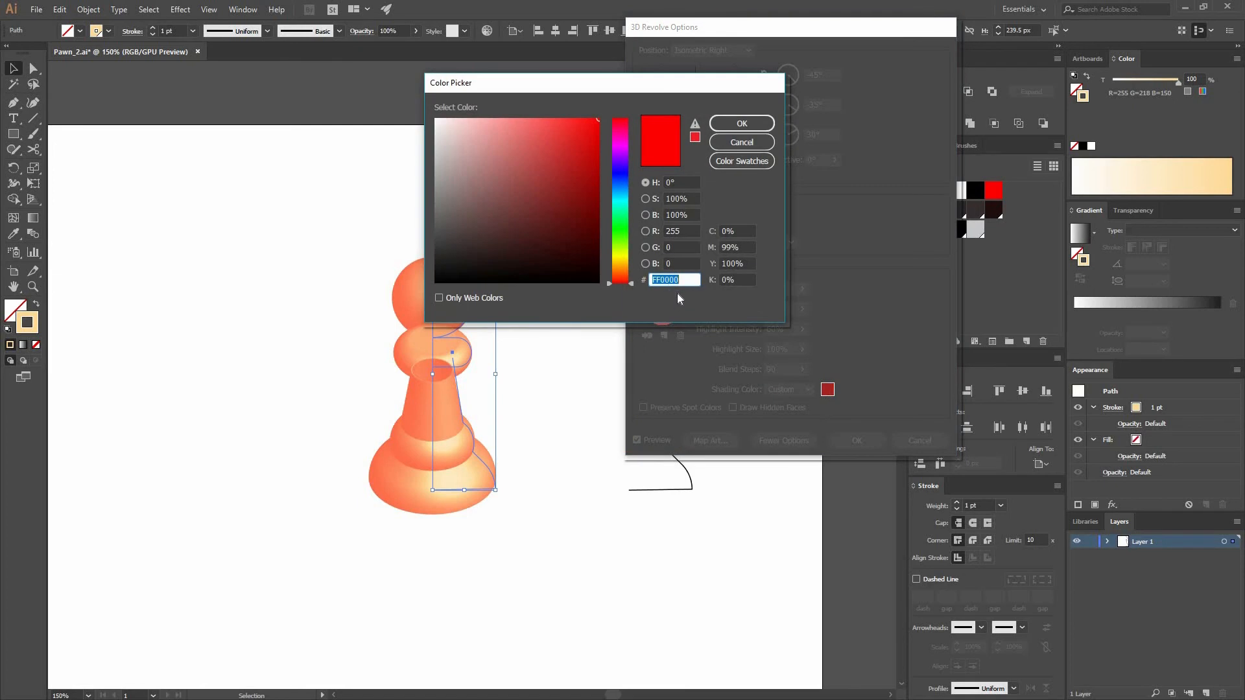
{"action": "type", "text": "893820"}
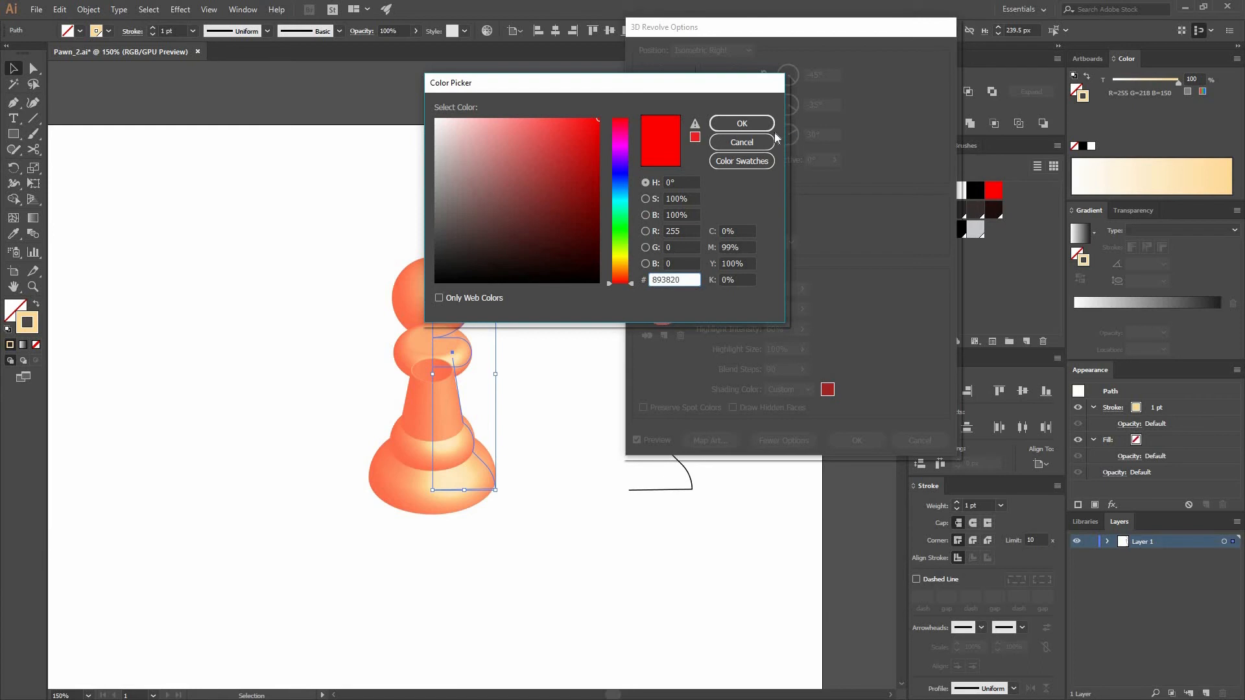
{"action": "left_click", "coordinate": [741, 123]}
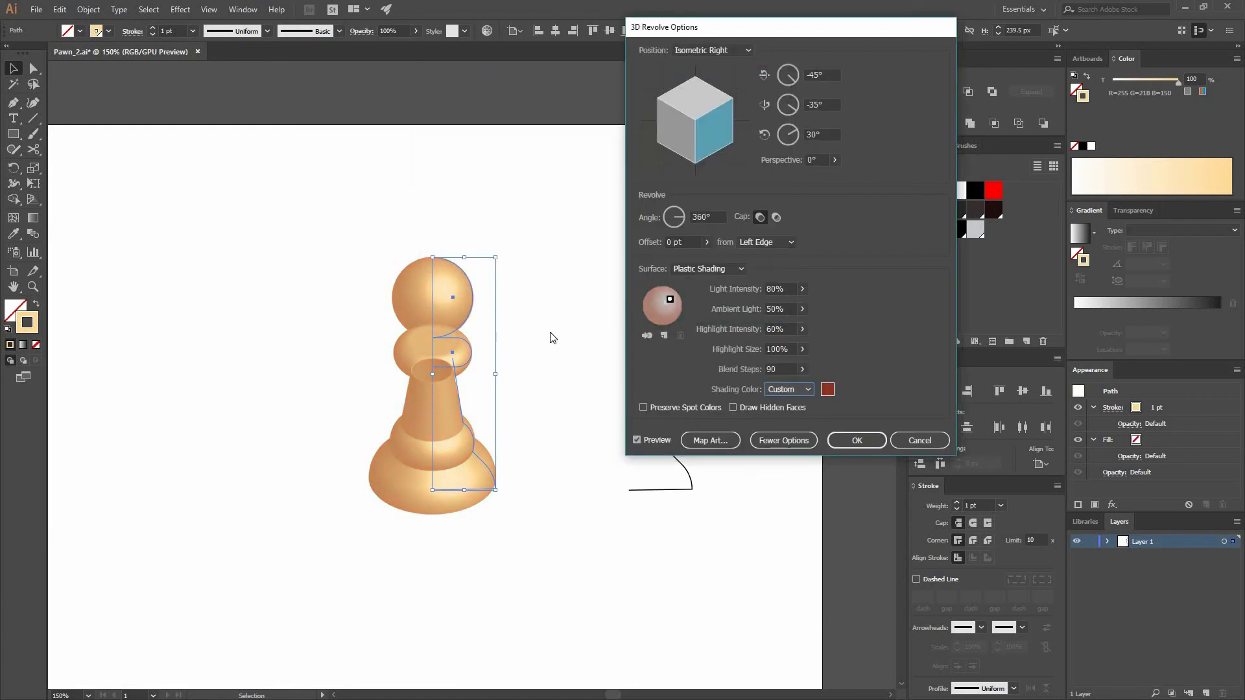
{"action": "mouse_move", "coordinate": [669, 300]}
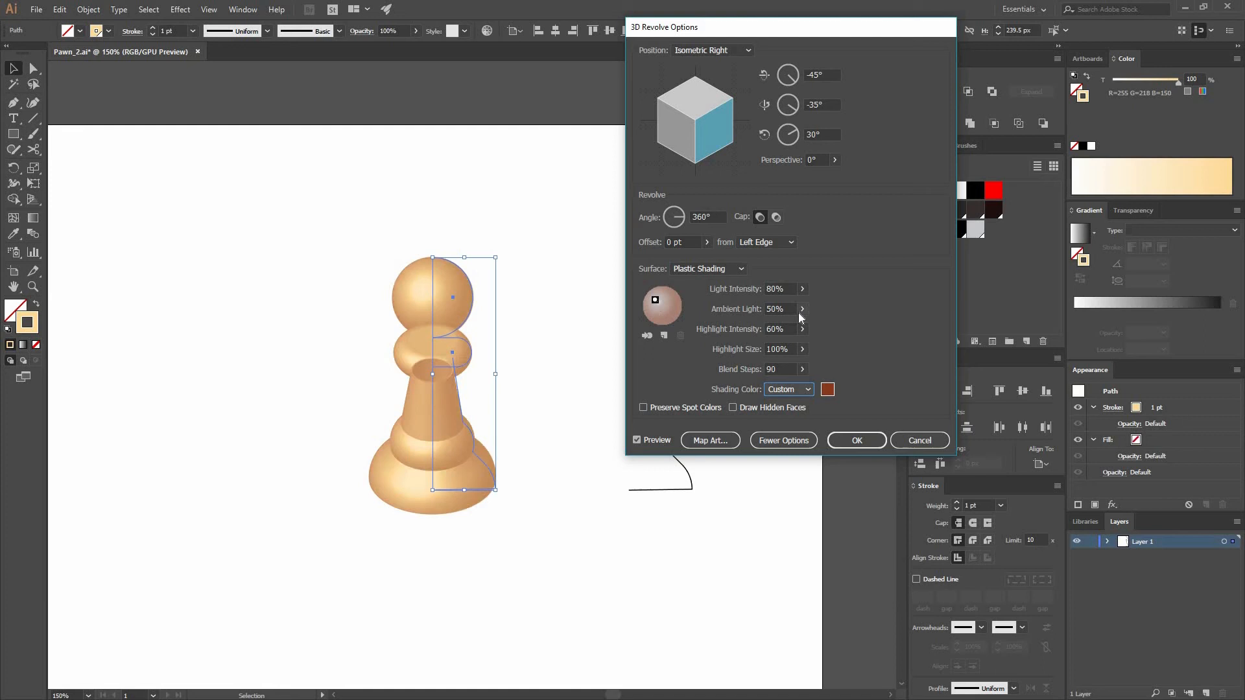
{"action": "mouse_move", "coordinate": [799, 309]}
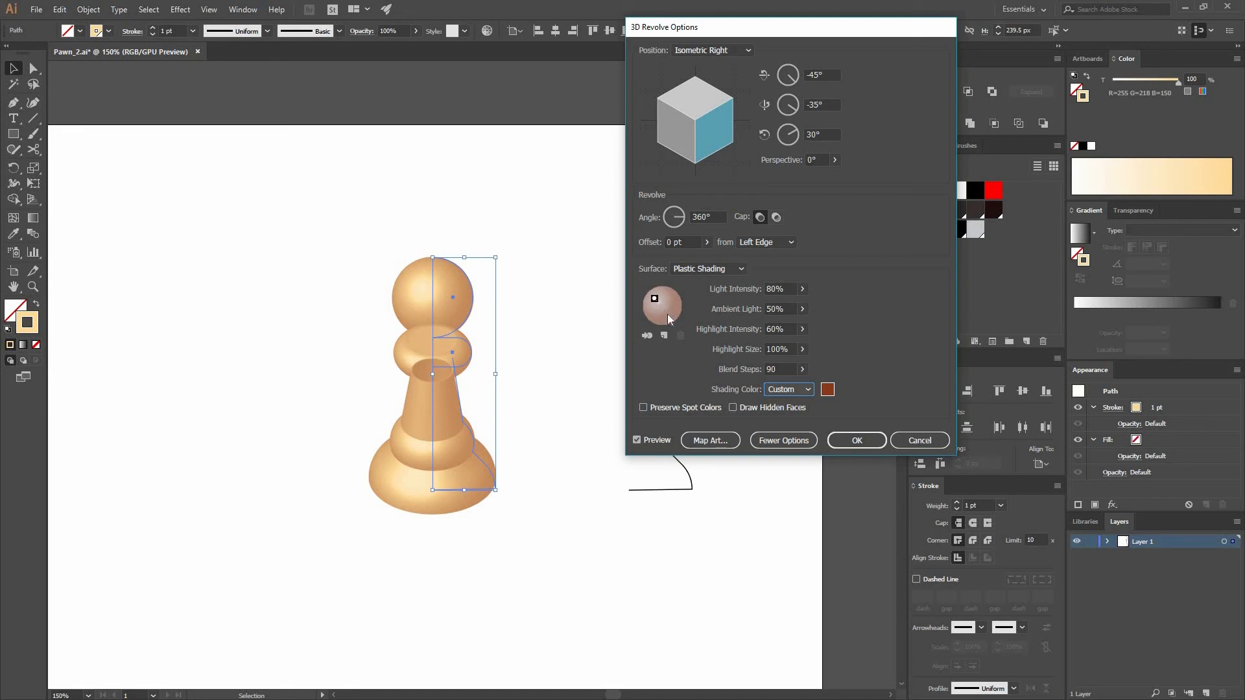
{"action": "mouse_move", "coordinate": [463, 354]}
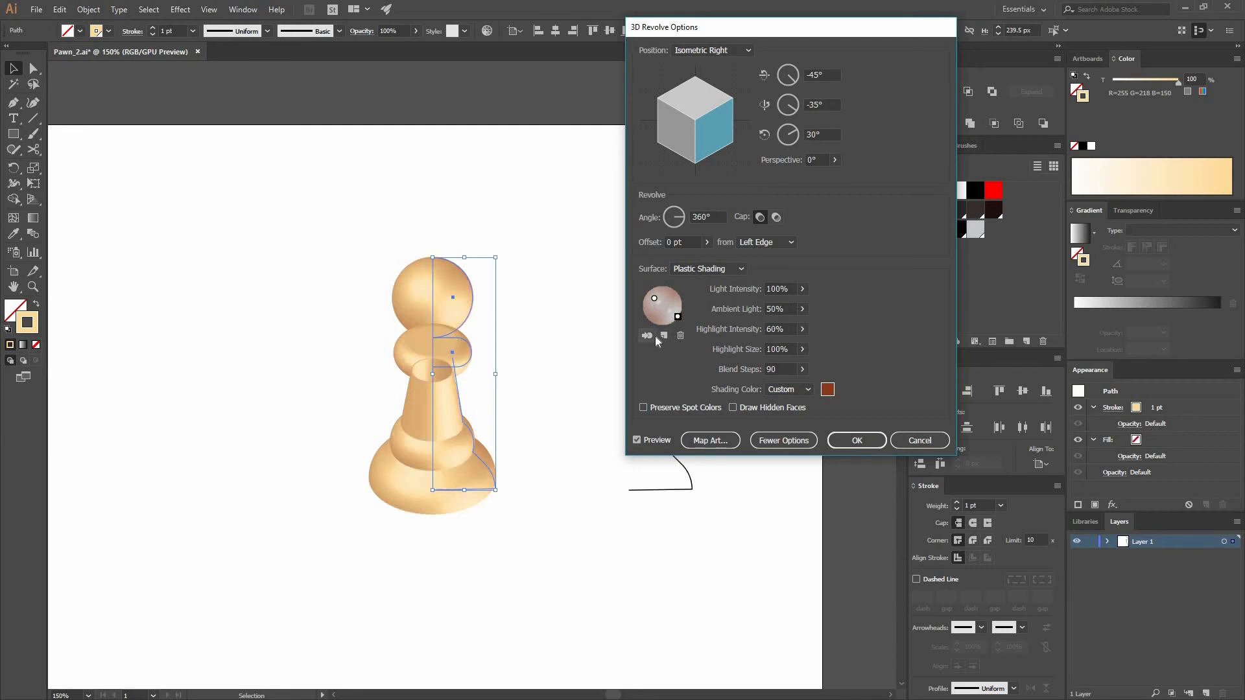
{"action": "mouse_move", "coordinate": [648, 335]}
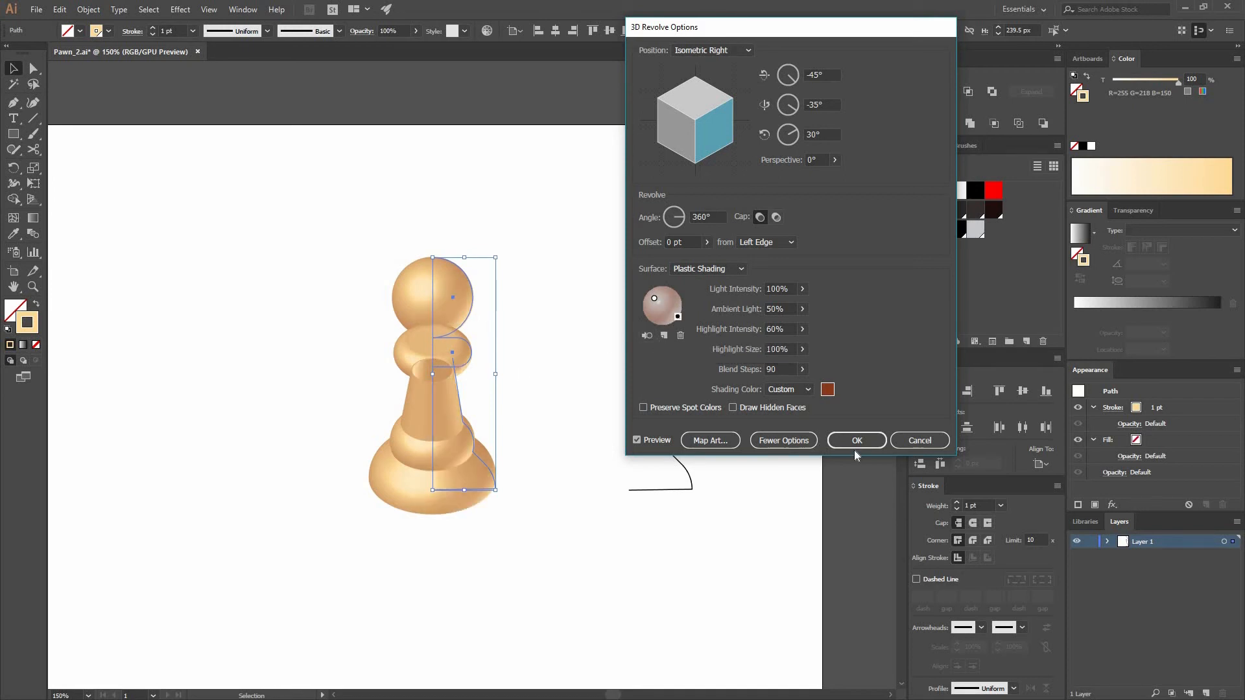
{"action": "left_click", "coordinate": [856, 440]}
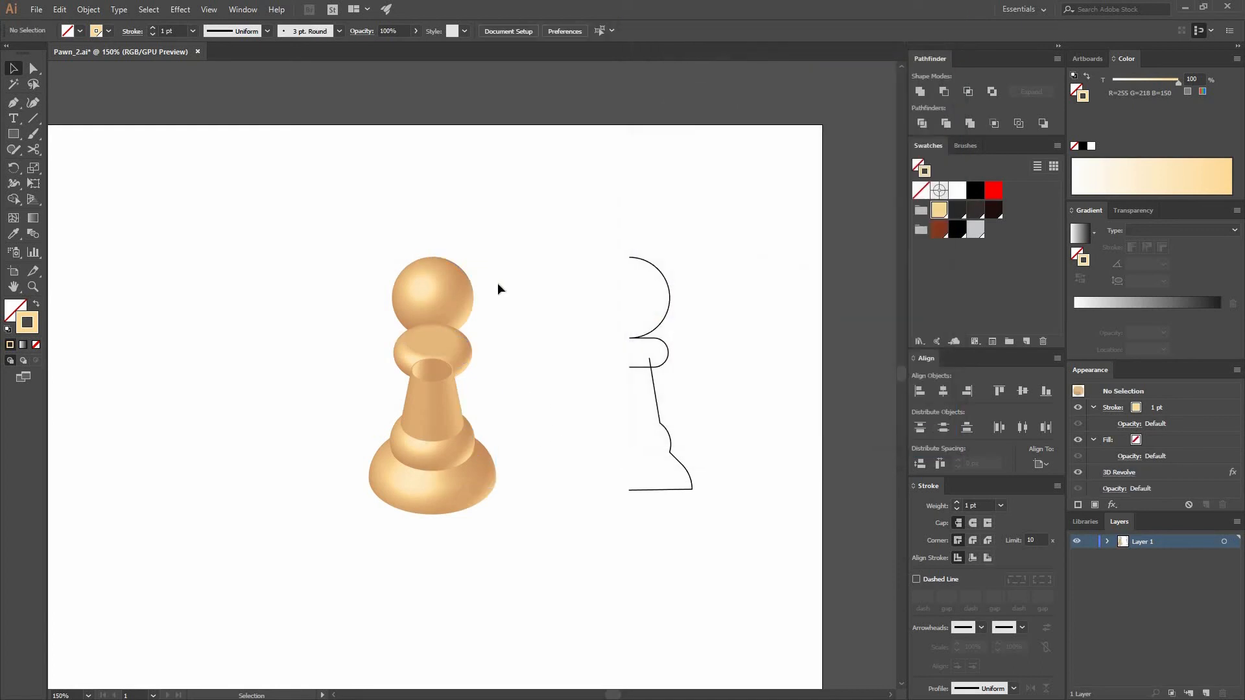
Step: Select the revolved tan pawn and send it to the back
{"action": "left_click", "coordinate": [444, 373]}
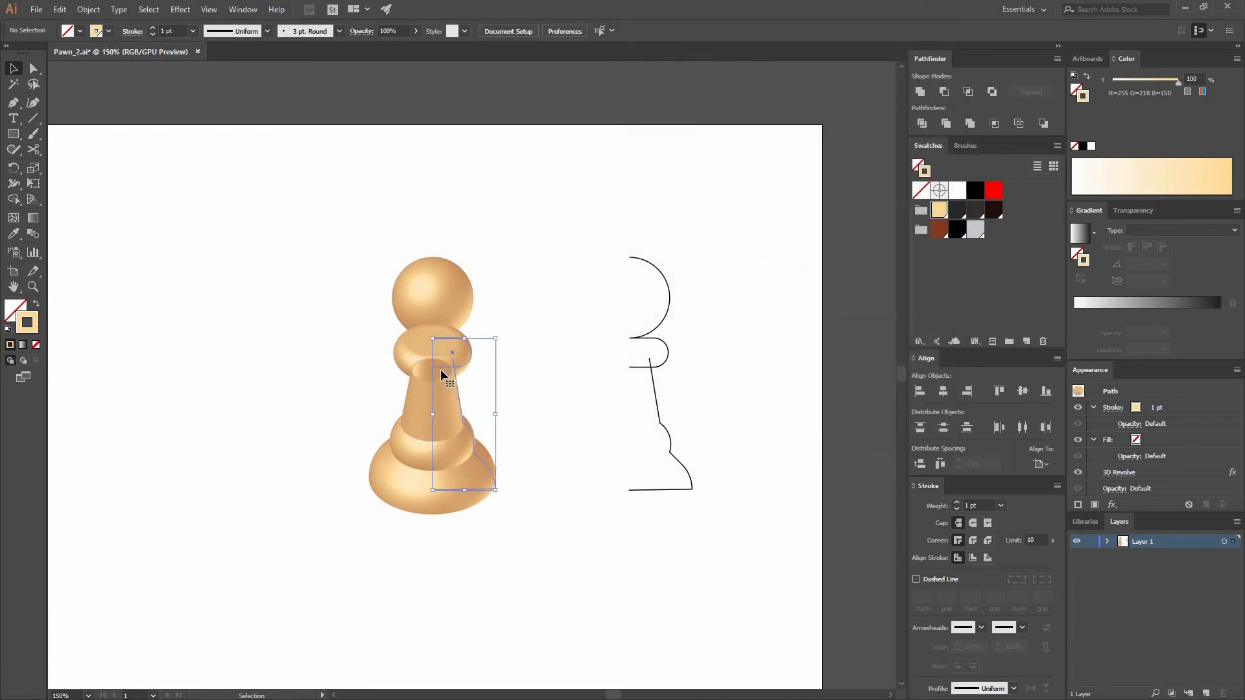
{"action": "right_click", "coordinate": [442, 375]}
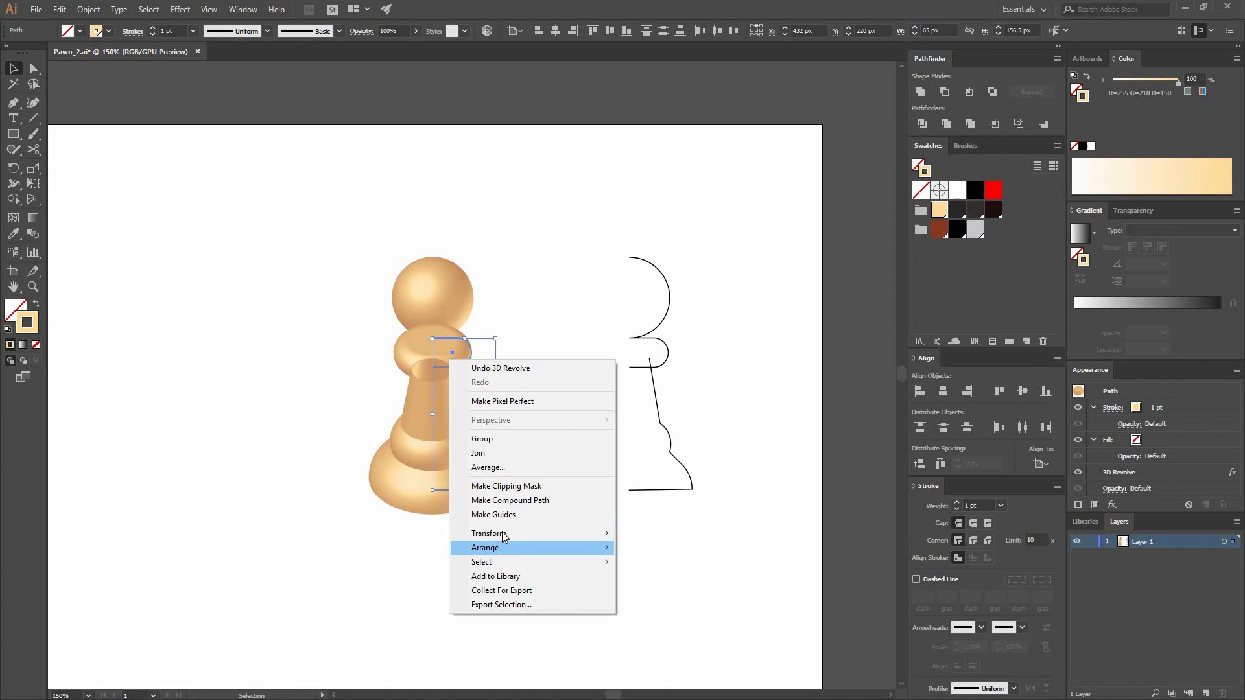
{"action": "mouse_move", "coordinate": [481, 562]}
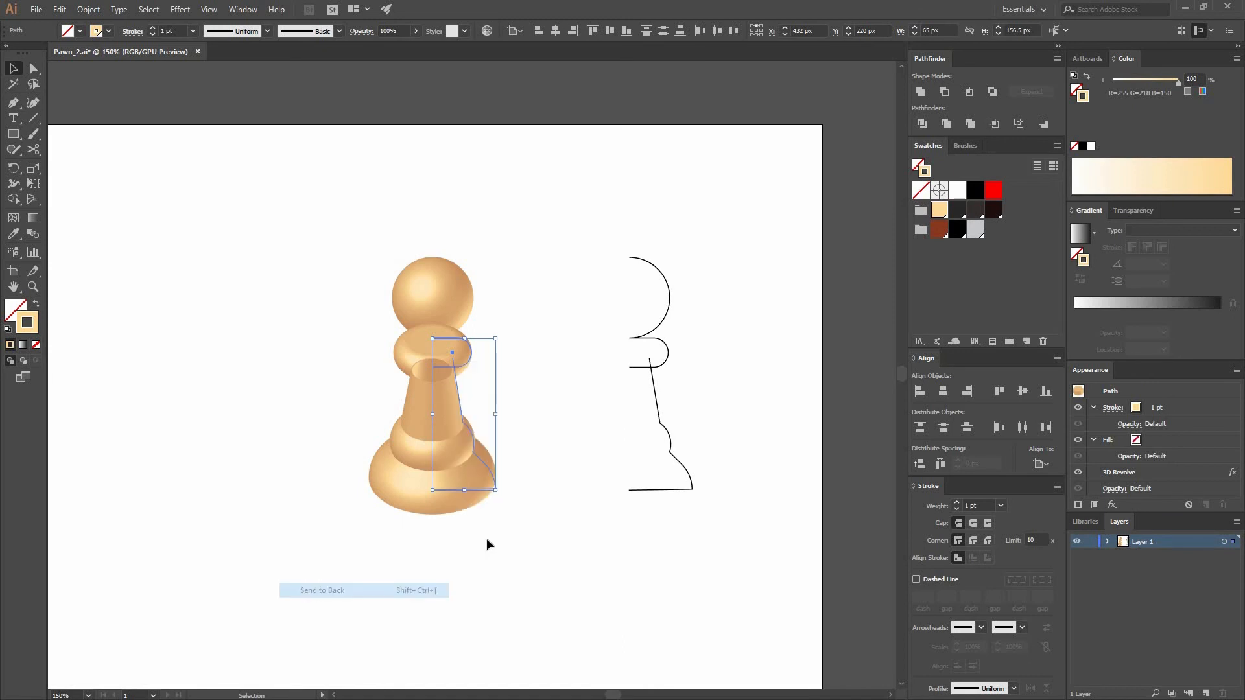
{"action": "right_click", "coordinate": [452, 349]}
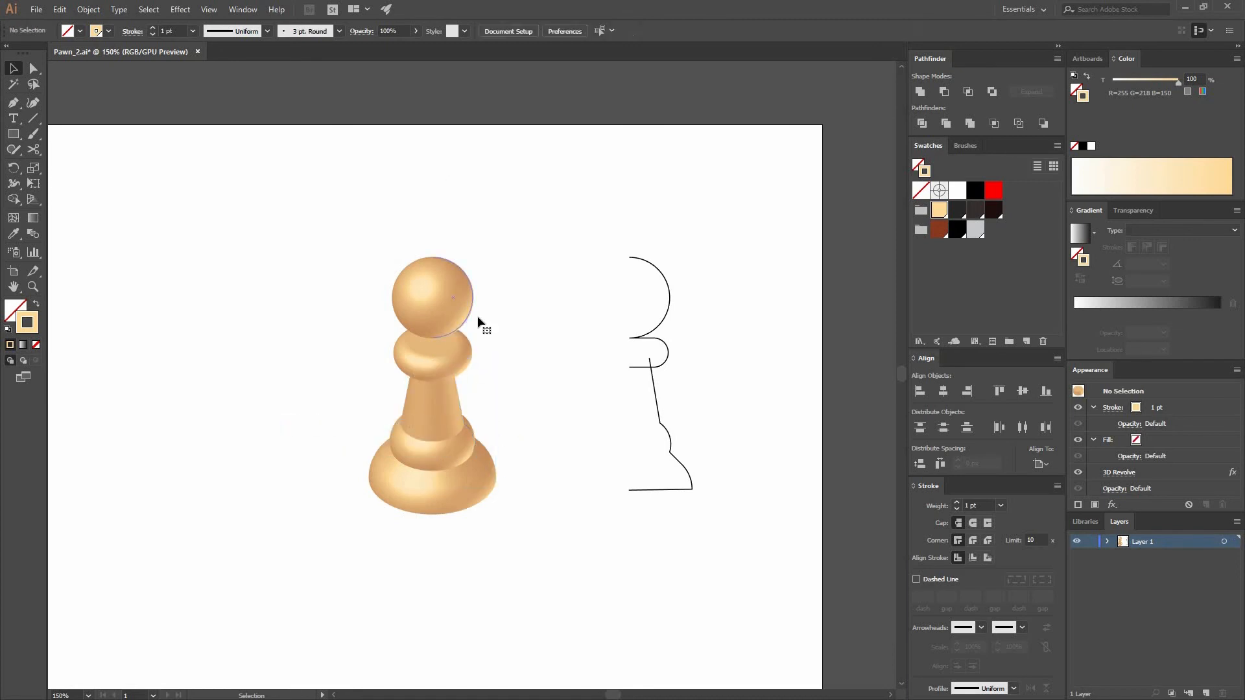
{"action": "left_click_drag", "start_coordinate": [452, 309], "coordinate": [452, 312]}
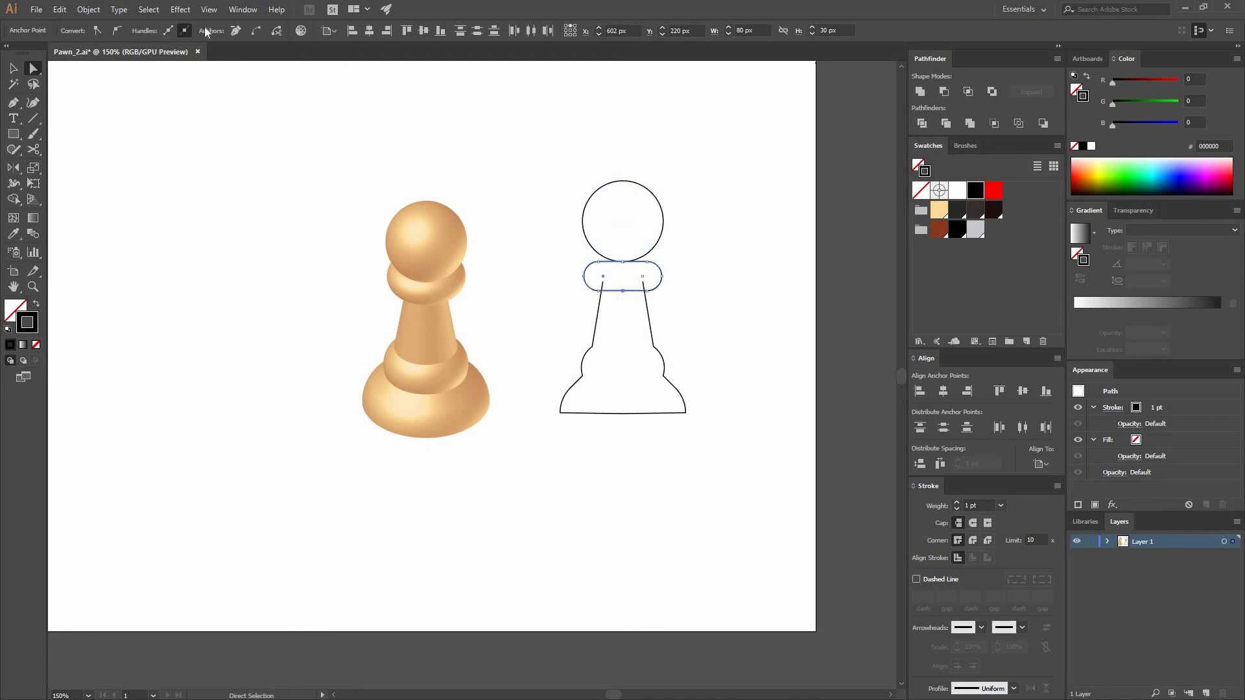
{"action": "mouse_move", "coordinate": [259, 37]}
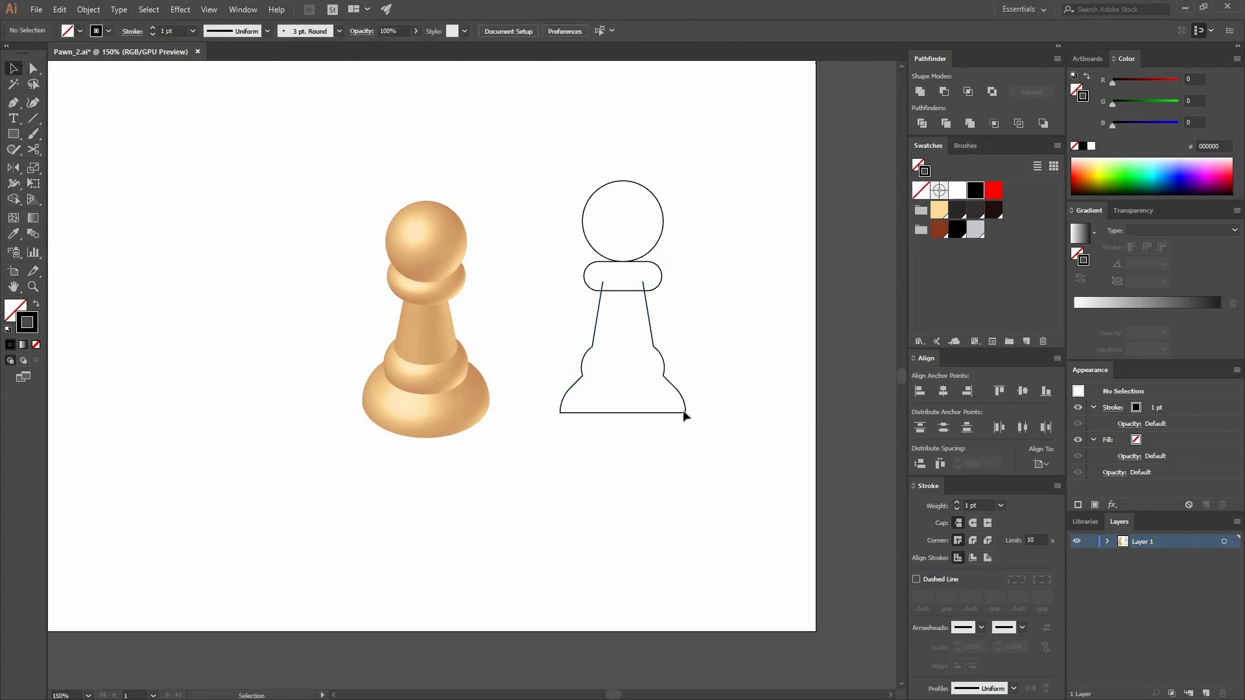
Step: Group the pawn outline shapes, fill them black, then apply a linear gradient
{"action": "left_click", "coordinate": [651, 222]}
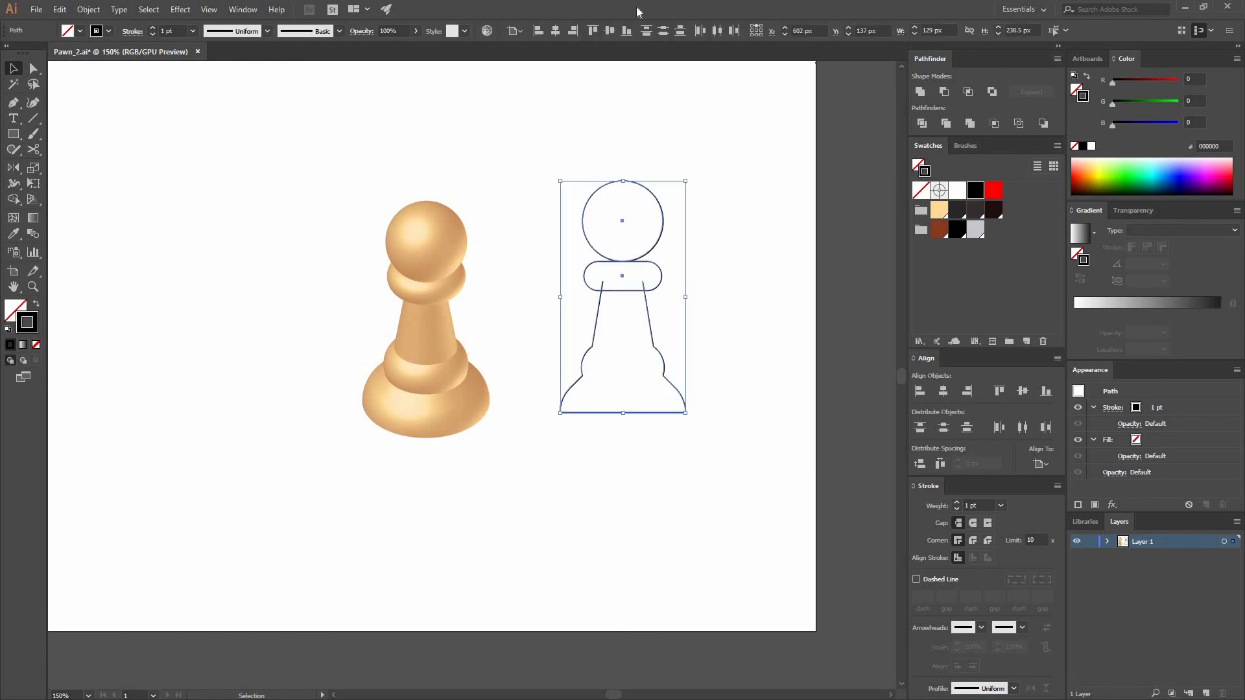
{"action": "left_click", "coordinate": [244, 9]}
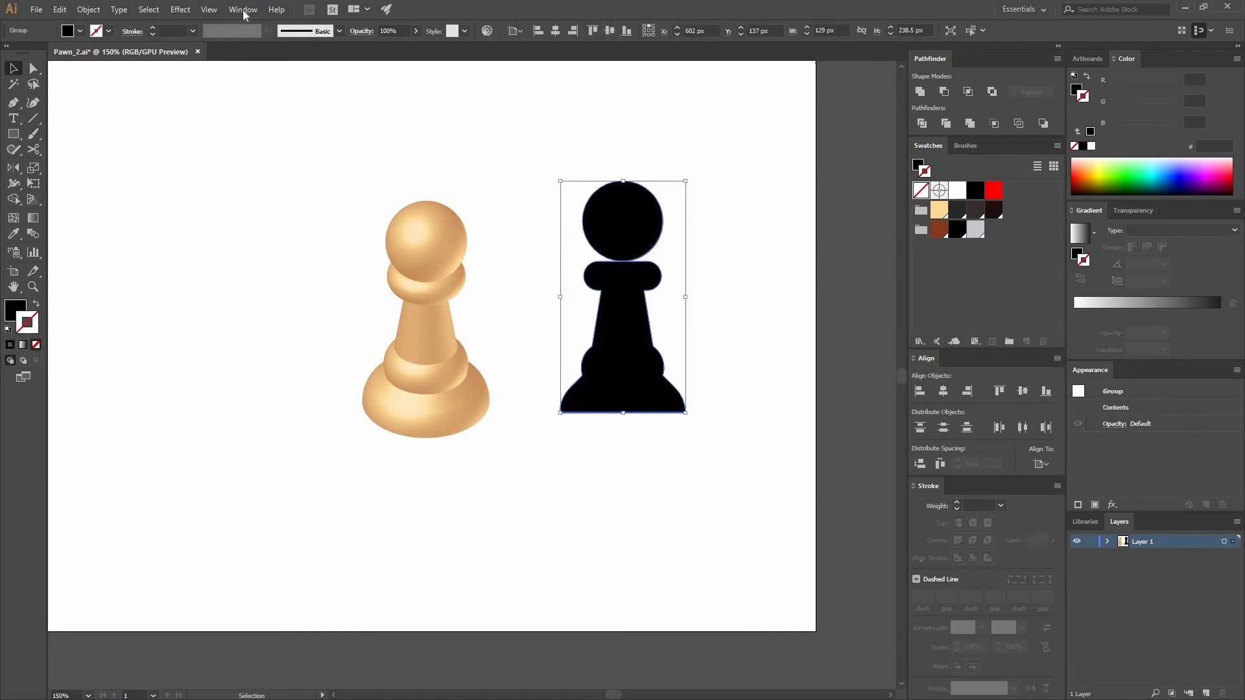
{"action": "left_click", "coordinate": [243, 9]}
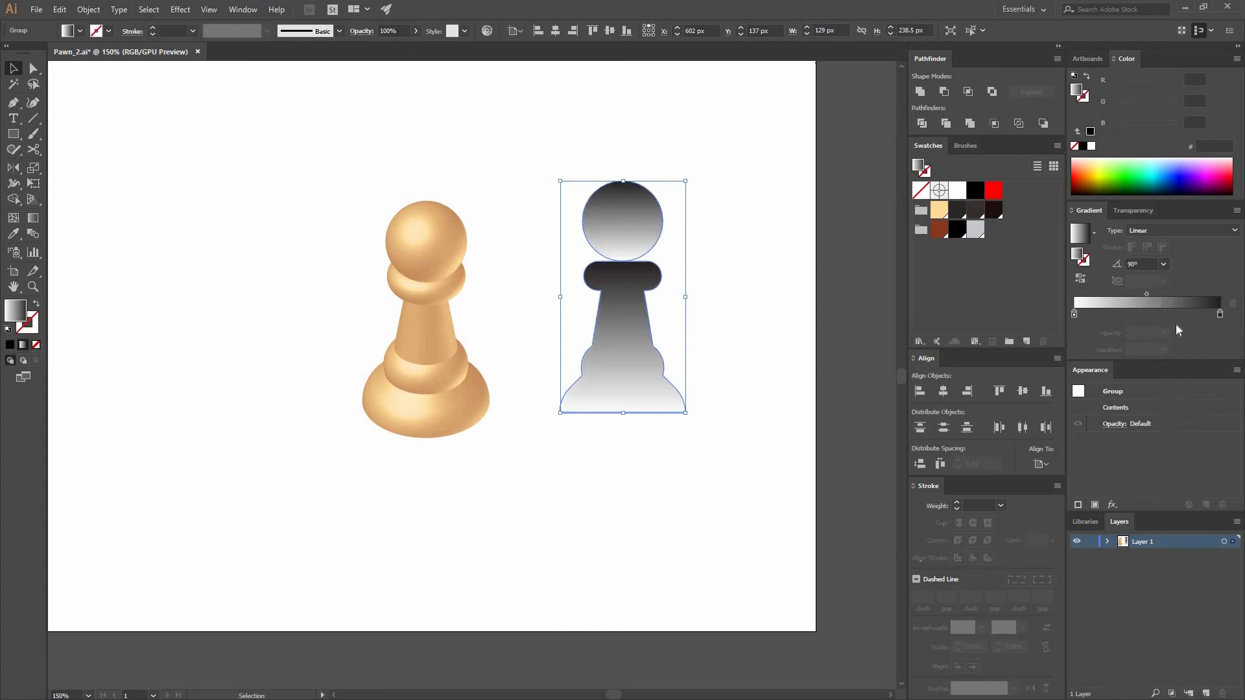
Step: Set the gradient angle to -90° so the base is dark, widening the light top
{"action": "left_click", "coordinate": [1160, 264]}
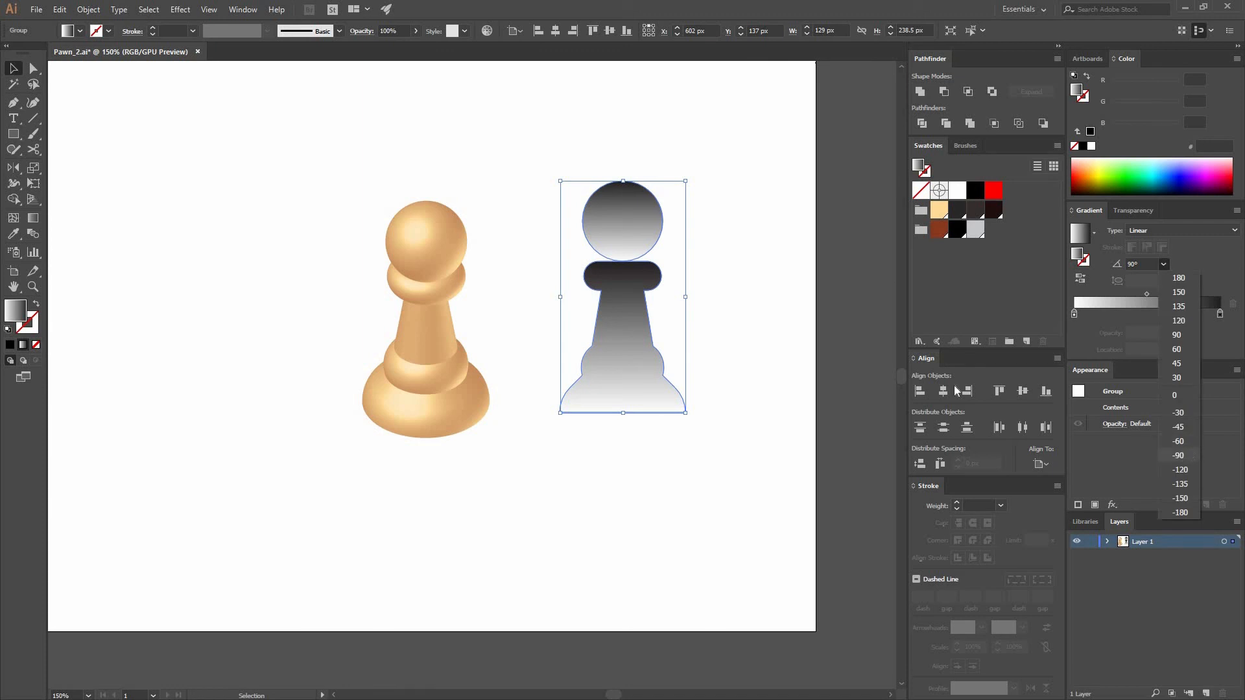
{"action": "left_click", "coordinate": [1178, 455]}
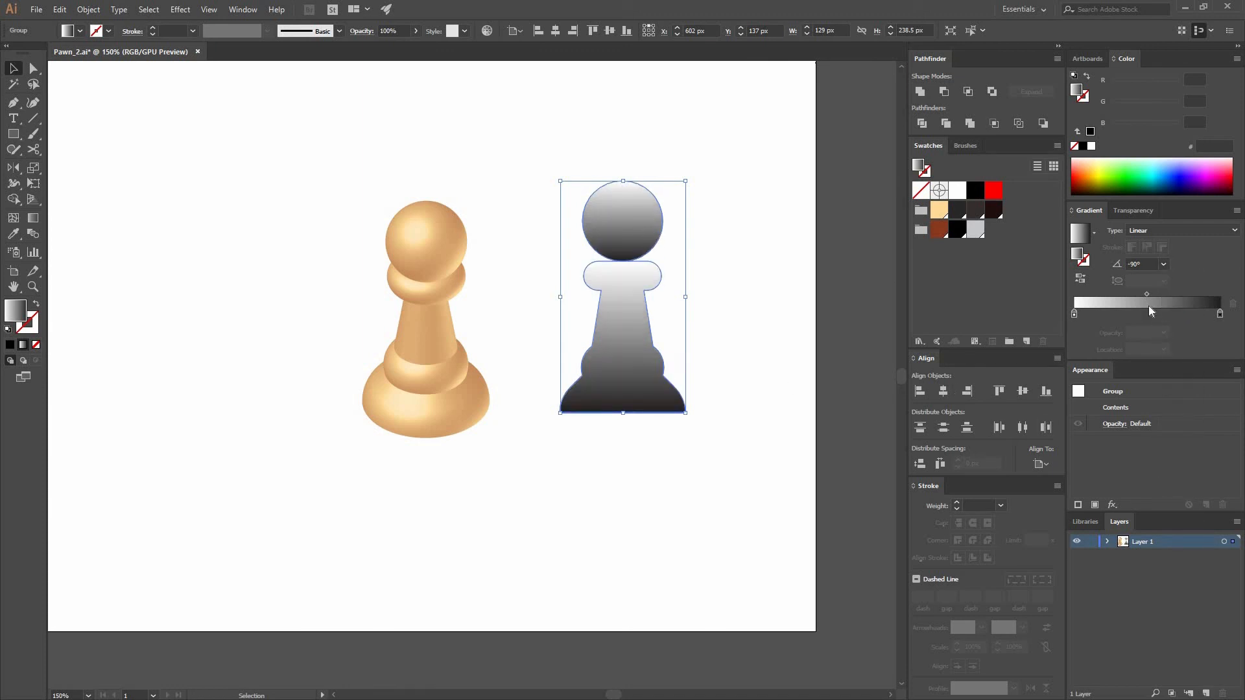
{"action": "mouse_move", "coordinate": [717, 245]}
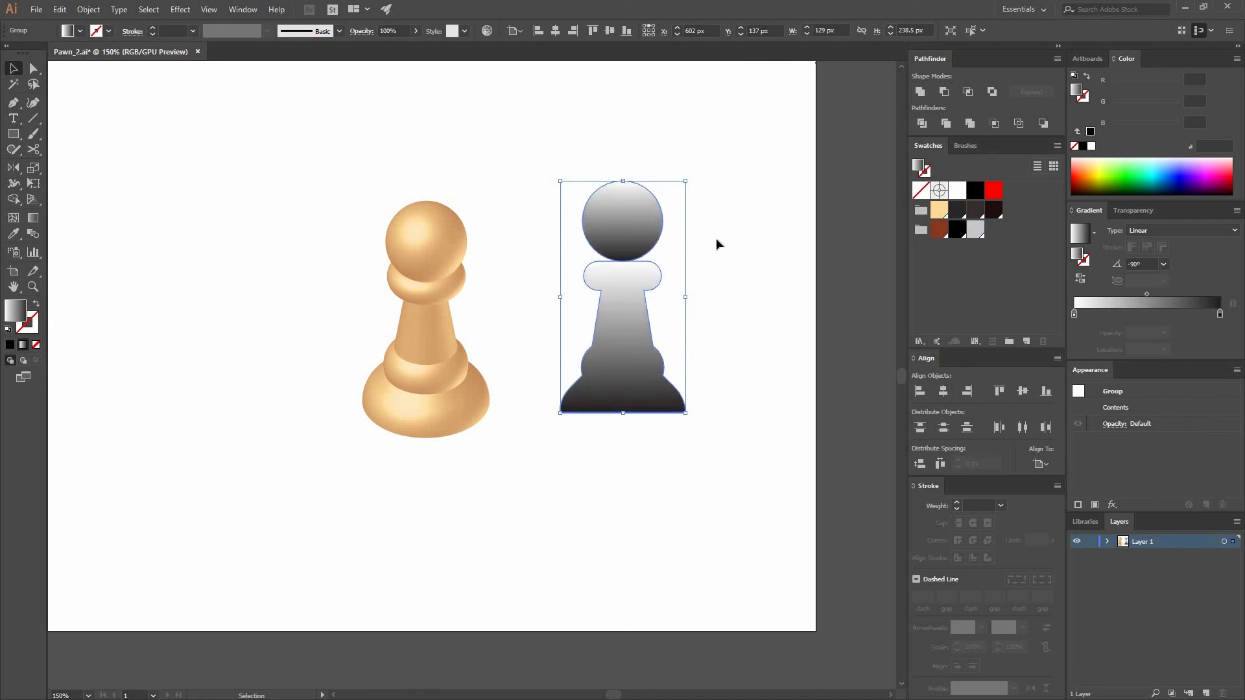
{"action": "double_click", "coordinate": [621, 217]}
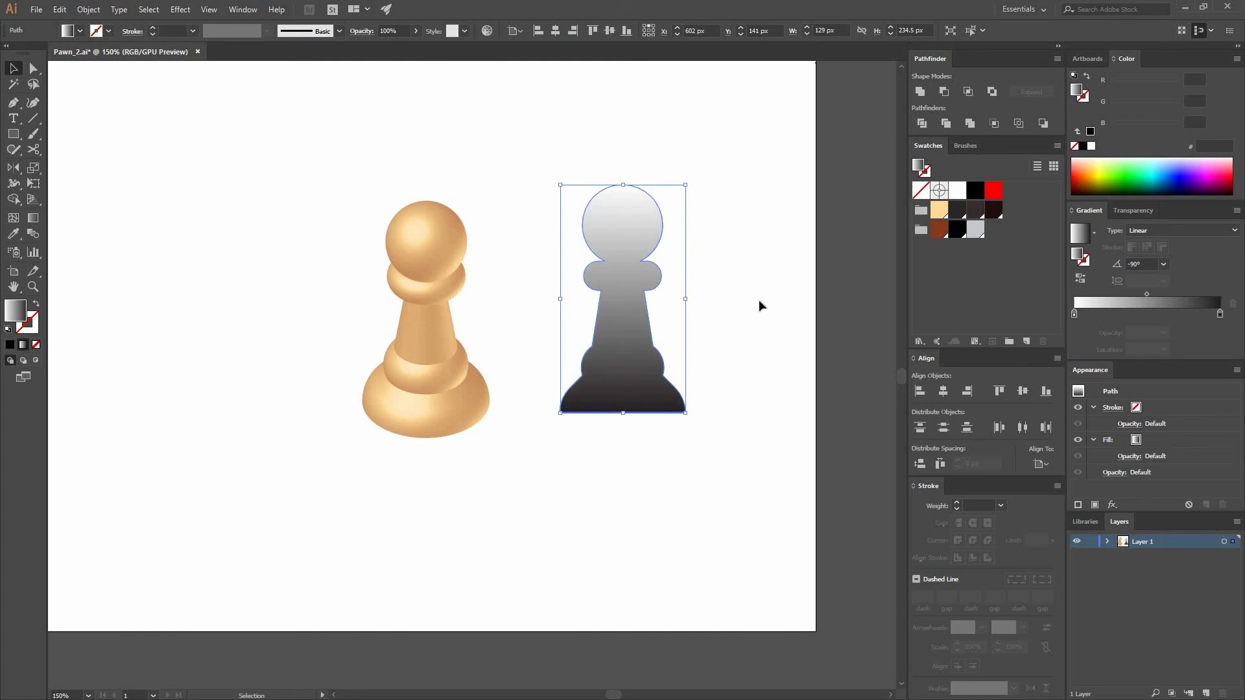
{"action": "mouse_move", "coordinate": [1074, 316]}
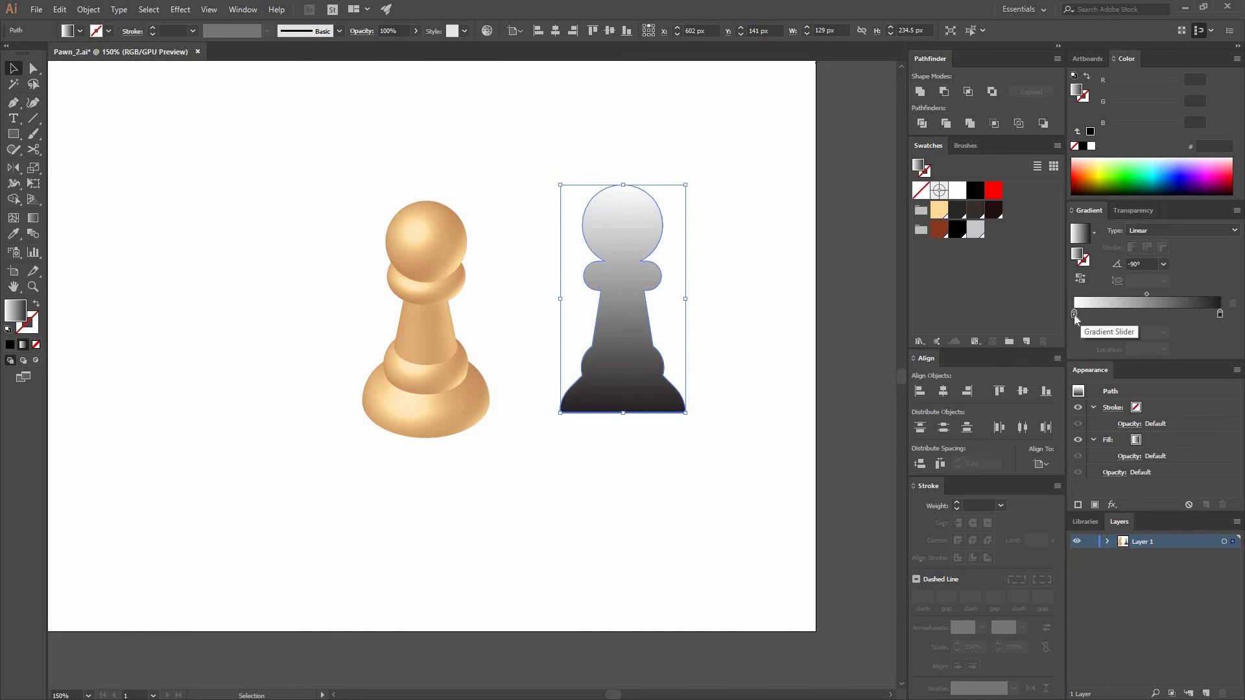
{"action": "left_click", "coordinate": [1074, 314]}
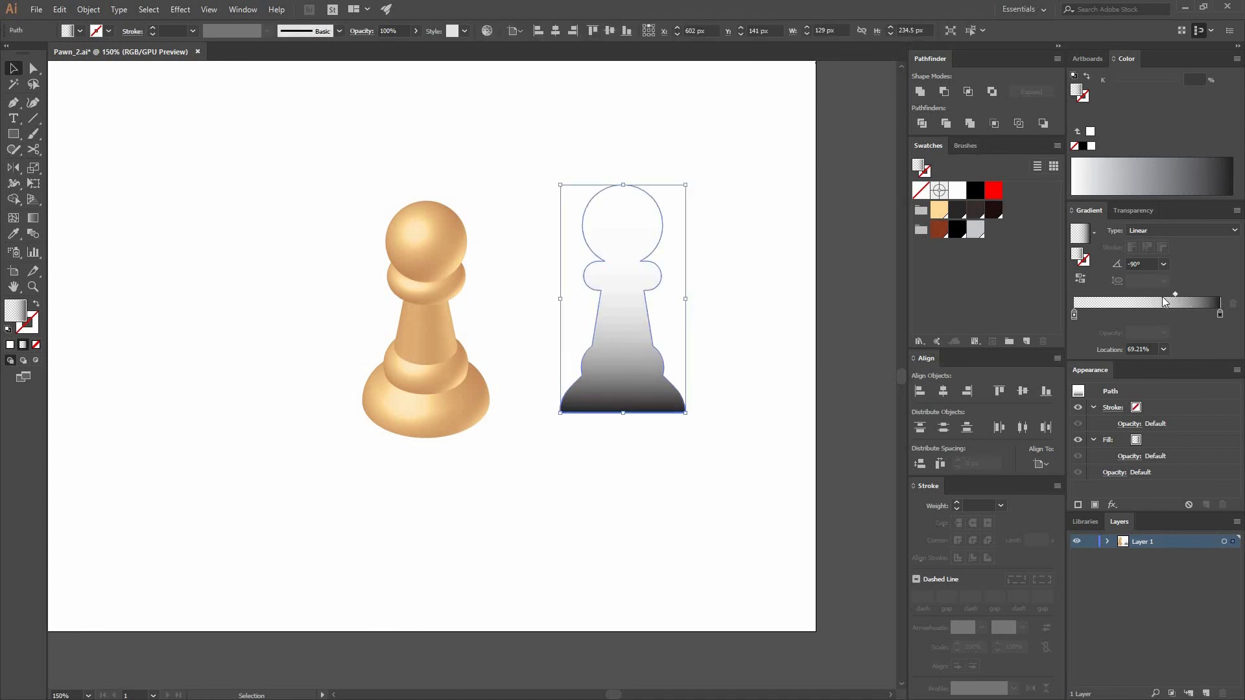
{"action": "left_click_drag", "start_coordinate": [1175, 294], "coordinate": [1164, 295]}
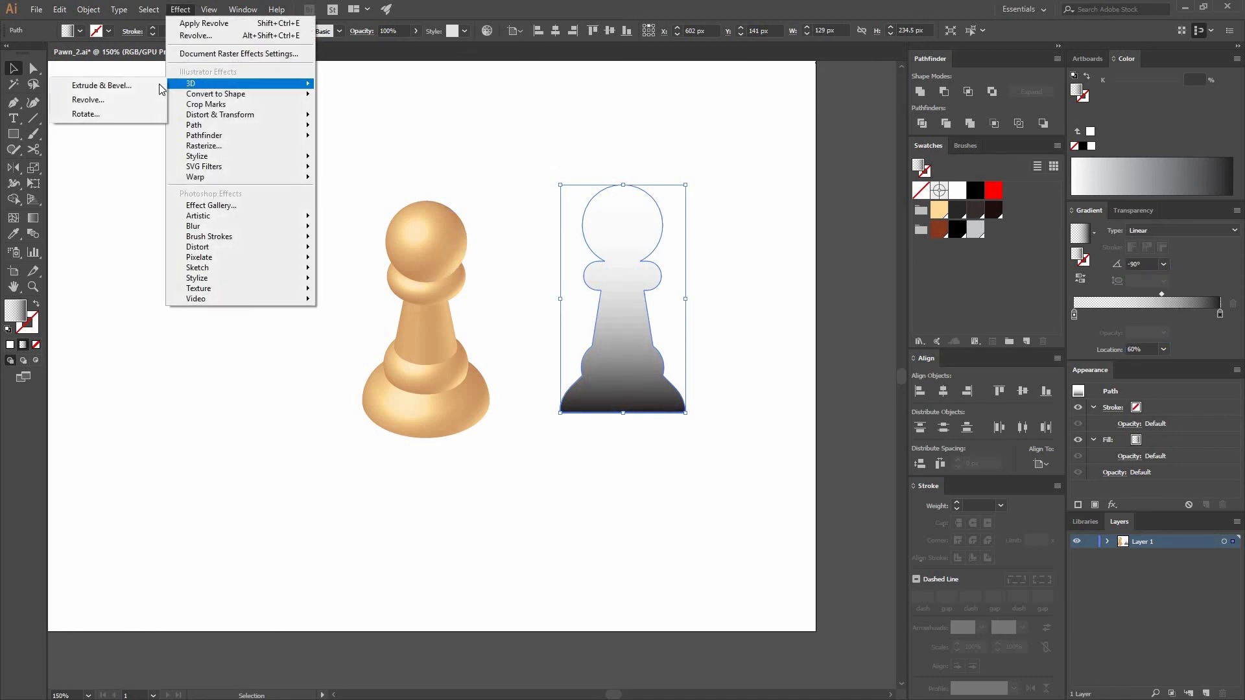
{"action": "mouse_move", "coordinate": [101, 86]}
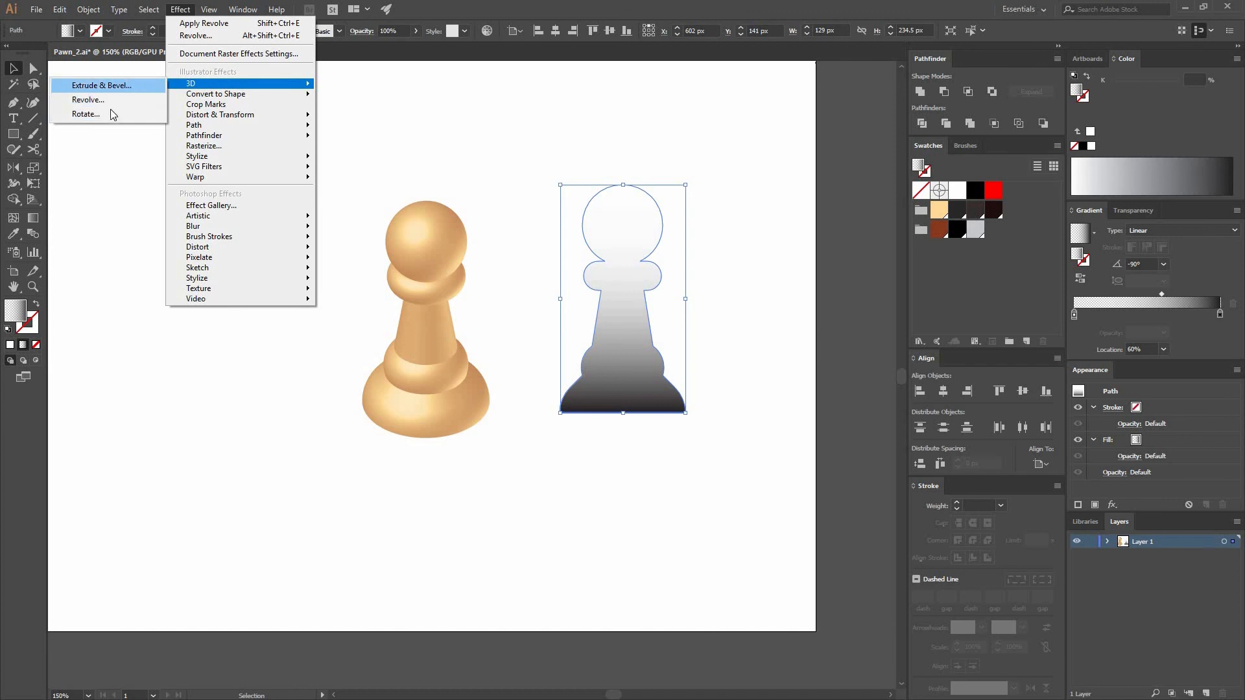
Step: Rotate the silhouette to Isometric Top as a shadow and send it behind the tan pawn
{"action": "left_click", "coordinate": [85, 113]}
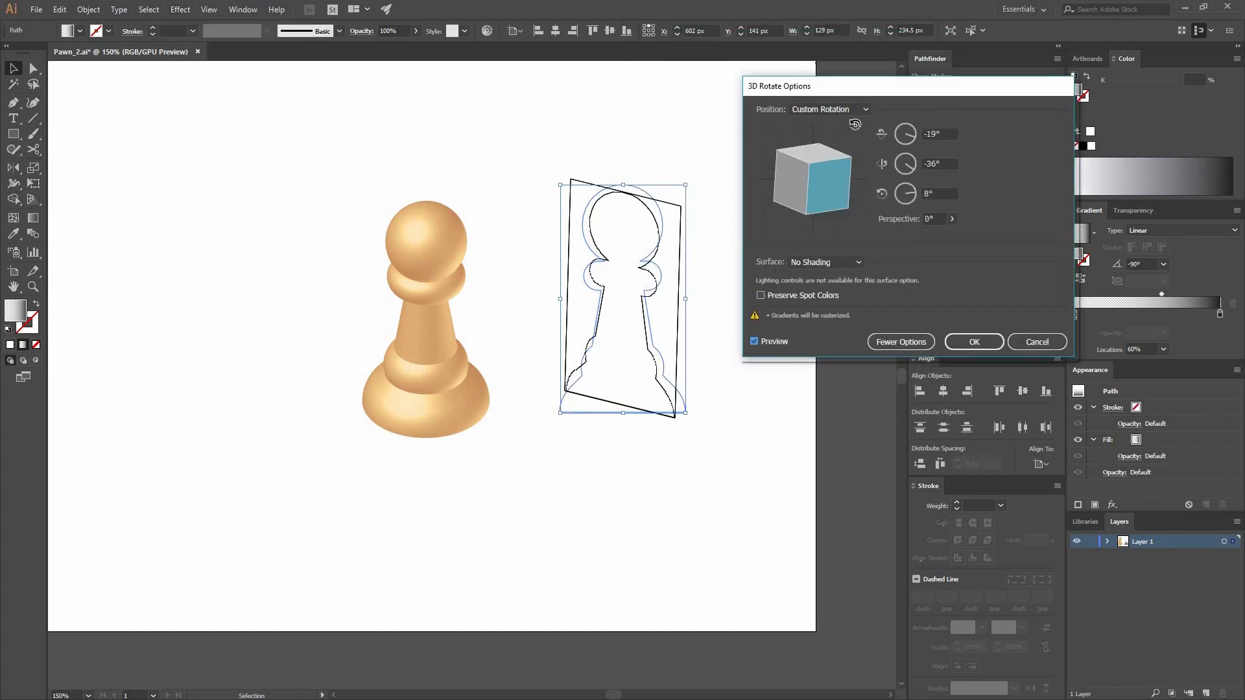
{"action": "left_click", "coordinate": [828, 109]}
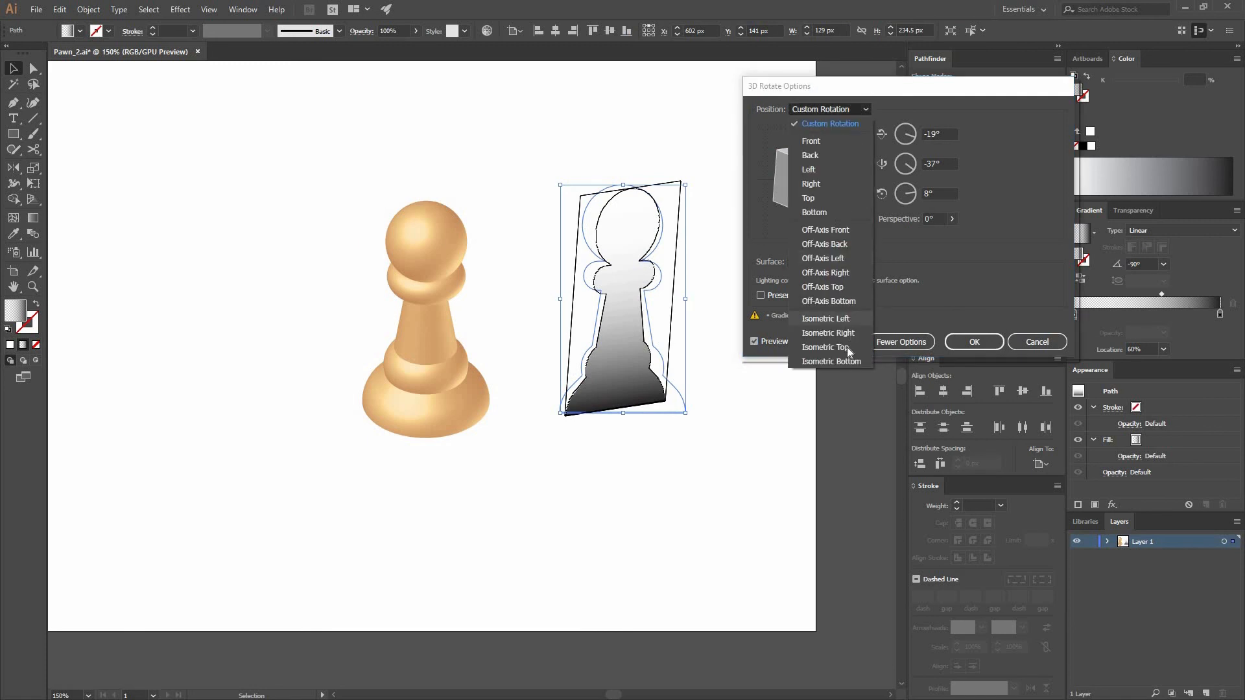
{"action": "left_click", "coordinate": [825, 347]}
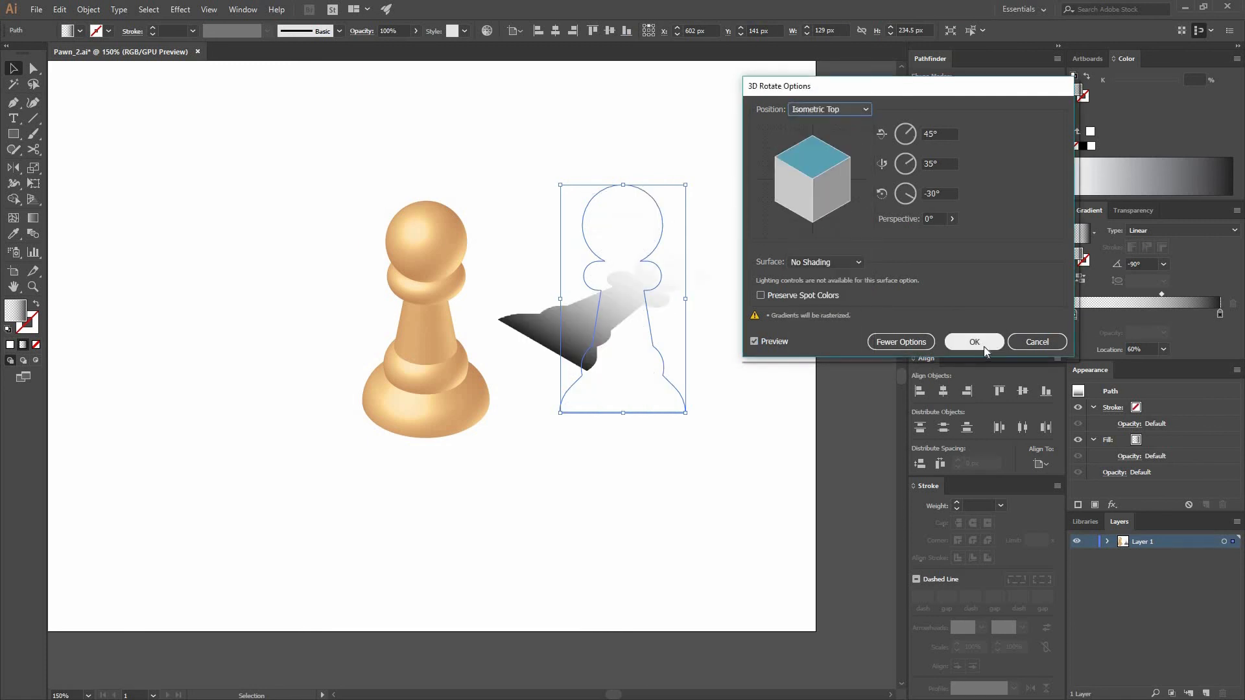
{"action": "left_click", "coordinate": [973, 341]}
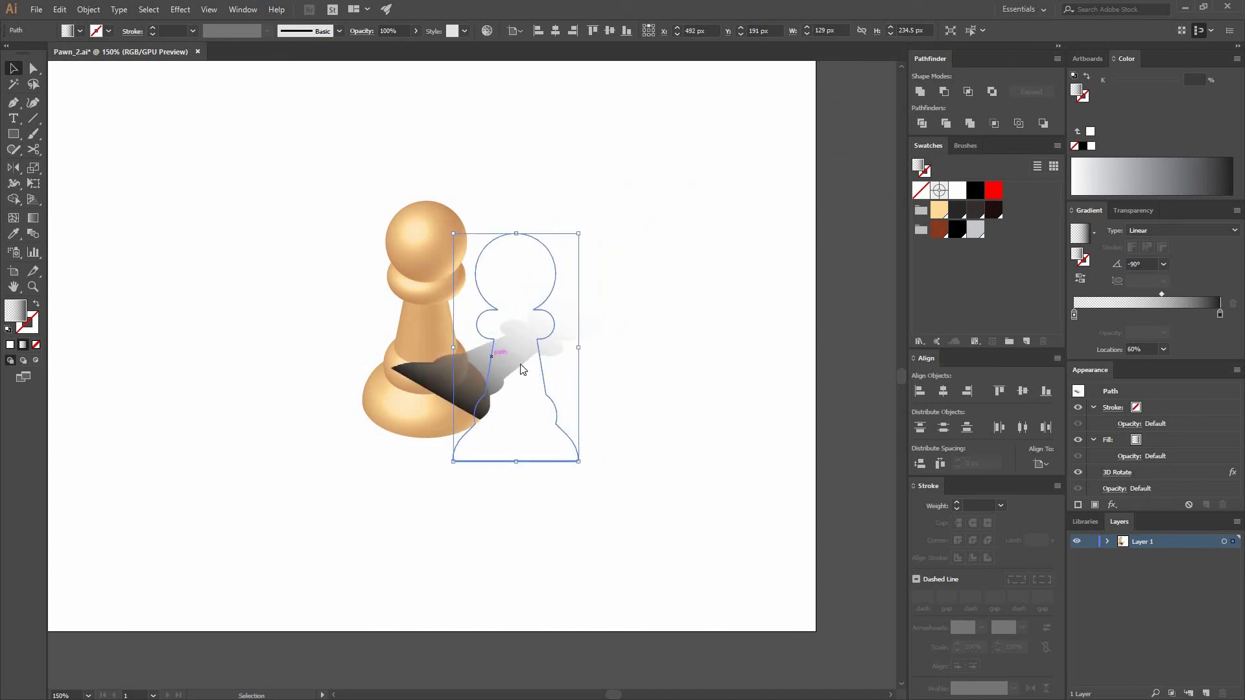
{"action": "right_click", "coordinate": [520, 368]}
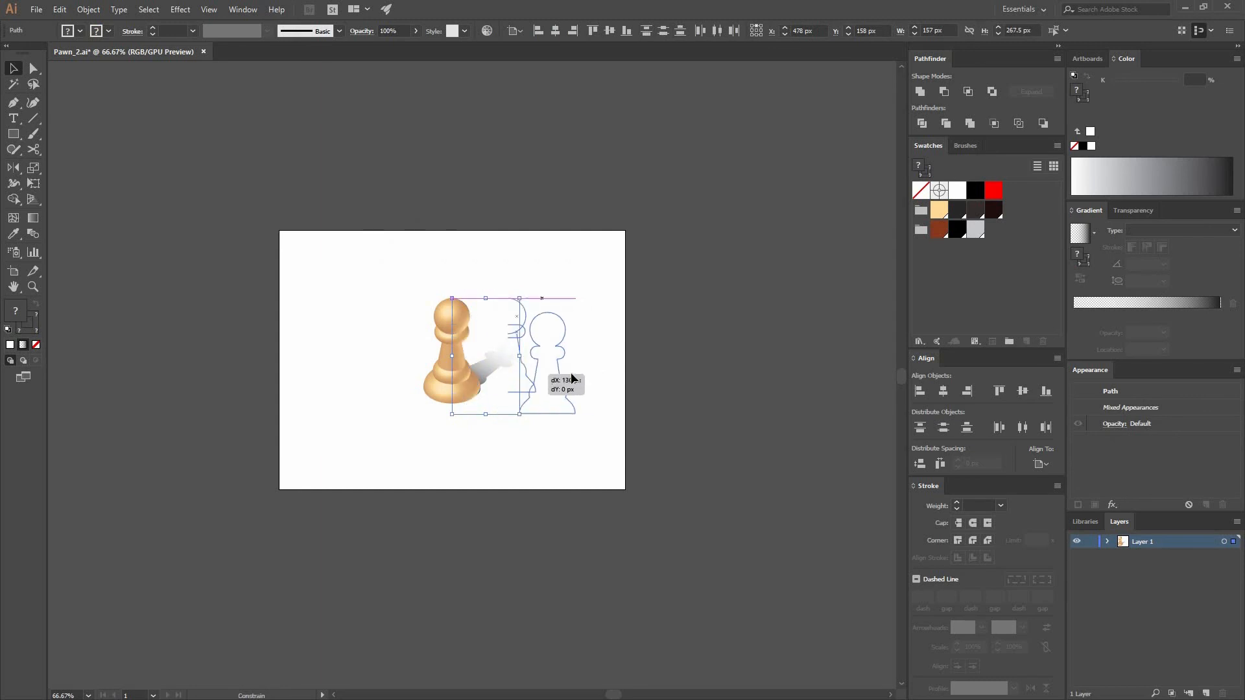
Step: Alt-drag a copy of the pawn and shadow, and give the left profile a dark brown stroke
{"action": "left_click_drag", "start_coordinate": [452, 353], "coordinate": [524, 357]}
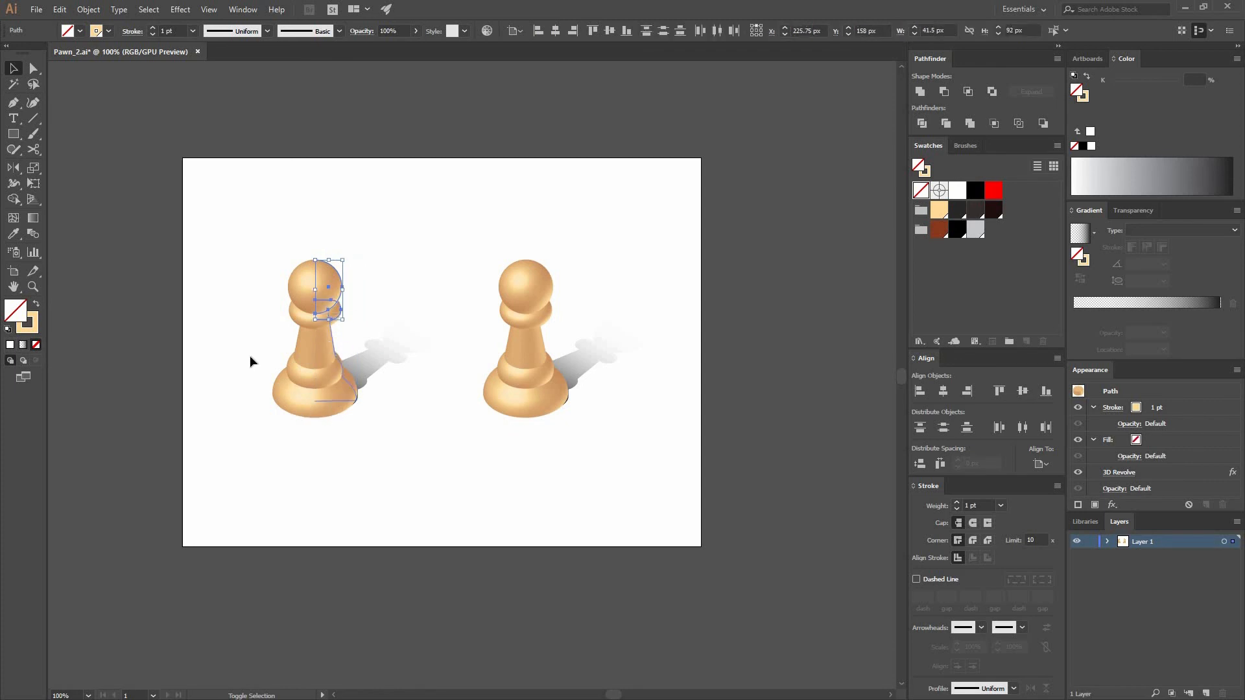
{"action": "left_click", "coordinate": [938, 209]}
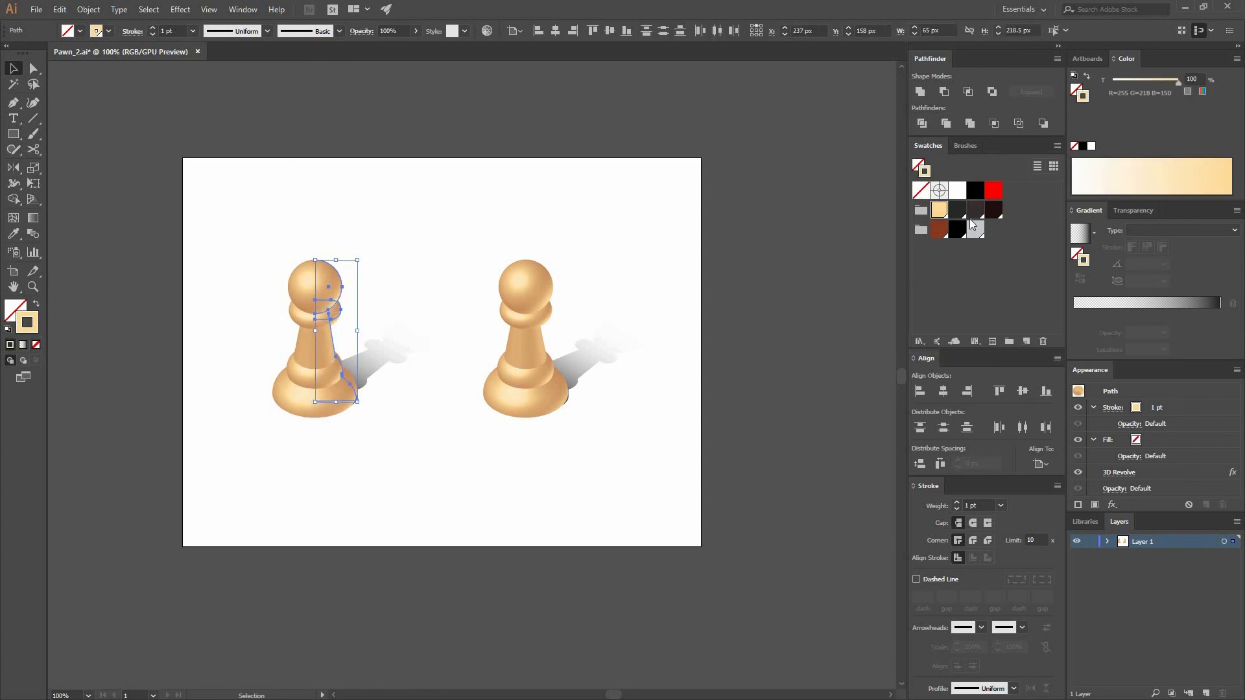
{"action": "left_click", "coordinate": [957, 209]}
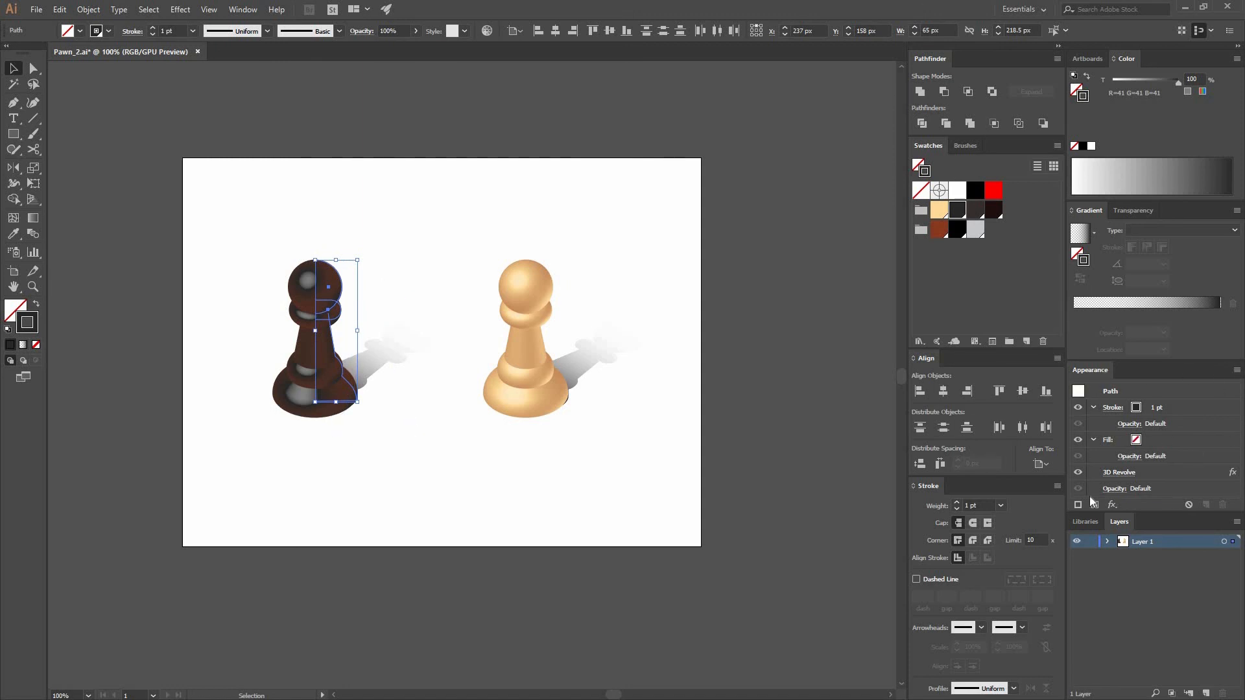
{"action": "mouse_move", "coordinate": [300, 155]}
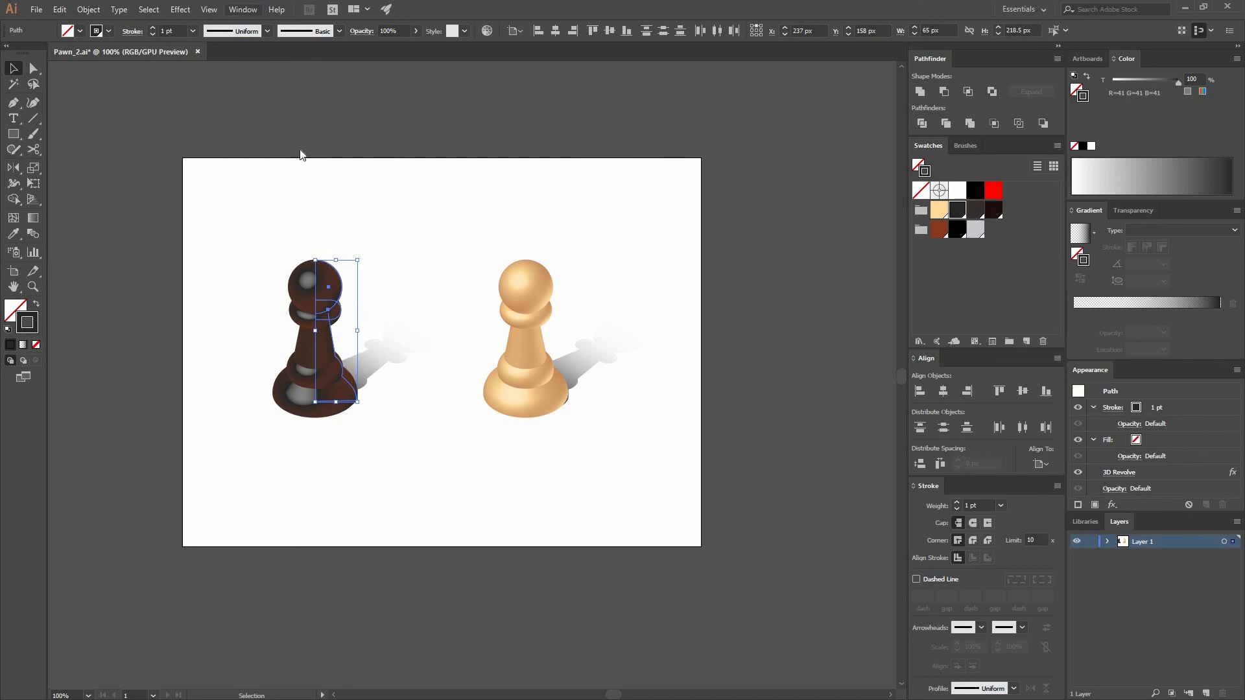
{"action": "left_click", "coordinate": [241, 9]}
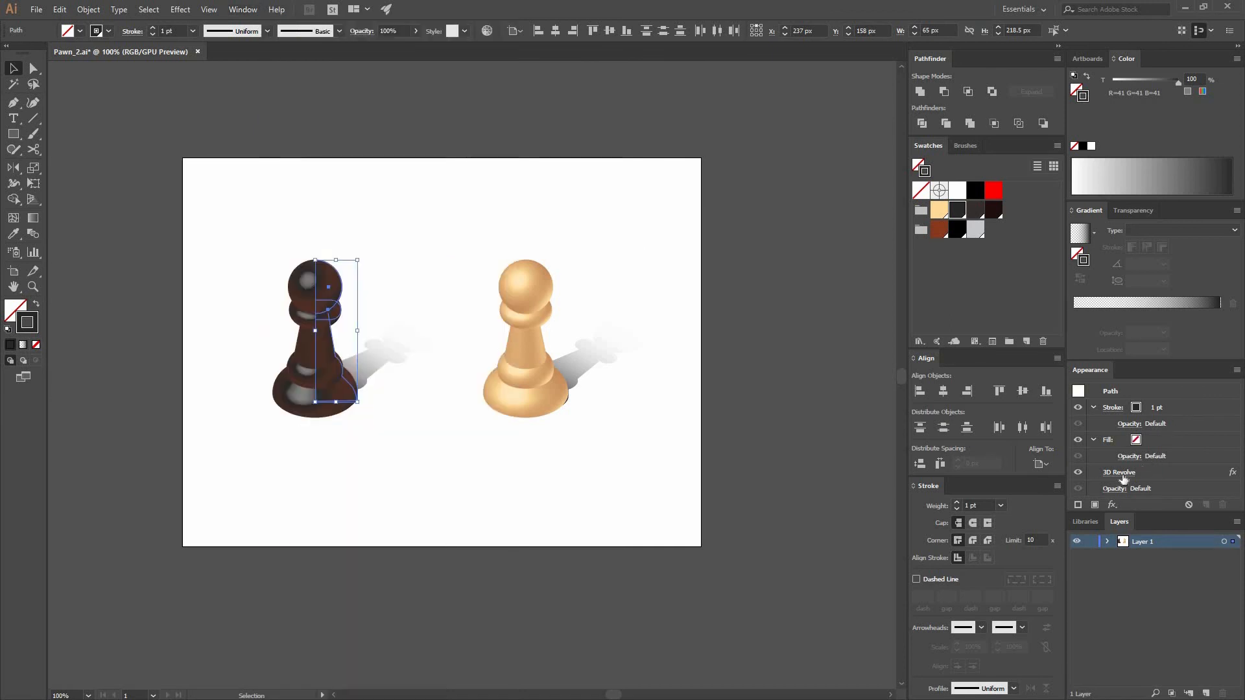
Step: Reopen the dark pawn's 3D Revolve with Preview and set its shading colour to near black
{"action": "left_click", "coordinate": [1119, 473]}
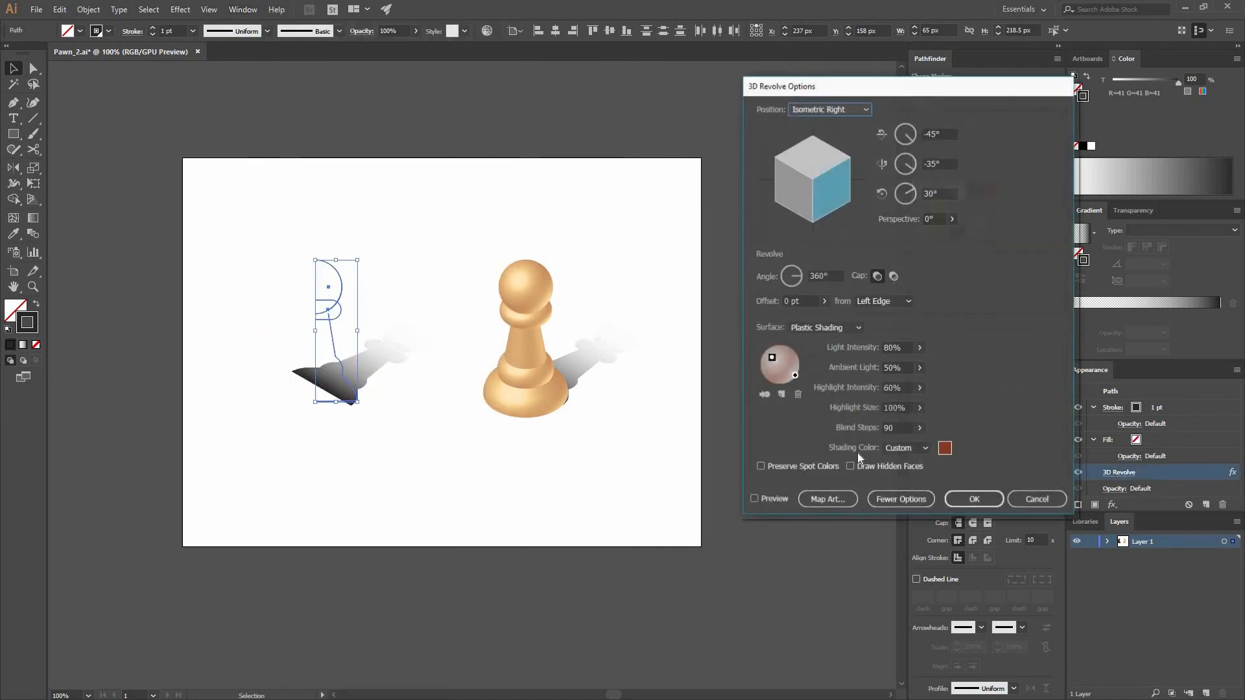
{"action": "left_click", "coordinate": [754, 499]}
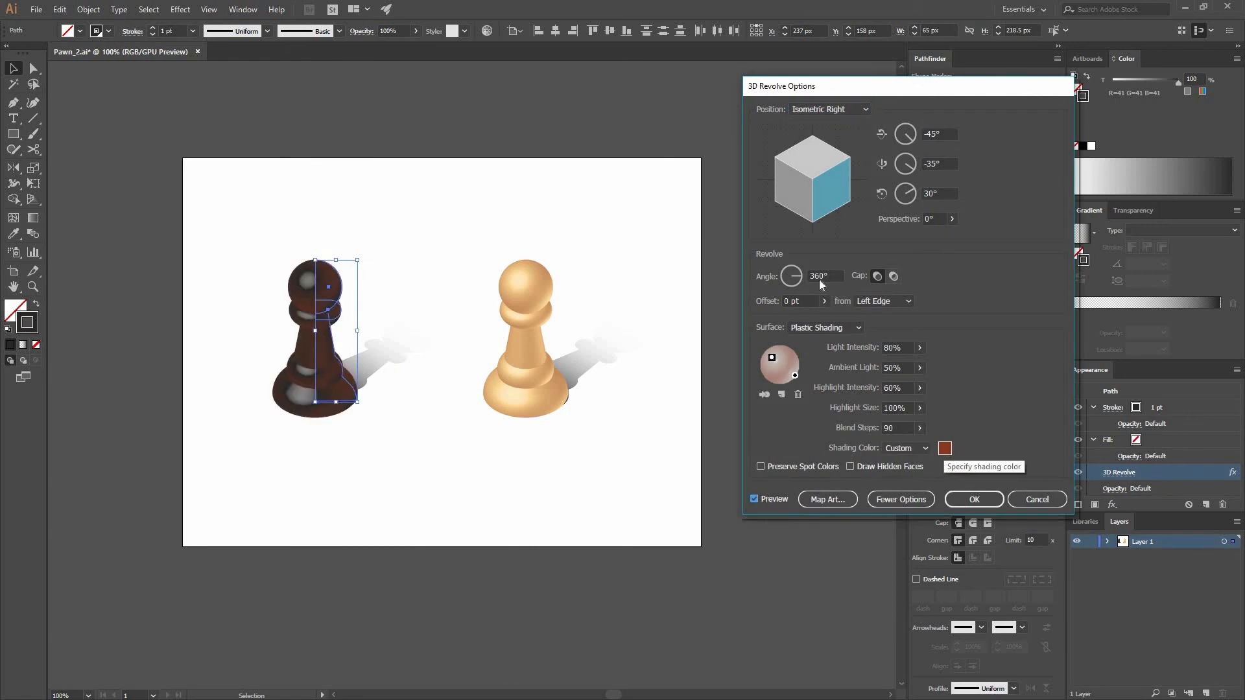
{"action": "left_click", "coordinate": [944, 448]}
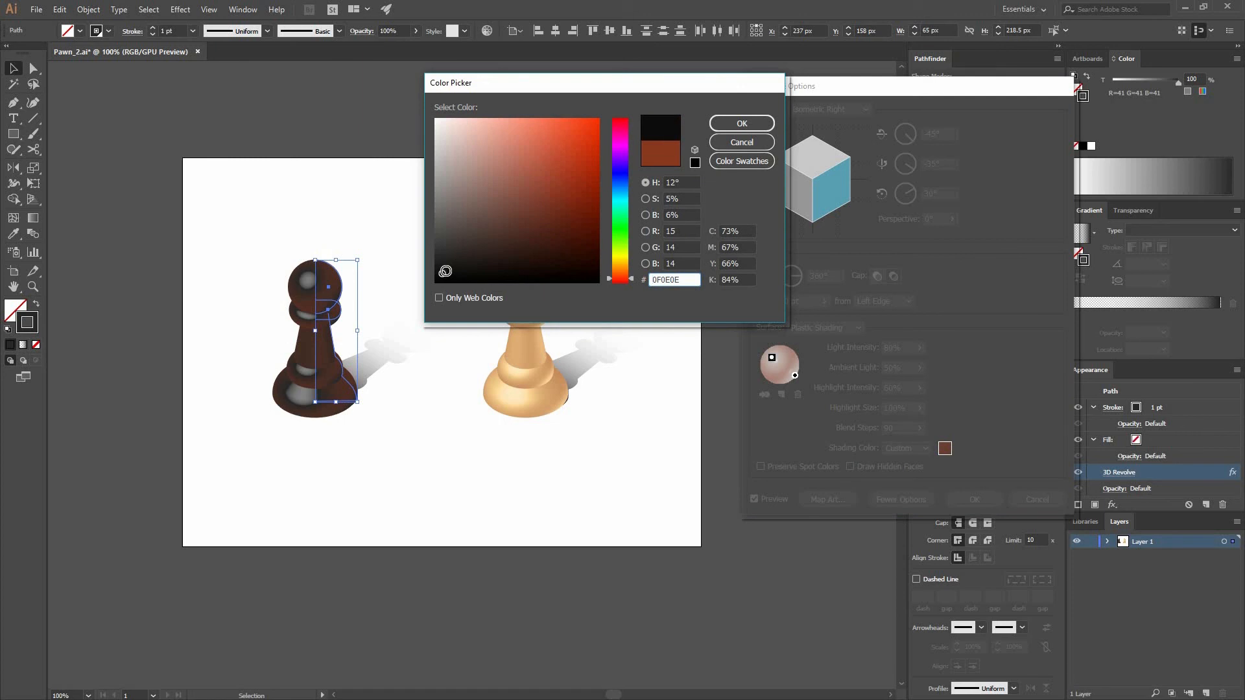
{"action": "left_click", "coordinate": [740, 124]}
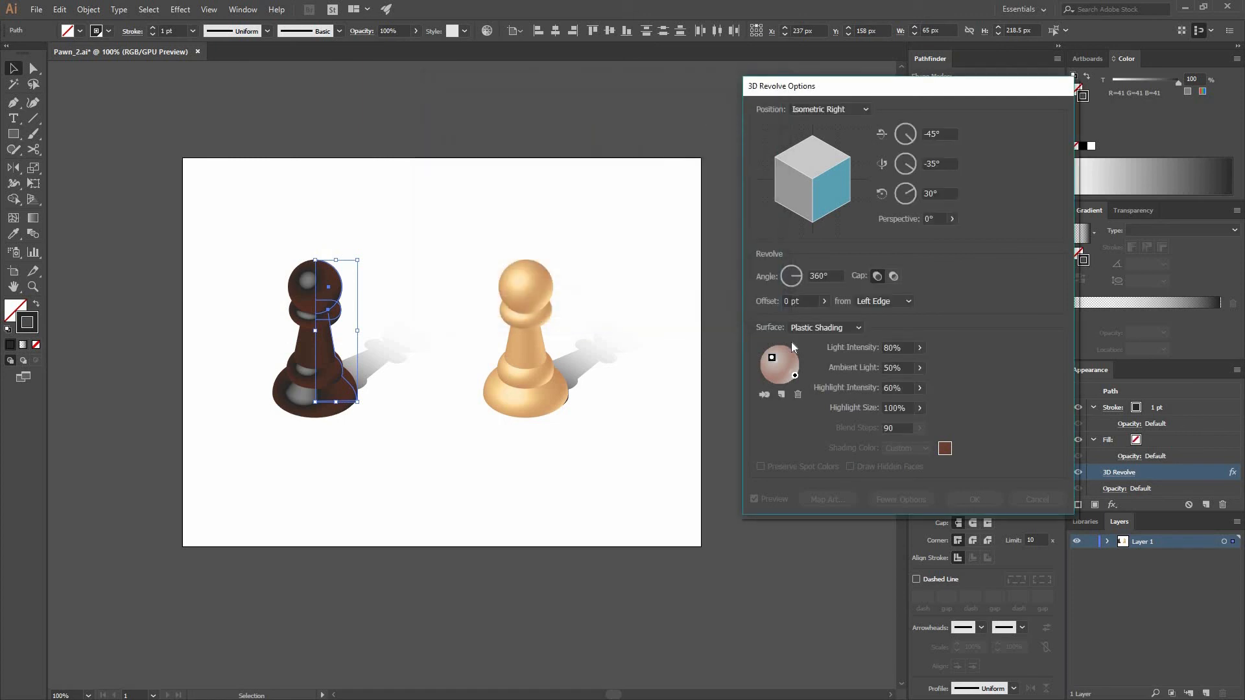
{"action": "left_click", "coordinate": [945, 448]}
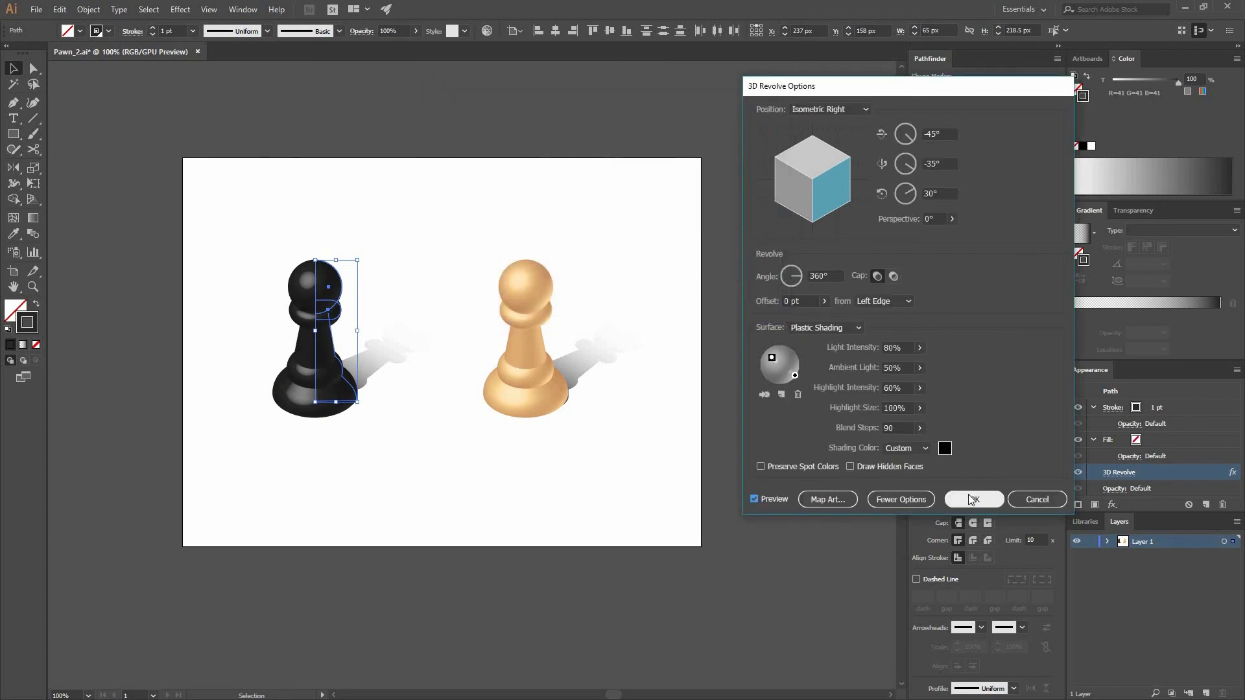
{"action": "left_click", "coordinate": [972, 499]}
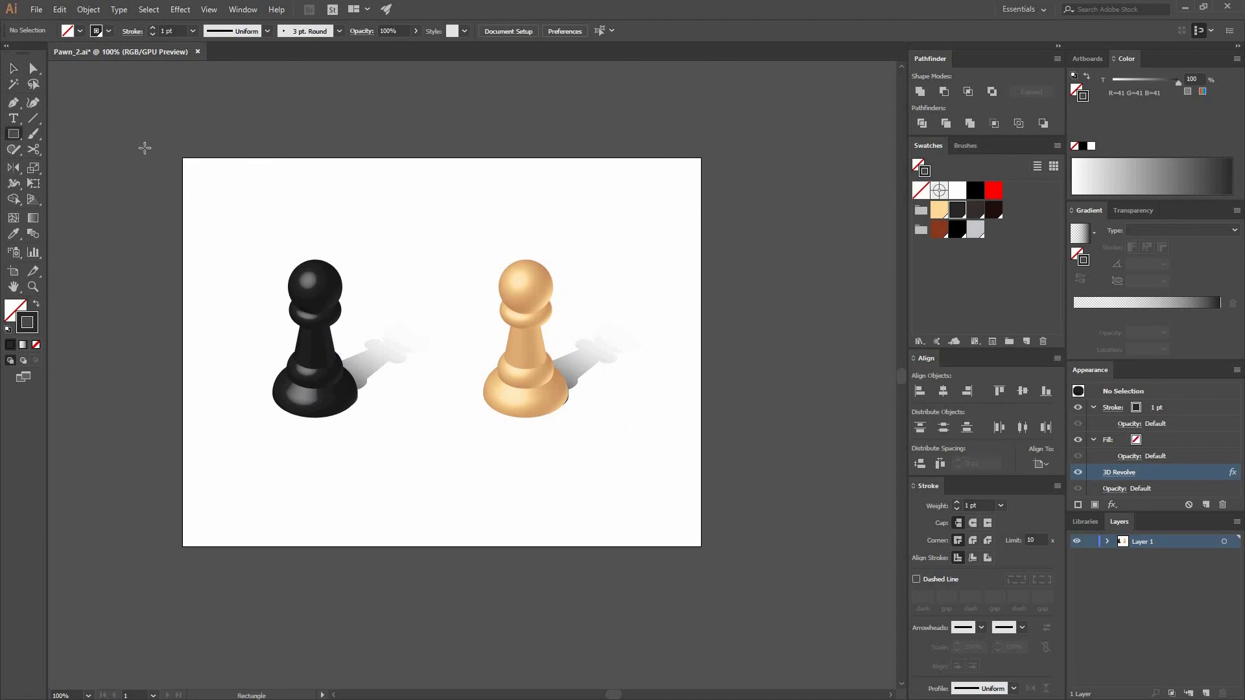
{"action": "mouse_move", "coordinate": [252, 225]}
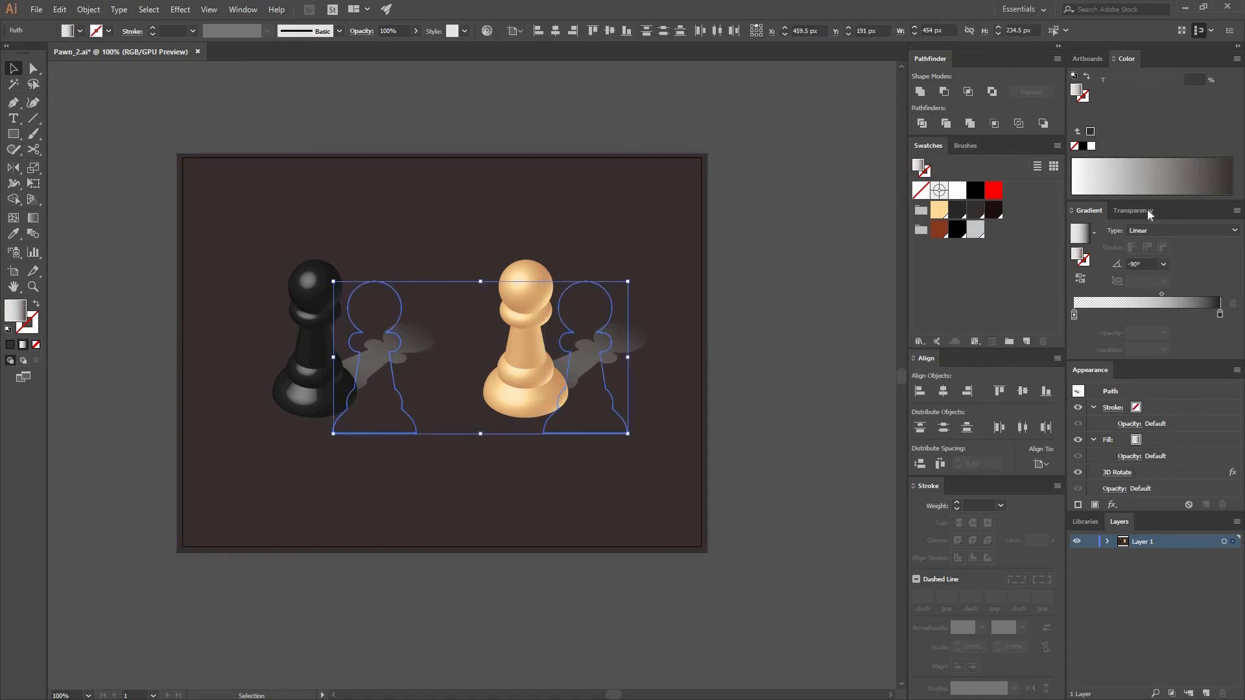
Step: Open the shadows' transparency settings and the Window panel list
{"action": "left_click", "coordinate": [1133, 211]}
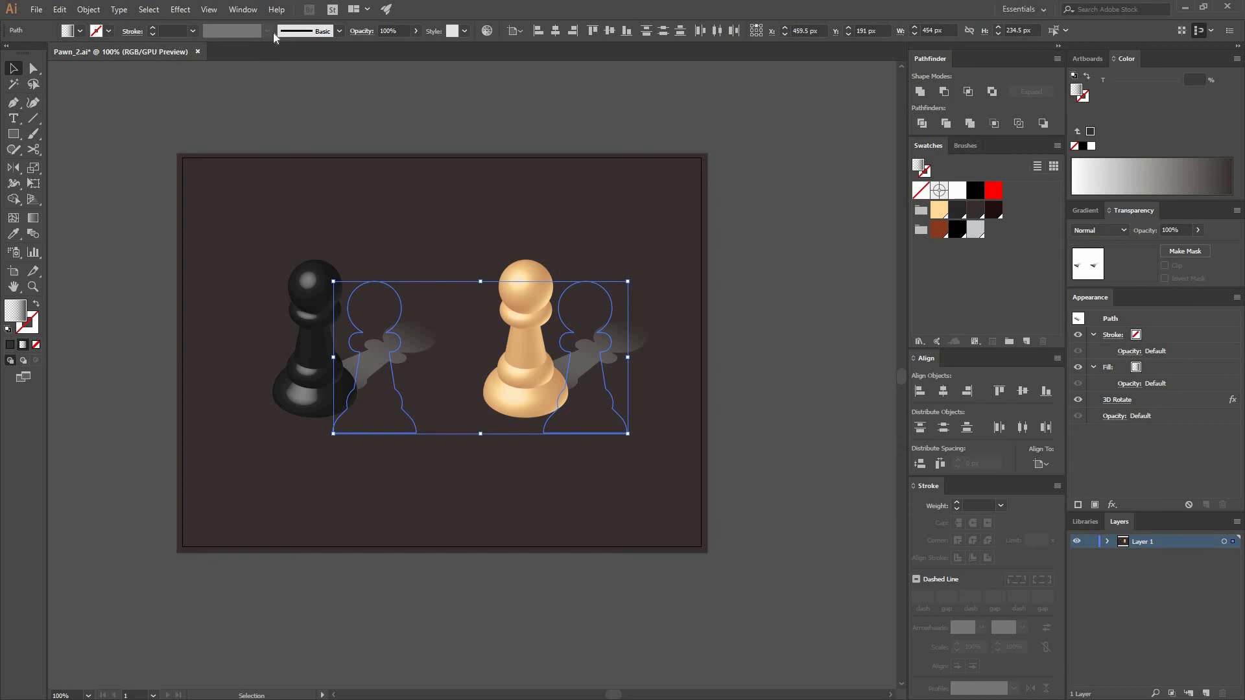
{"action": "left_click", "coordinate": [242, 9]}
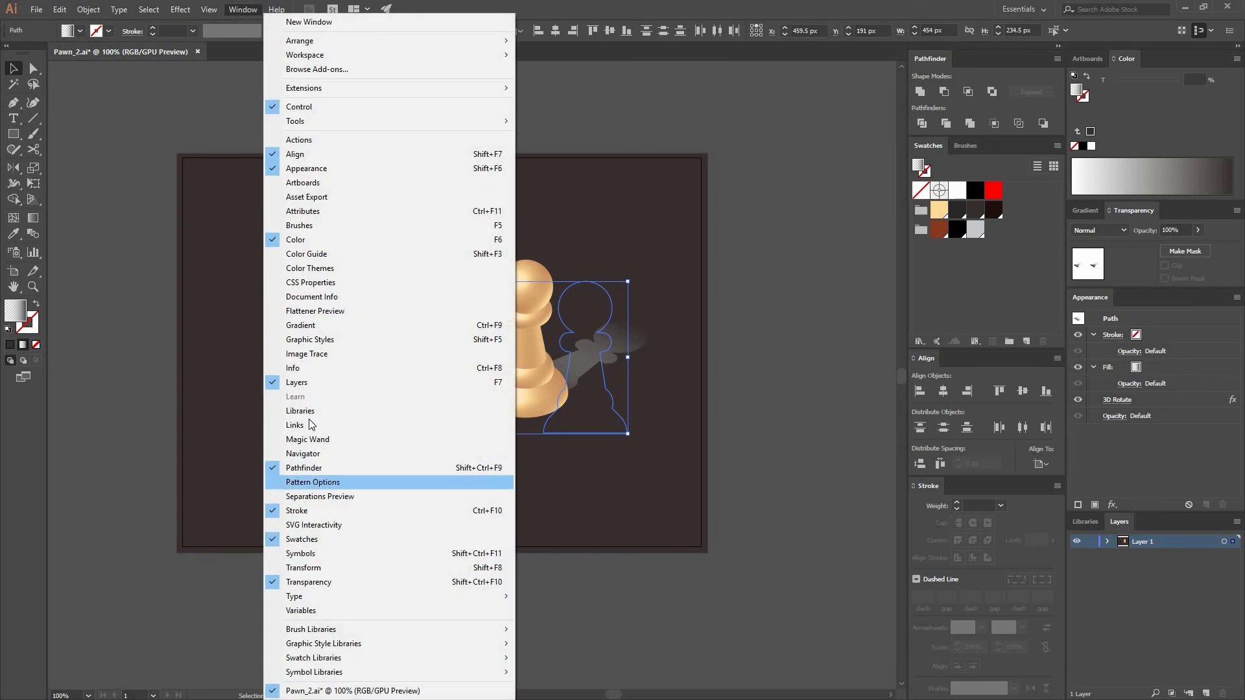
{"action": "mouse_move", "coordinate": [294, 596]}
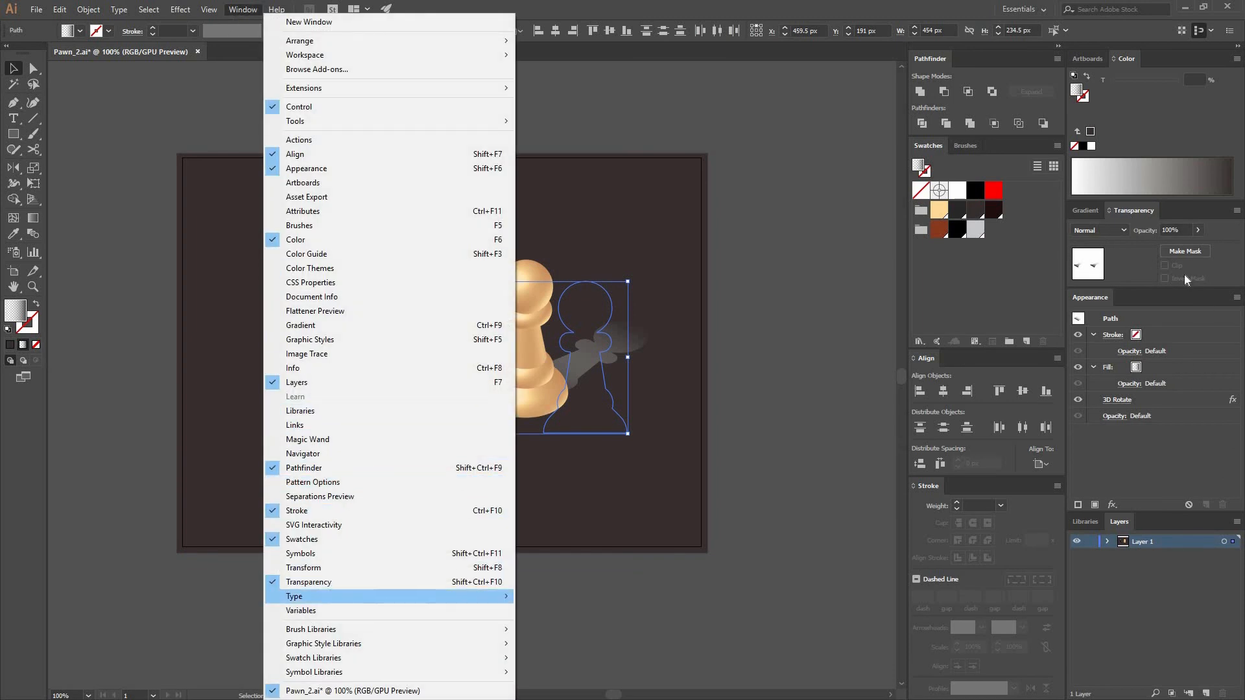